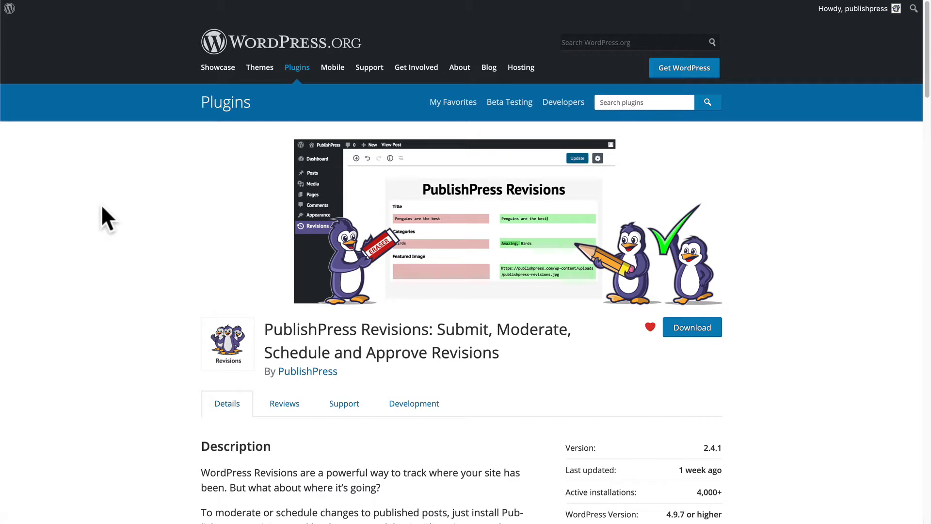
{"action": "mouse_move", "coordinate": [112, 232]}
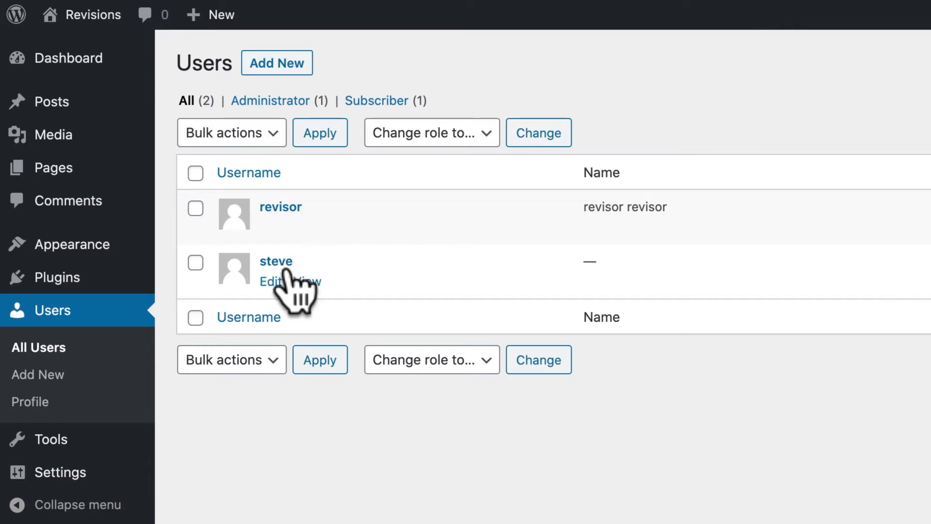
{"action": "mouse_move", "coordinate": [62, 276]}
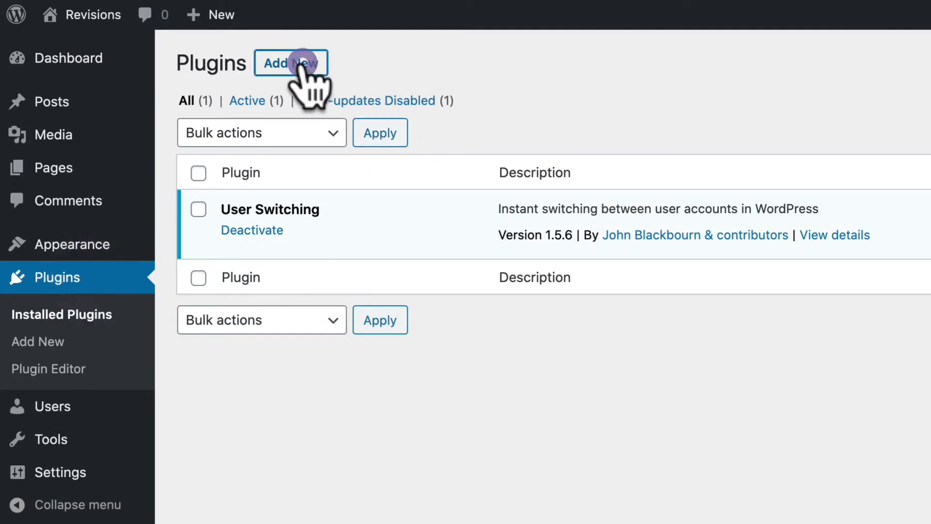
Step: Search 'revision' in Add Plugins, then install and activate PublishPress Revisions
{"action": "left_click", "coordinate": [291, 62]}
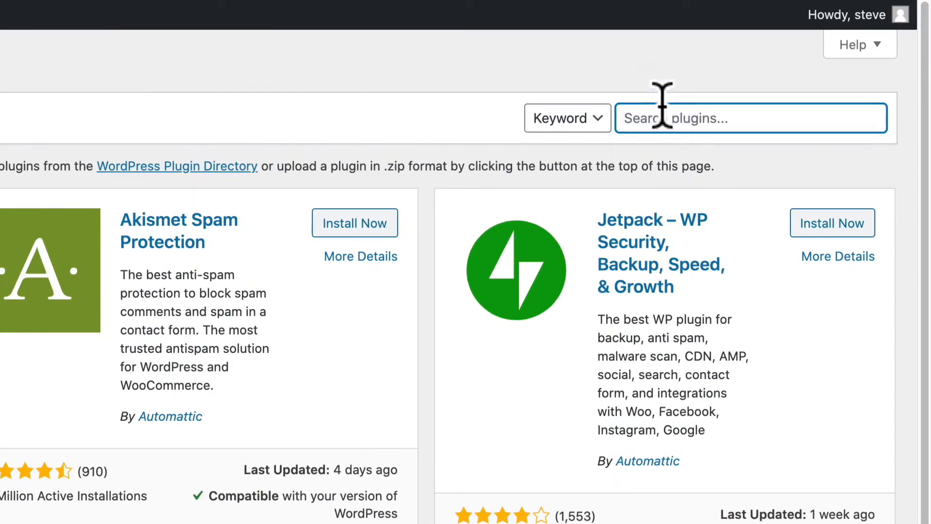
{"action": "type", "text": "revisions"}
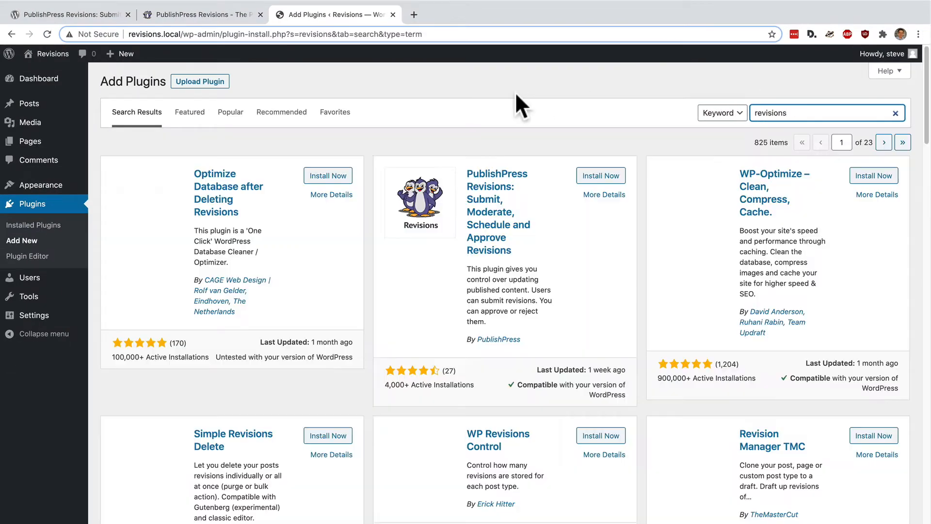
{"action": "left_click", "coordinate": [601, 175]}
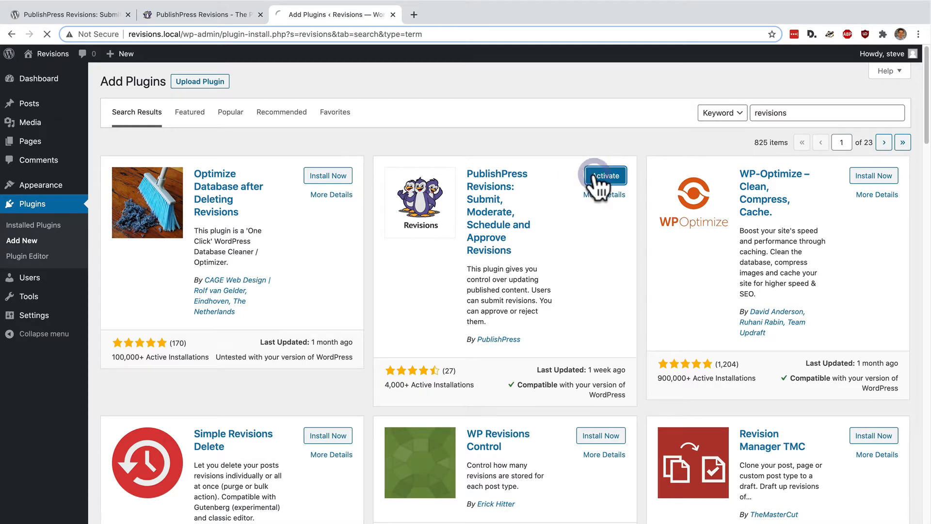
{"action": "left_click", "coordinate": [605, 175]}
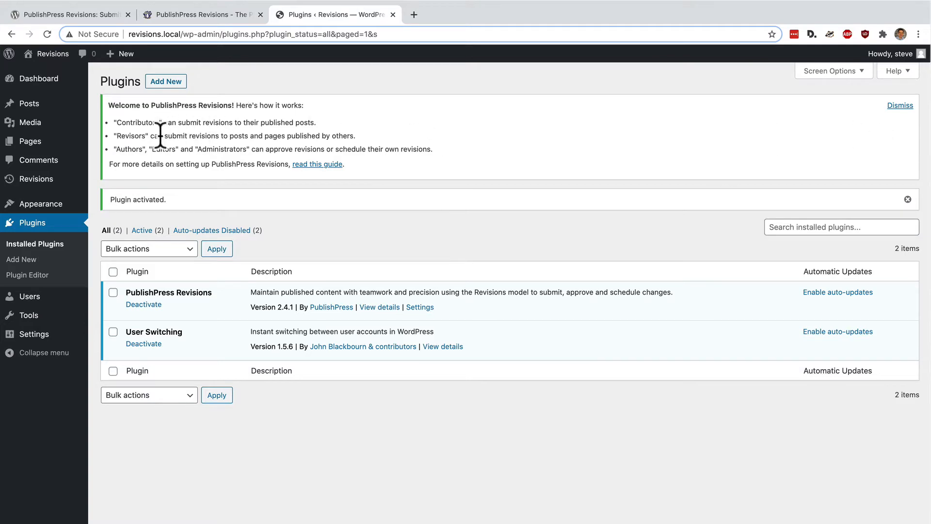
{"action": "mouse_move", "coordinate": [197, 136]}
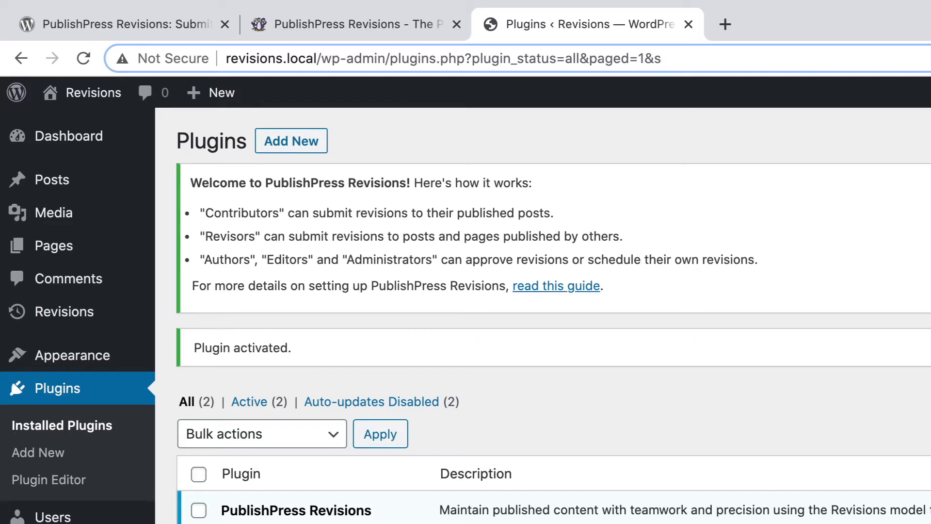
Step: Show the Revision Queue from the Revisions sidebar menu, currently empty
{"action": "scroll", "scroll_direction": "down", "scroll_amount": 3}
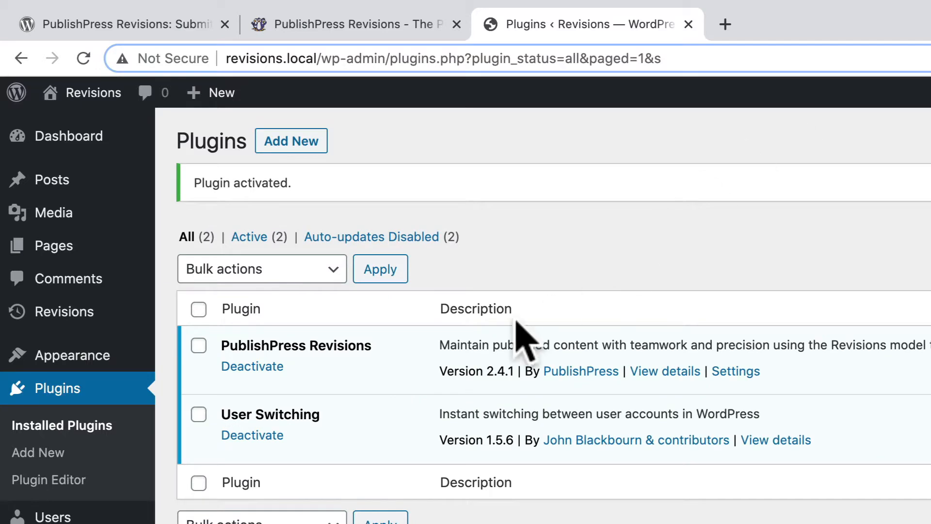
{"action": "mouse_move", "coordinate": [67, 311]}
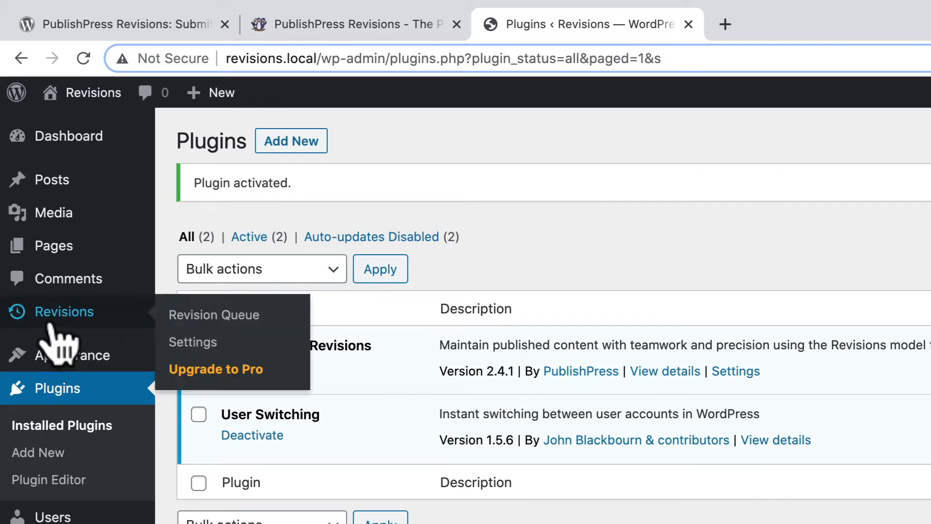
{"action": "mouse_move", "coordinate": [213, 315]}
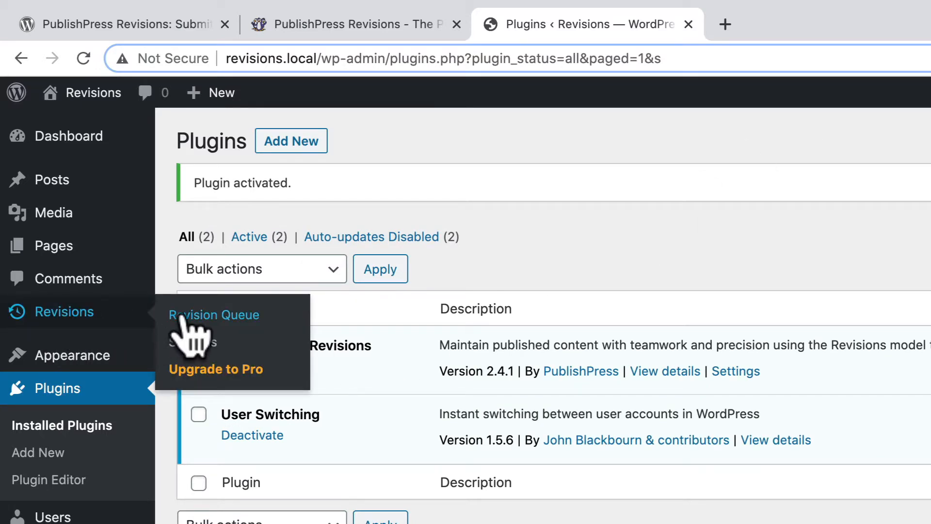
{"action": "left_click", "coordinate": [214, 314]}
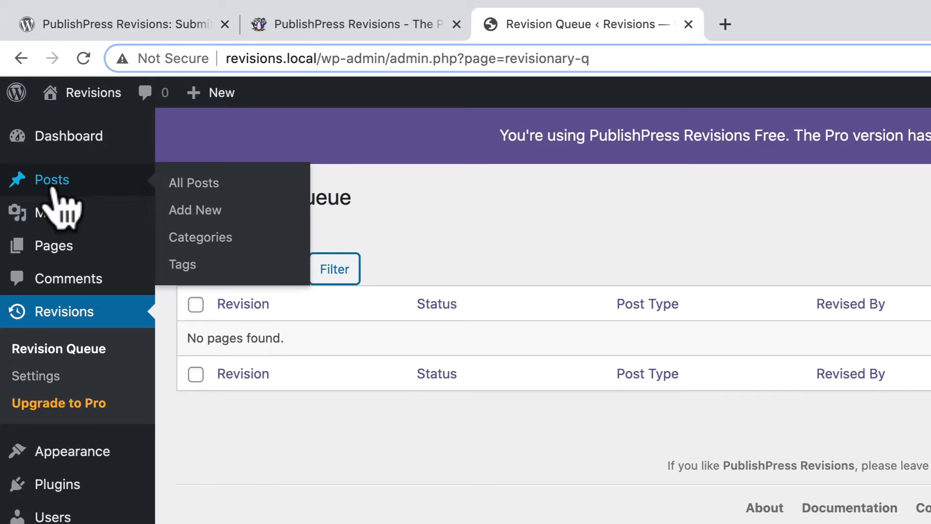
Step: Add 'This is my test revision' to Hello world! and save it as a pending revision
{"action": "left_click", "coordinate": [193, 183]}
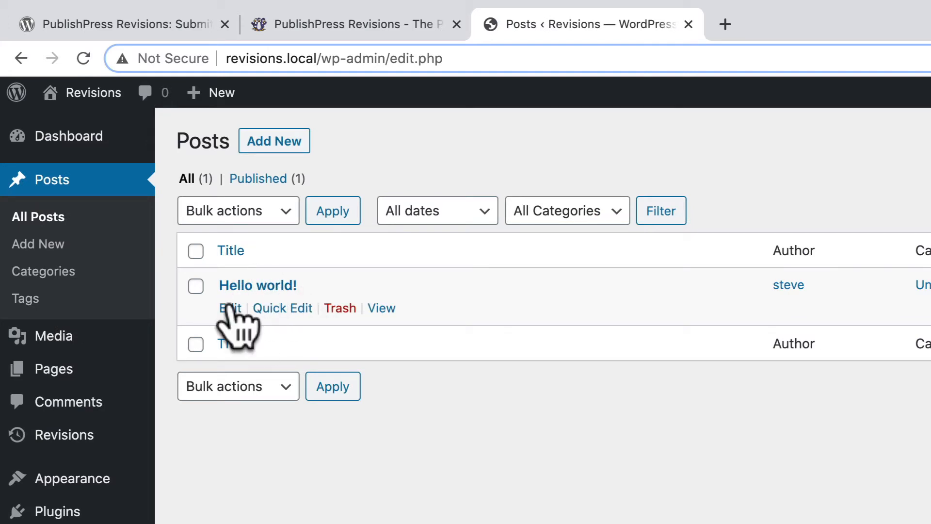
{"action": "left_click", "coordinate": [229, 308]}
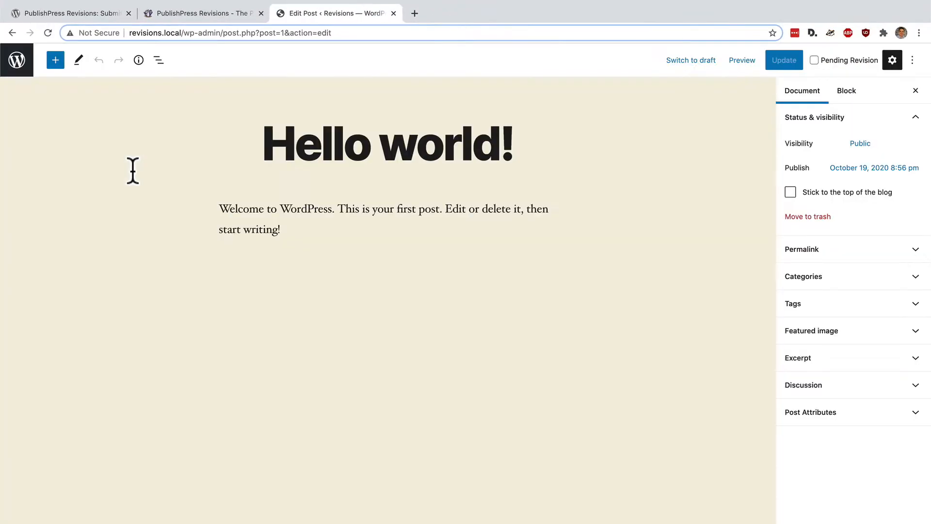
{"action": "mouse_move", "coordinate": [297, 232]}
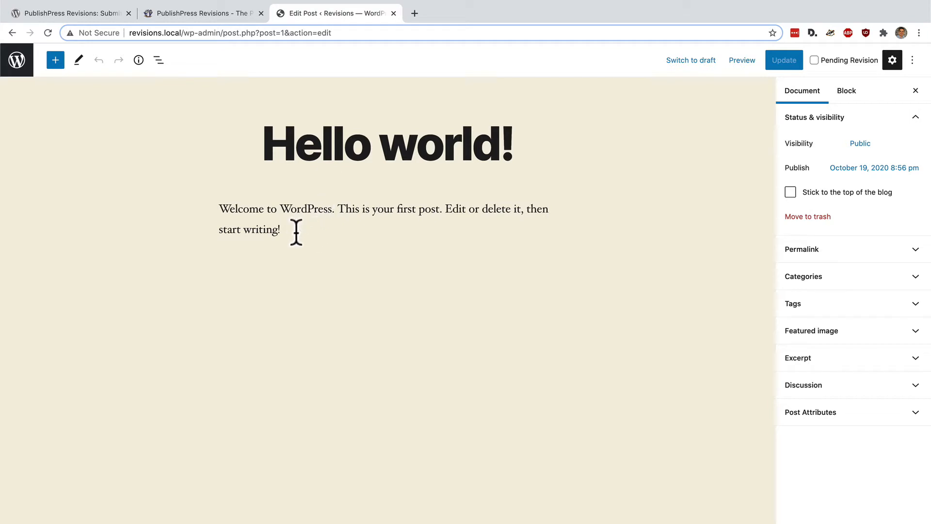
{"action": "type", "text": "Tth"}
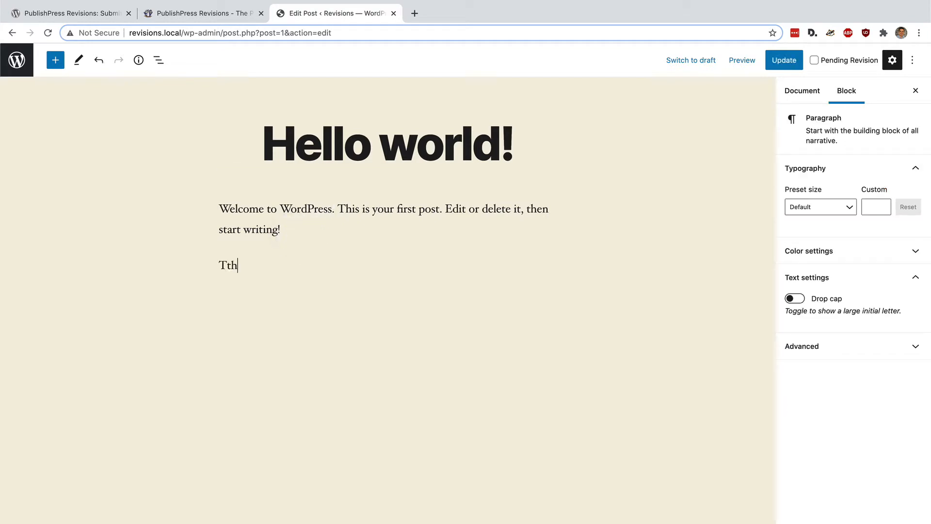
{"action": "type", "text": "This is my test revisio"}
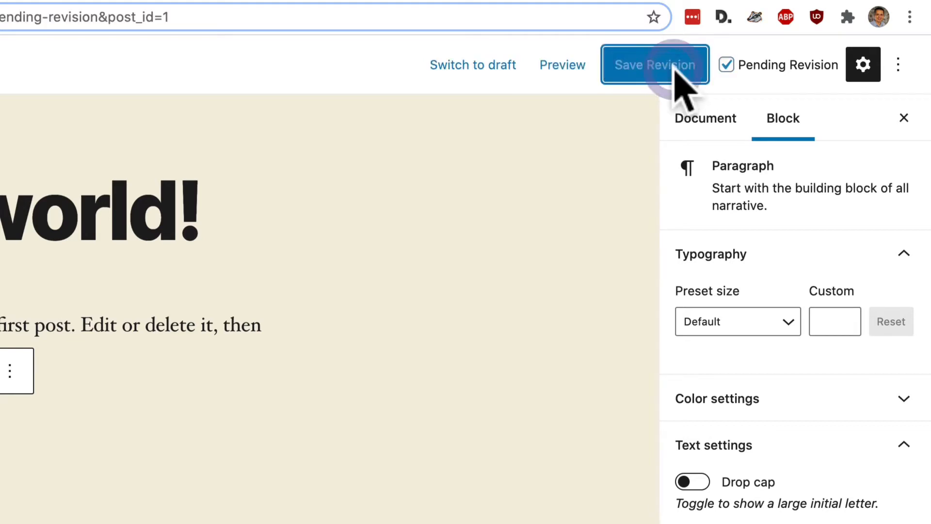
{"action": "left_click", "coordinate": [654, 65]}
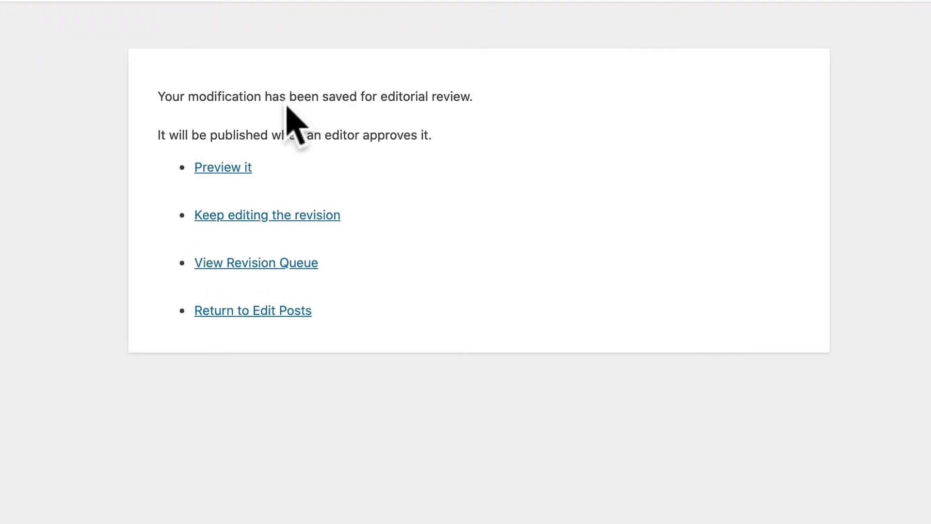
{"action": "mouse_move", "coordinate": [404, 145]}
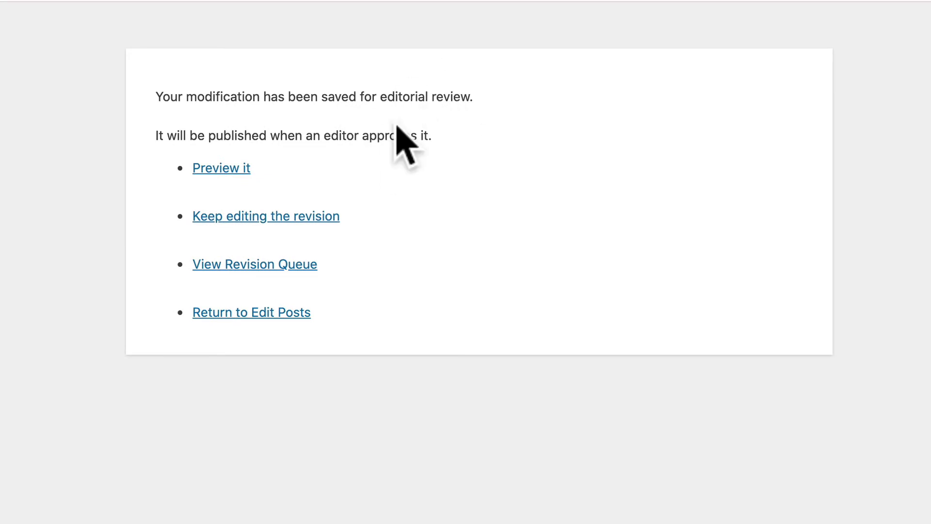
{"action": "mouse_move", "coordinate": [261, 196]}
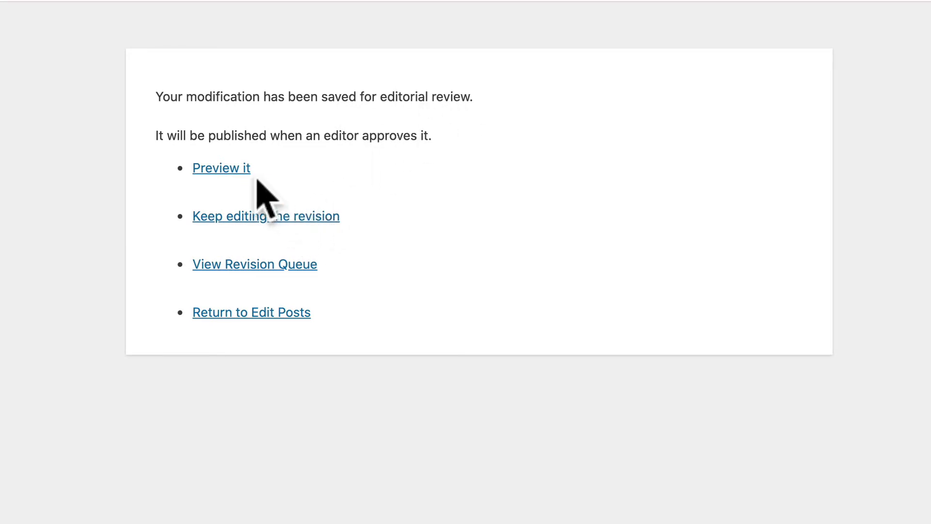
{"action": "mouse_move", "coordinate": [221, 168]}
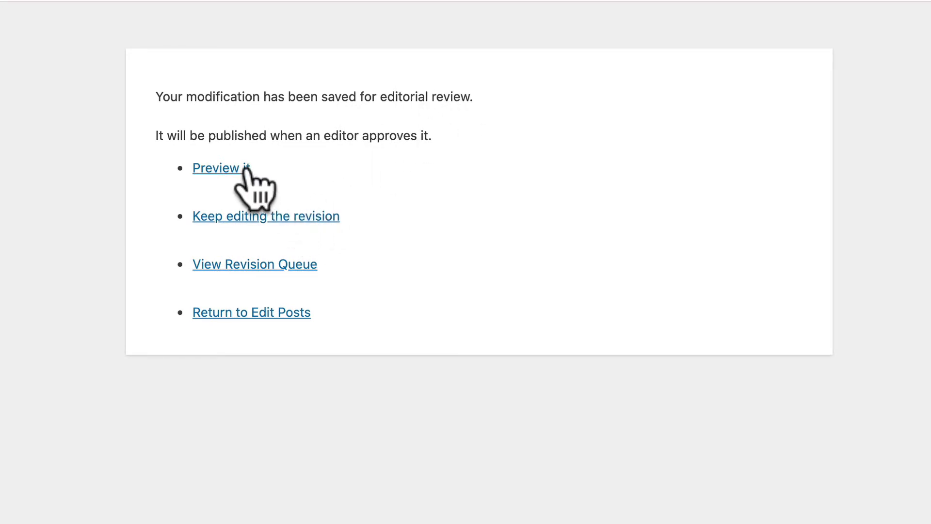
{"action": "mouse_move", "coordinate": [235, 229]}
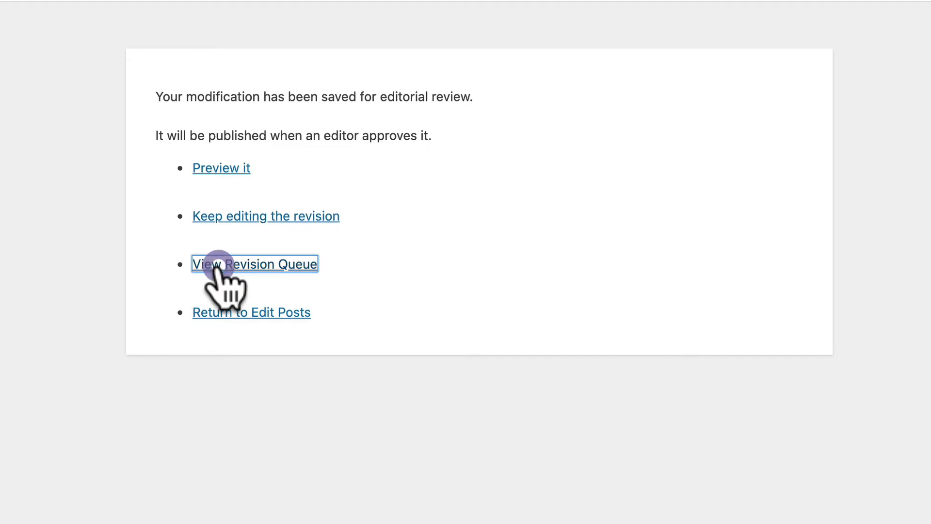
Step: Compare the pending Hello world! revision against the published version
{"action": "left_click", "coordinate": [254, 264]}
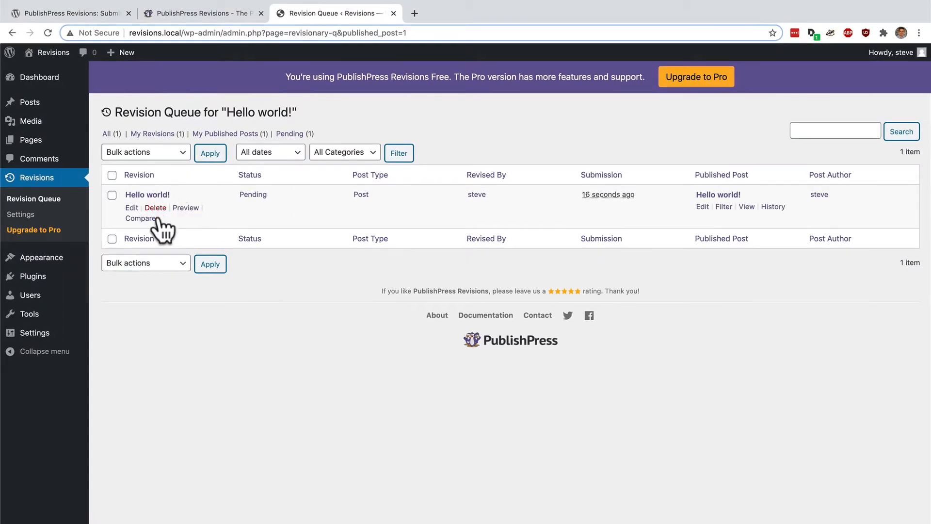
{"action": "mouse_move", "coordinate": [211, 226]}
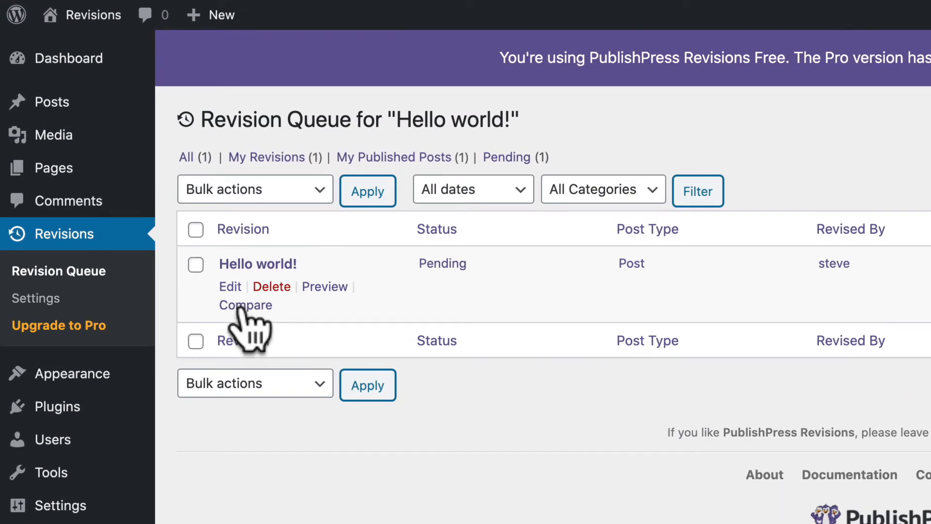
{"action": "left_click", "coordinate": [246, 305]}
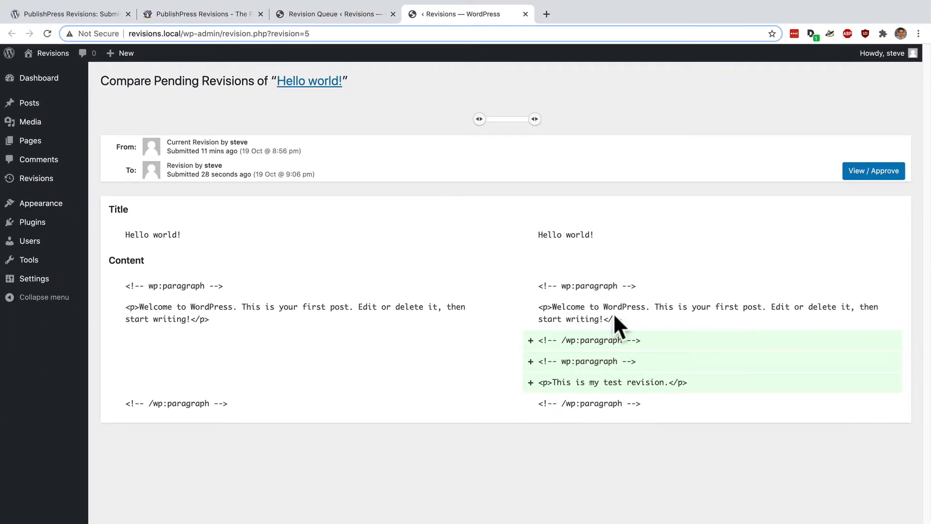
{"action": "mouse_move", "coordinate": [612, 404]}
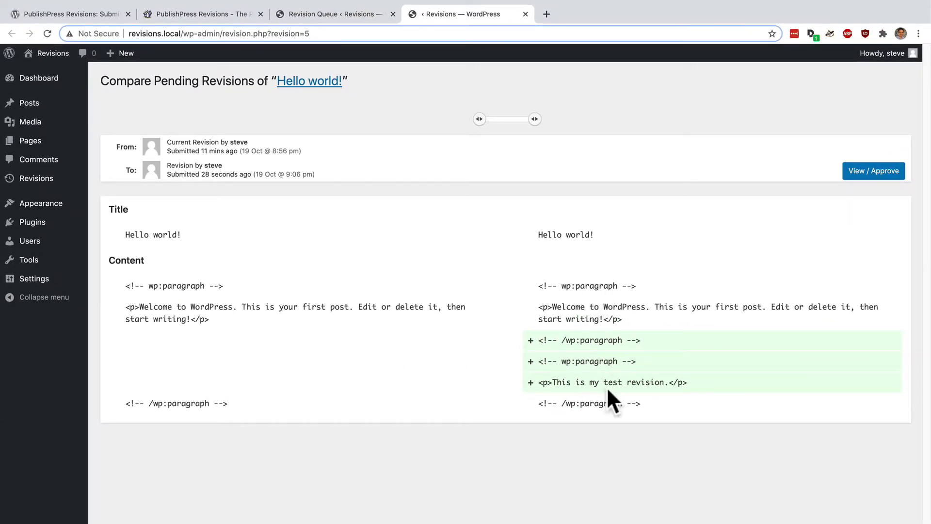
{"action": "mouse_move", "coordinate": [573, 356]}
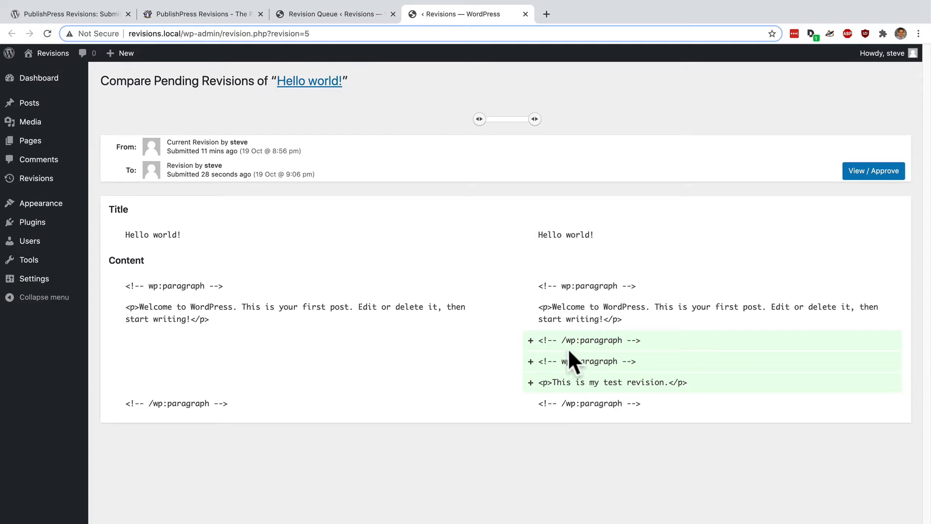
{"action": "mouse_move", "coordinate": [820, 226]}
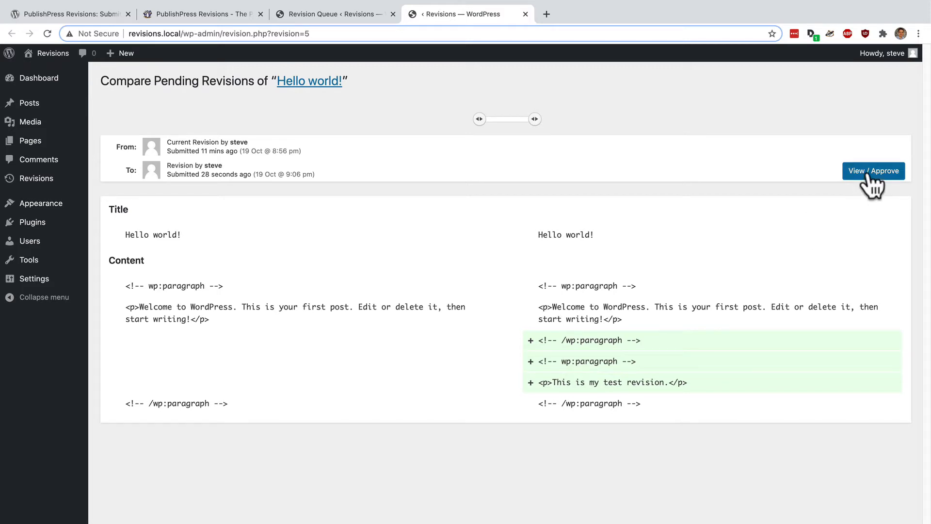
Step: Preview the pending revision on the live site and highlight the added test sentence
{"action": "left_click", "coordinate": [874, 171]}
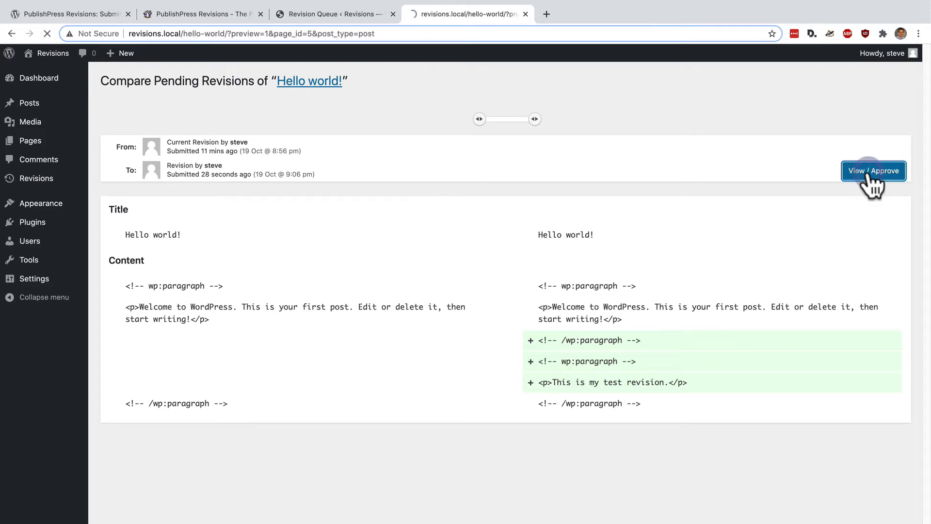
{"action": "left_click", "coordinate": [873, 171]}
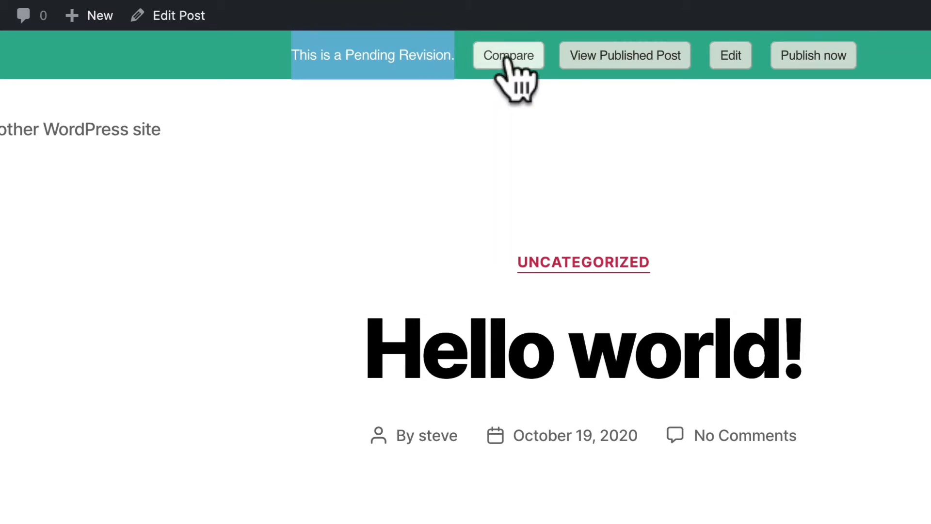
{"action": "mouse_move", "coordinate": [624, 55]}
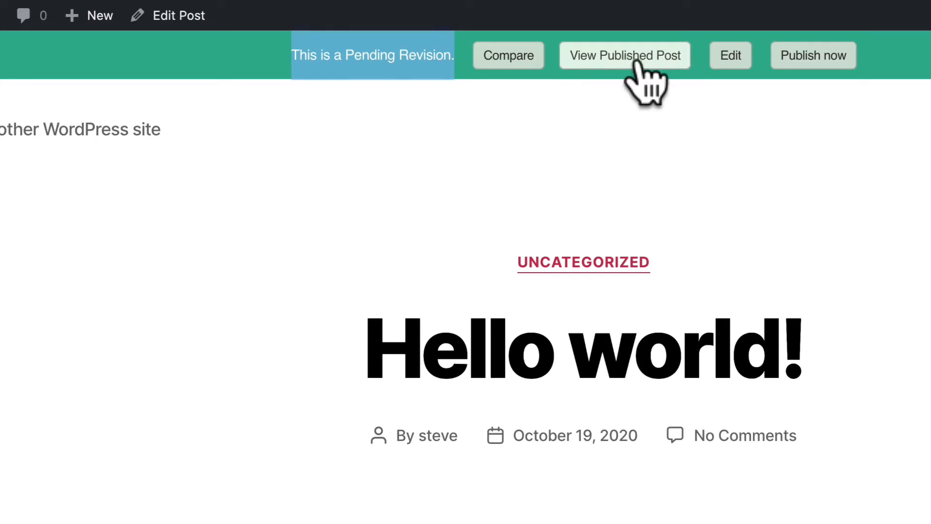
{"action": "mouse_move", "coordinate": [730, 55]}
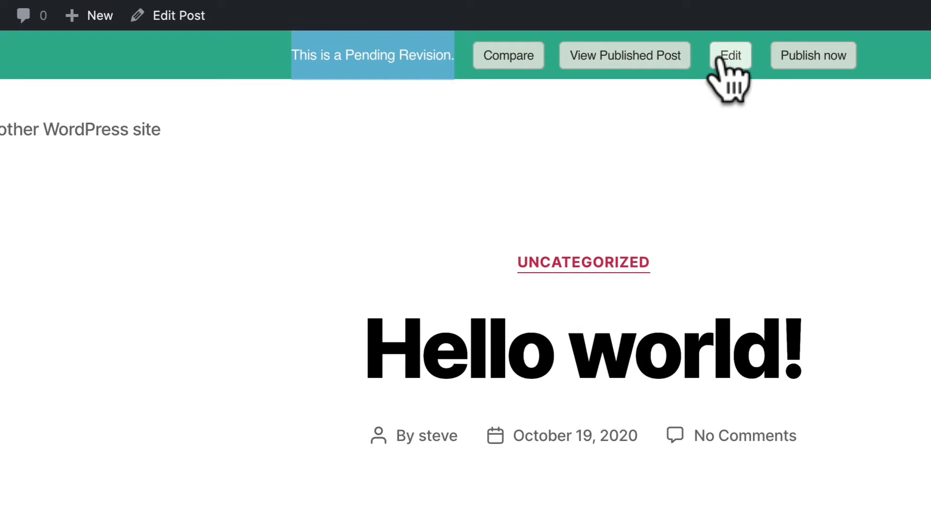
{"action": "mouse_move", "coordinate": [813, 56]}
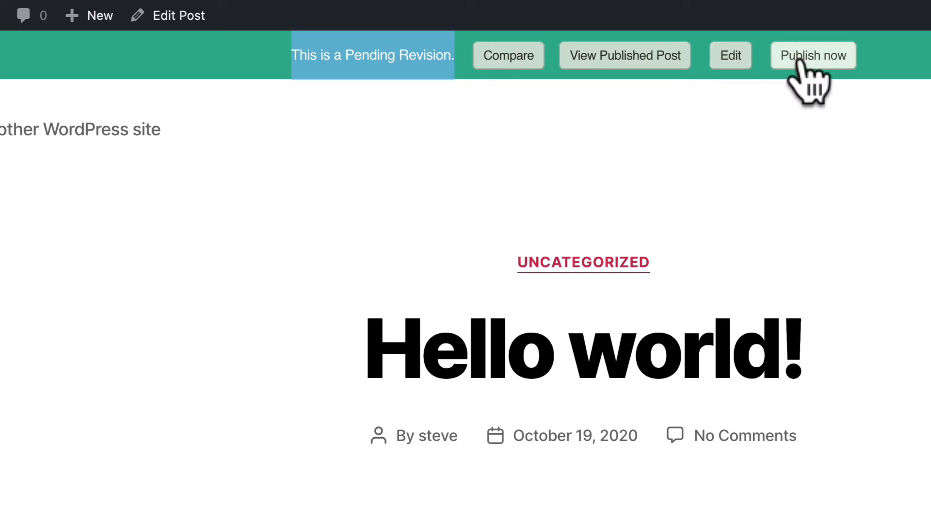
{"action": "mouse_move", "coordinate": [653, 101]}
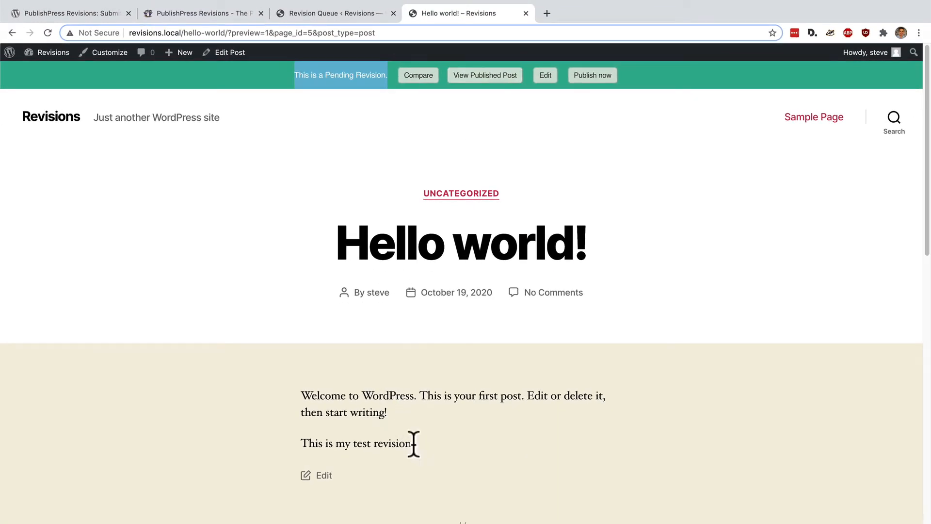
{"action": "triple_click", "coordinate": [356, 443]}
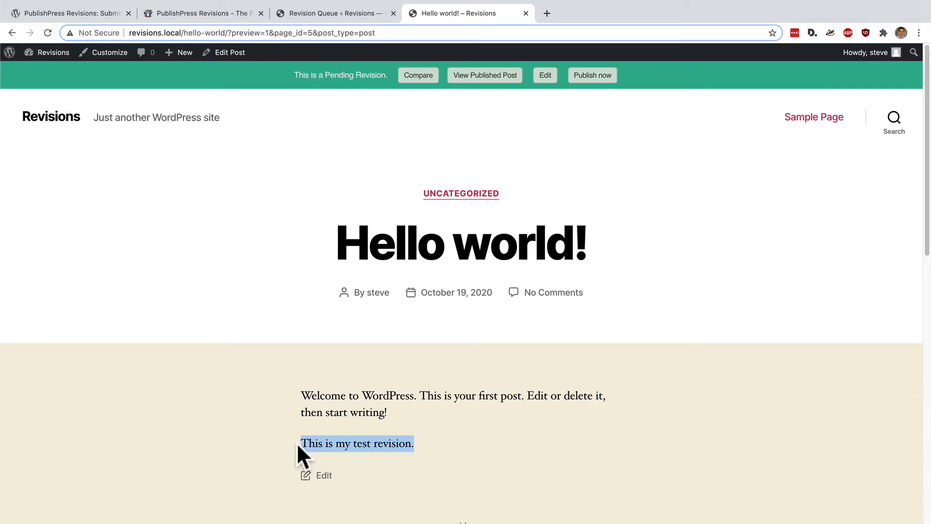
{"action": "left_click", "coordinate": [485, 75]}
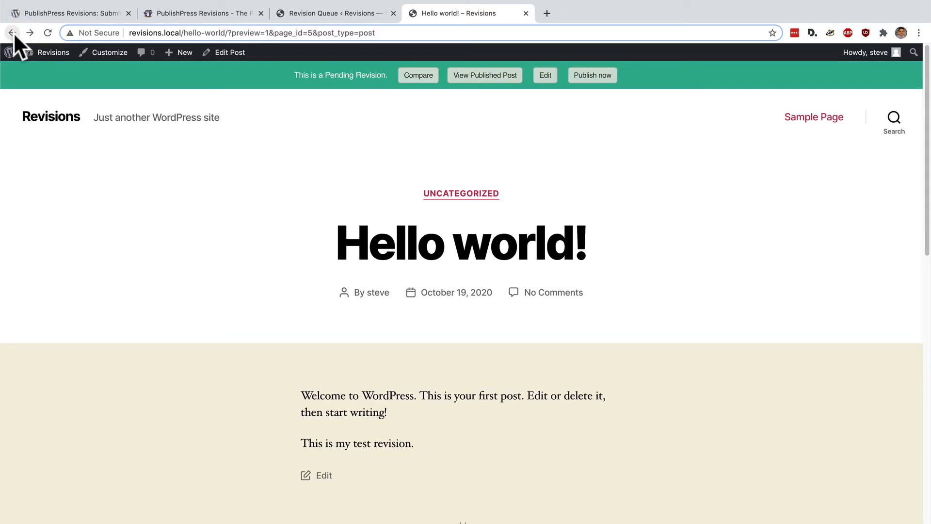
{"action": "mouse_move", "coordinate": [326, 364]}
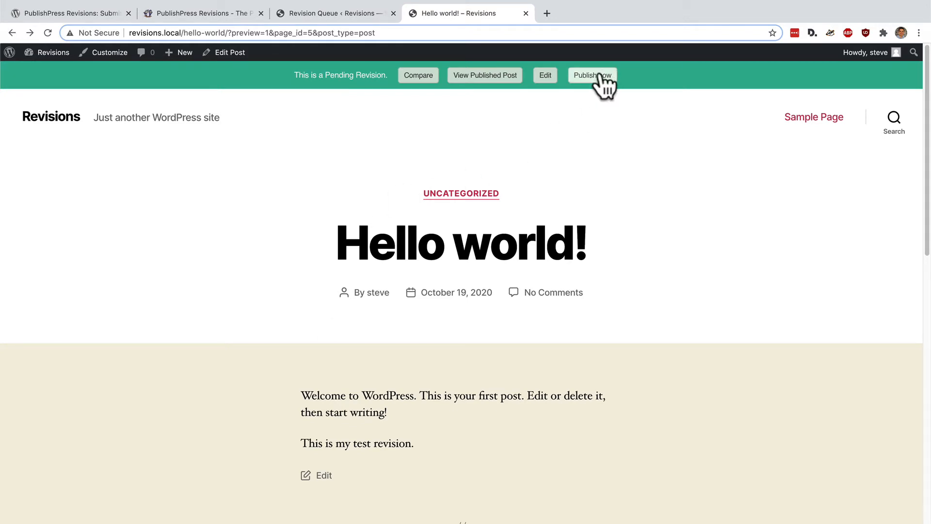
Step: Publish the pending revision now so the live post shows 'This is my test revision.'
{"action": "left_click", "coordinate": [592, 74]}
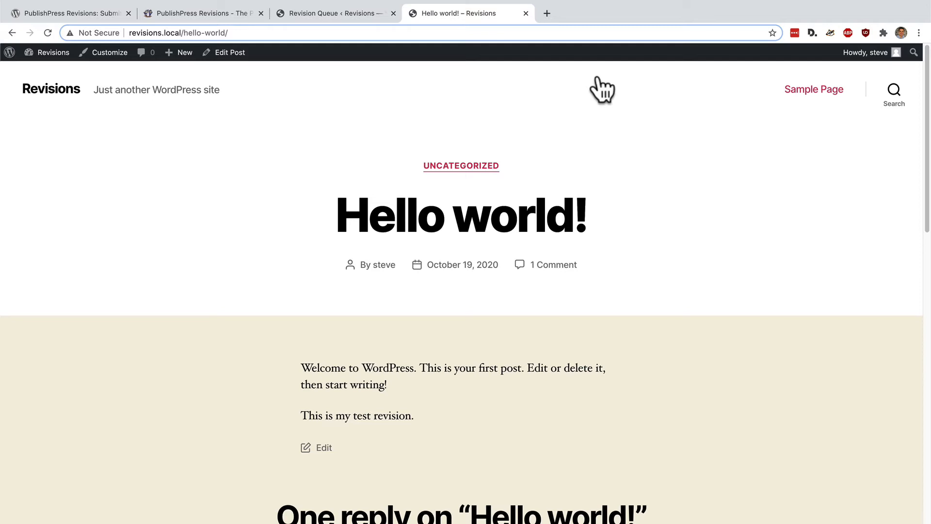
{"action": "mouse_move", "coordinate": [309, 211]}
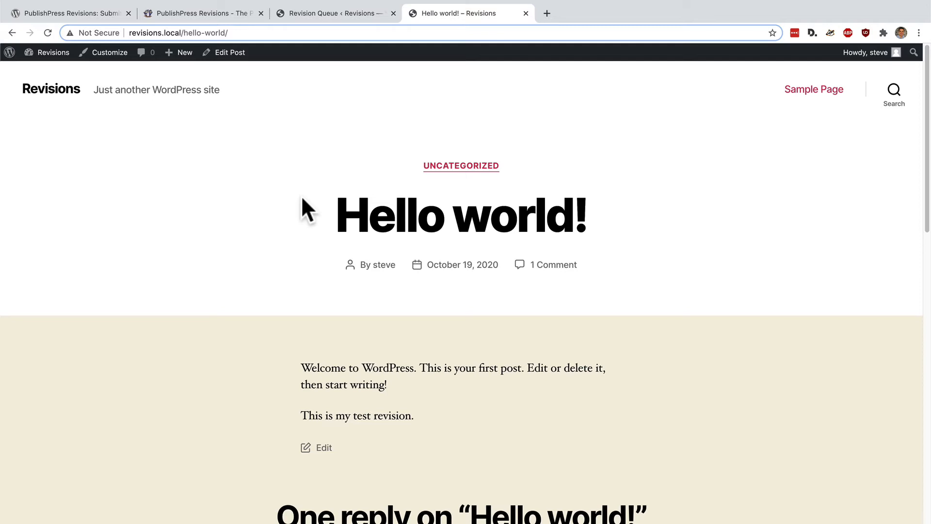
{"action": "mouse_move", "coordinate": [144, 213]}
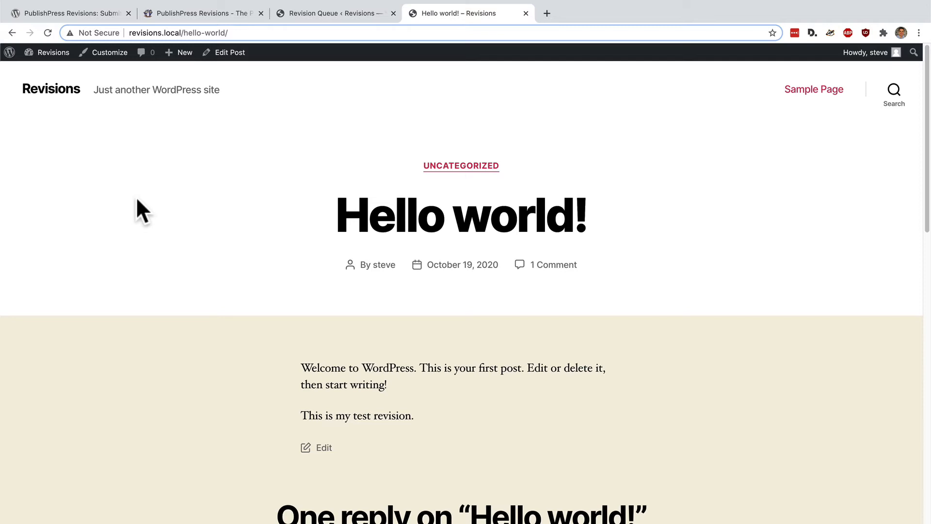
{"action": "mouse_move", "coordinate": [105, 160]}
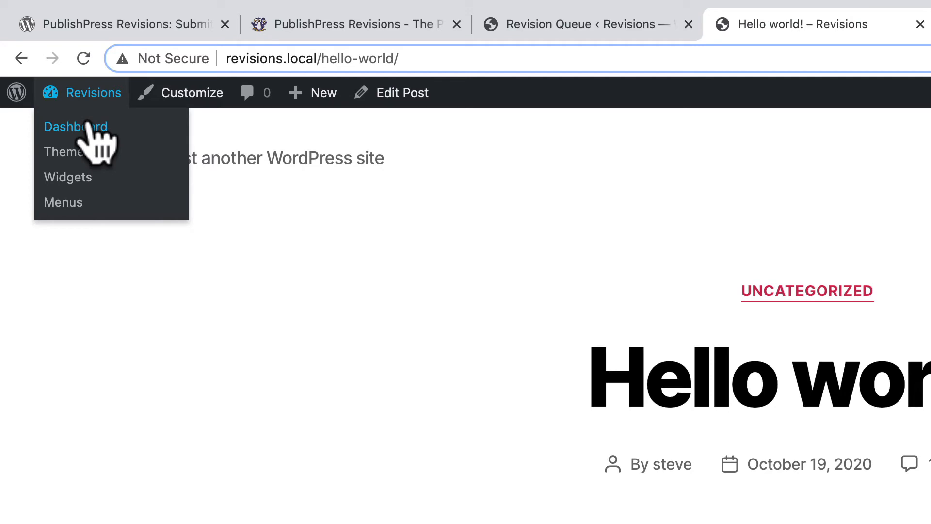
Step: Add 'This will be published in the future.' to the Hello world! post
{"action": "left_click", "coordinate": [76, 126]}
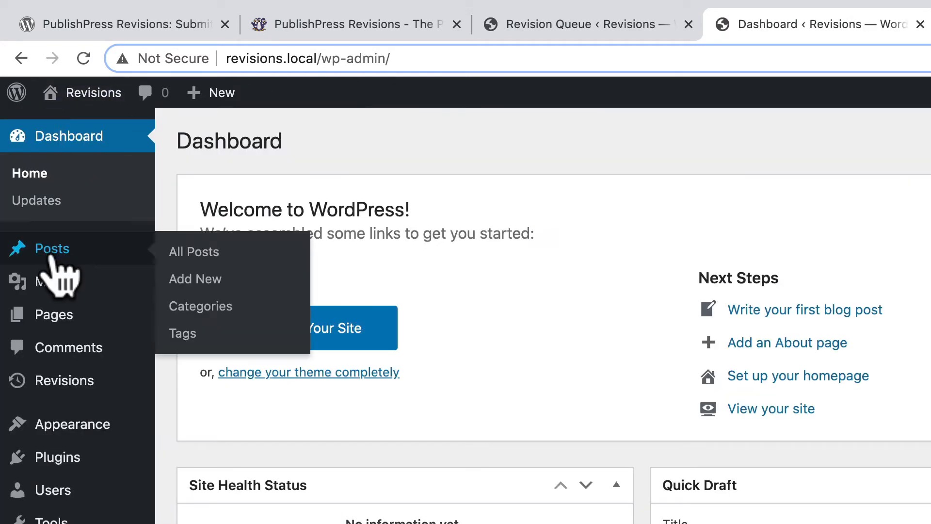
{"action": "left_click", "coordinate": [193, 251]}
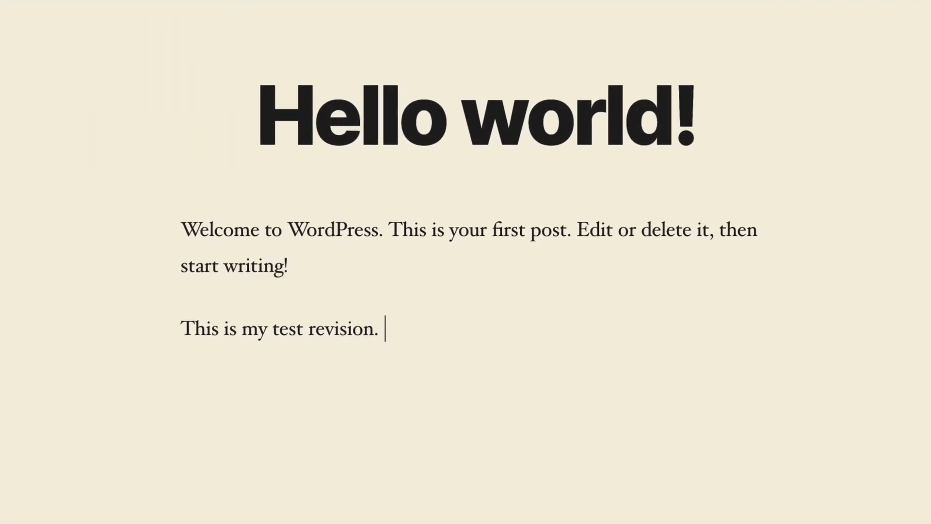
{"action": "type", "text": "This will be pu"}
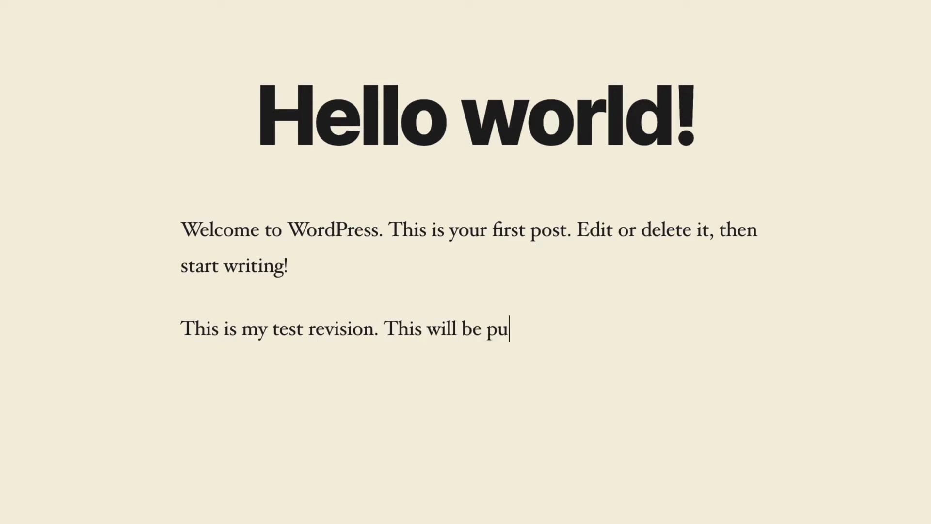
{"action": "type", "text": "blished in the future."}
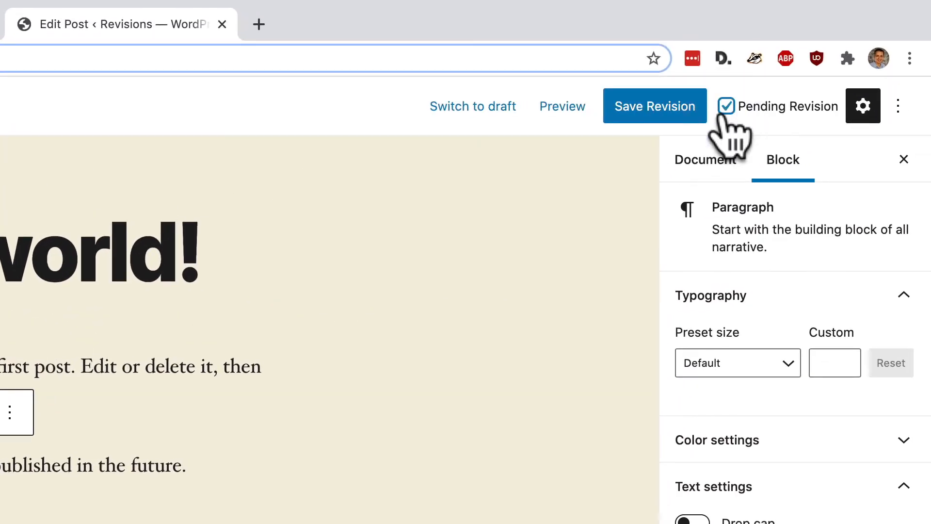
Step: Set a future publish date in Document settings and schedule the revision
{"action": "left_click", "coordinate": [705, 160]}
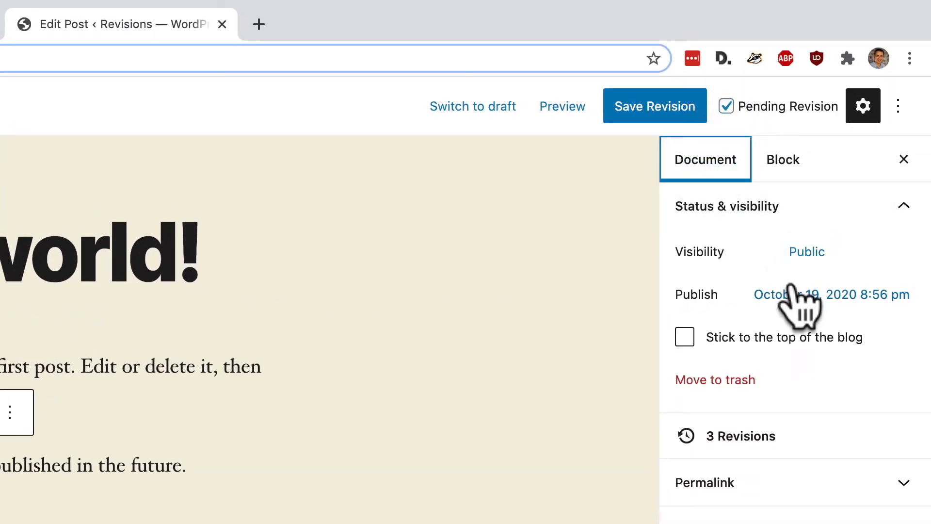
{"action": "left_click", "coordinate": [831, 295]}
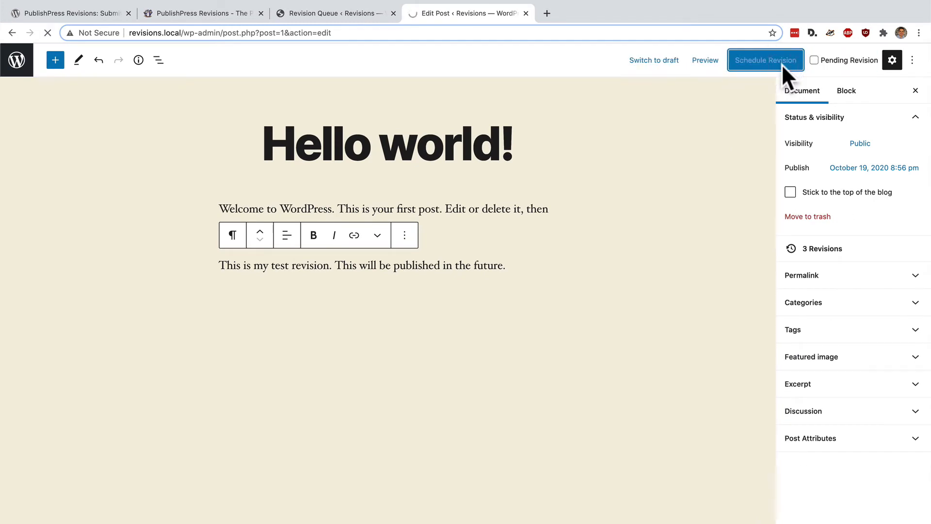
{"action": "left_click", "coordinate": [765, 60]}
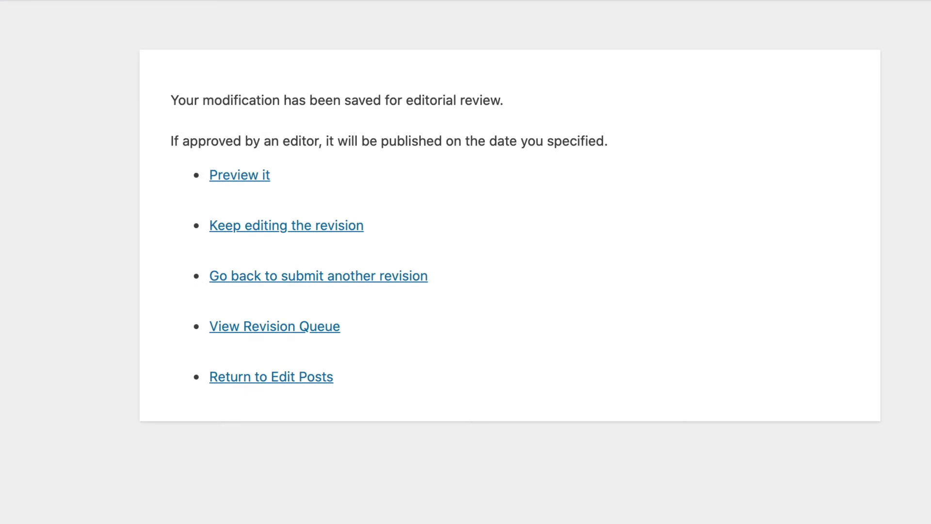
{"action": "mouse_move", "coordinate": [234, 330]}
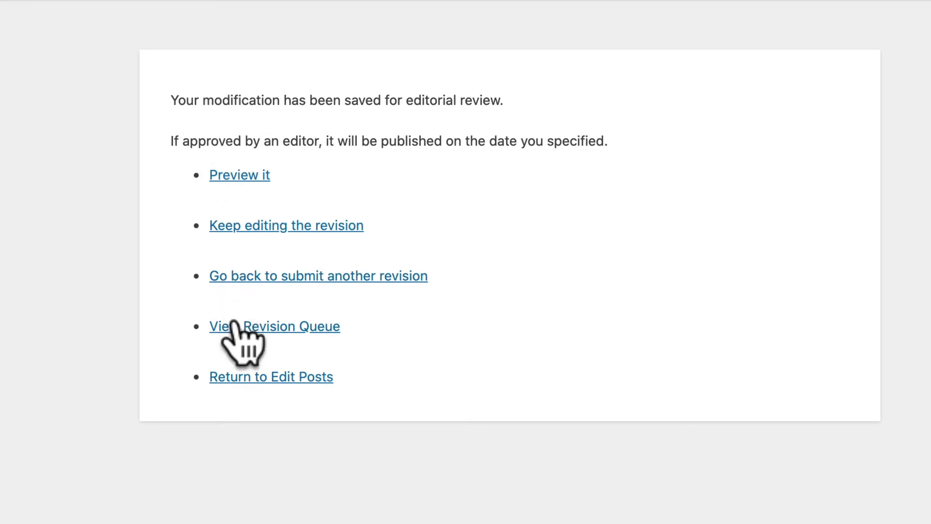
Step: View the Revision Queue listing steve's new pending Hello world! revision
{"action": "left_click", "coordinate": [274, 326]}
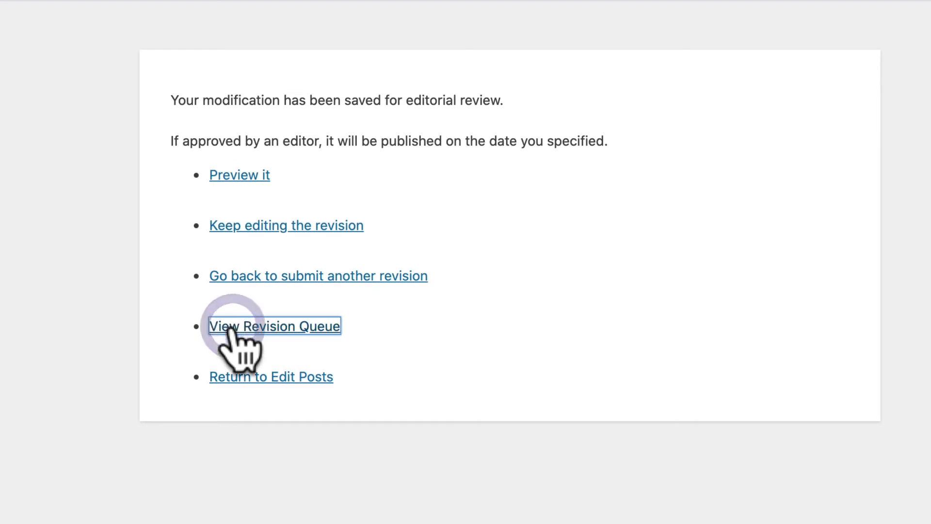
{"action": "left_click", "coordinate": [274, 326]}
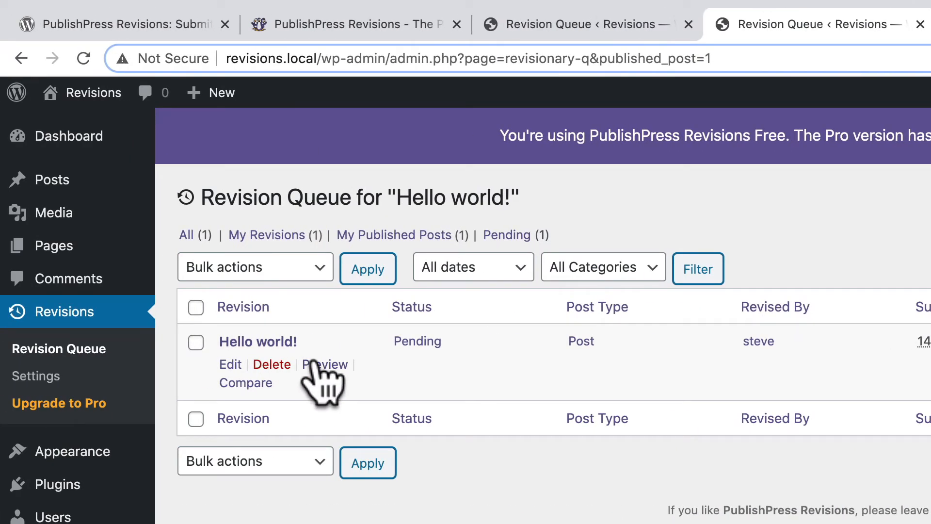
Step: Preview the pending revision, check its Oct 20, 2020 8:56 pm date and approve it as scheduled
{"action": "left_click", "coordinate": [326, 364]}
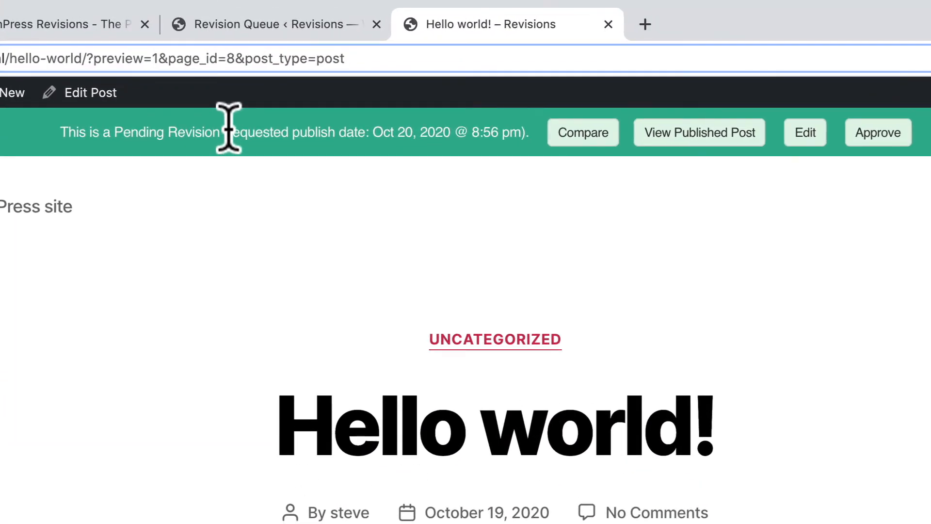
{"action": "left_click_drag", "start_coordinate": [228, 131], "coordinate": [416, 131]}
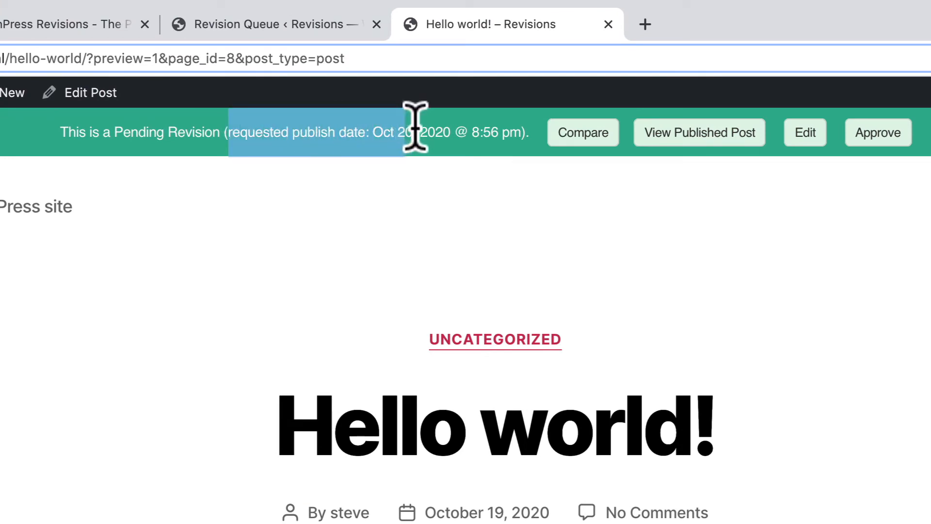
{"action": "mouse_move", "coordinate": [431, 132]}
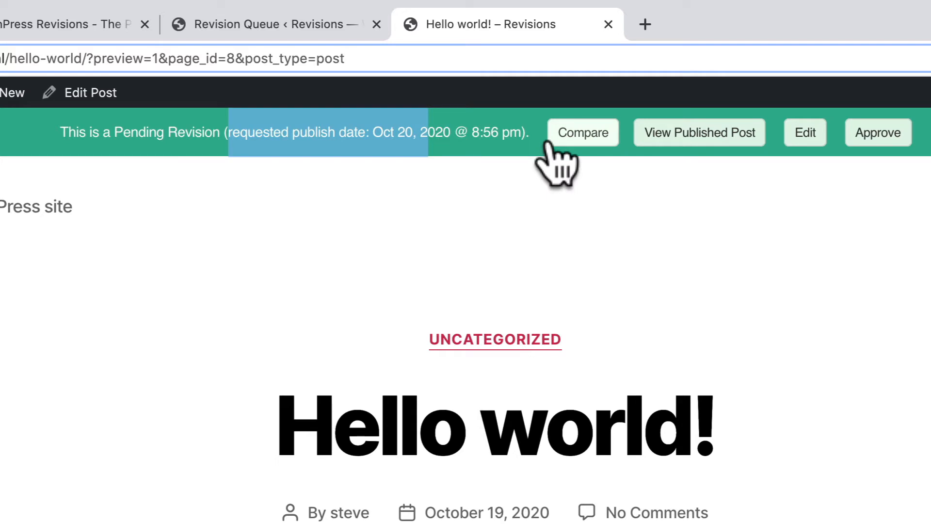
{"action": "mouse_move", "coordinate": [699, 132]}
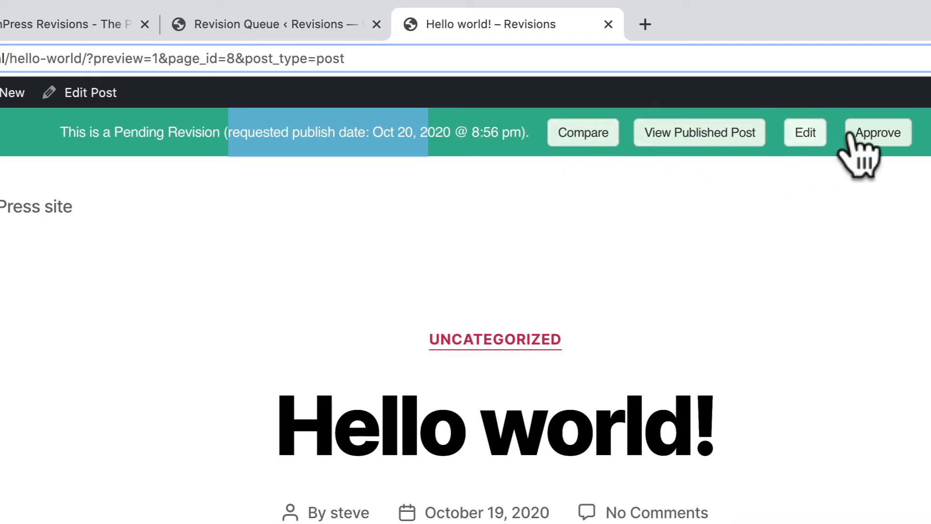
{"action": "mouse_move", "coordinate": [884, 154]}
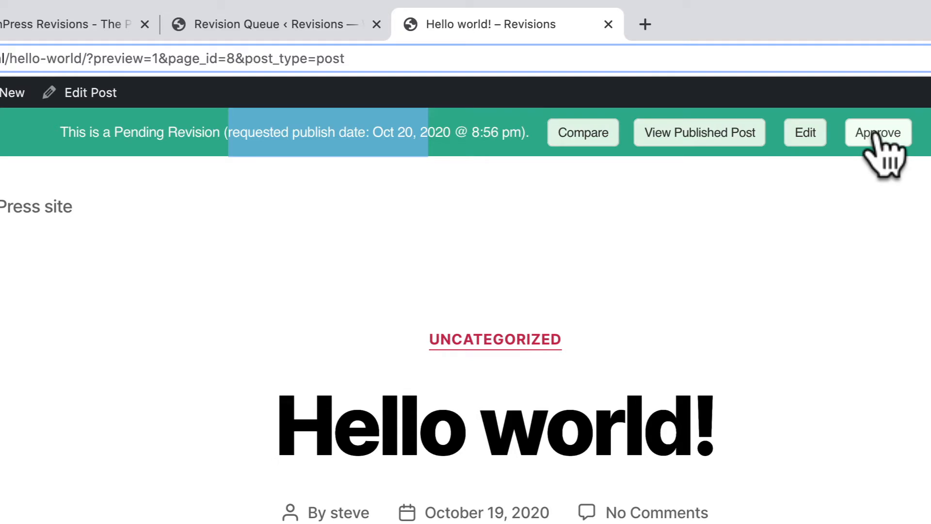
{"action": "left_click", "coordinate": [878, 132]}
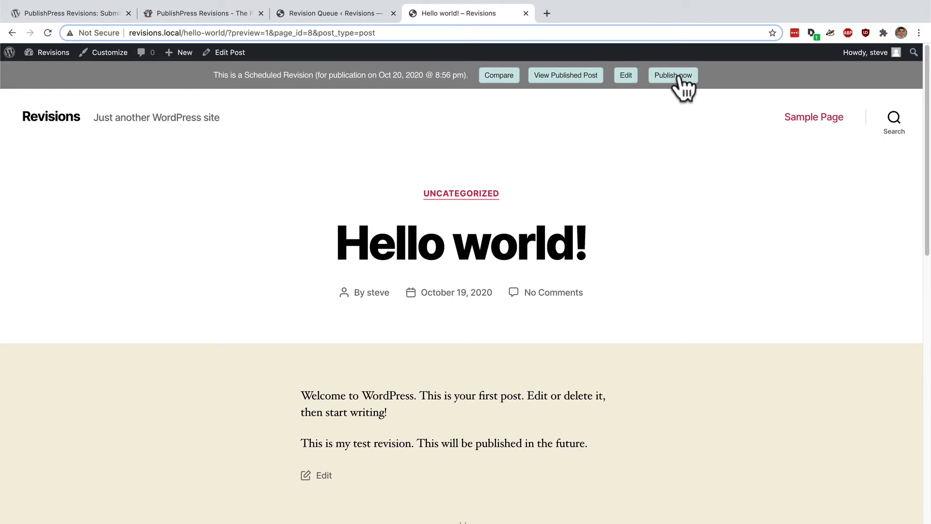
{"action": "left_click", "coordinate": [673, 75]}
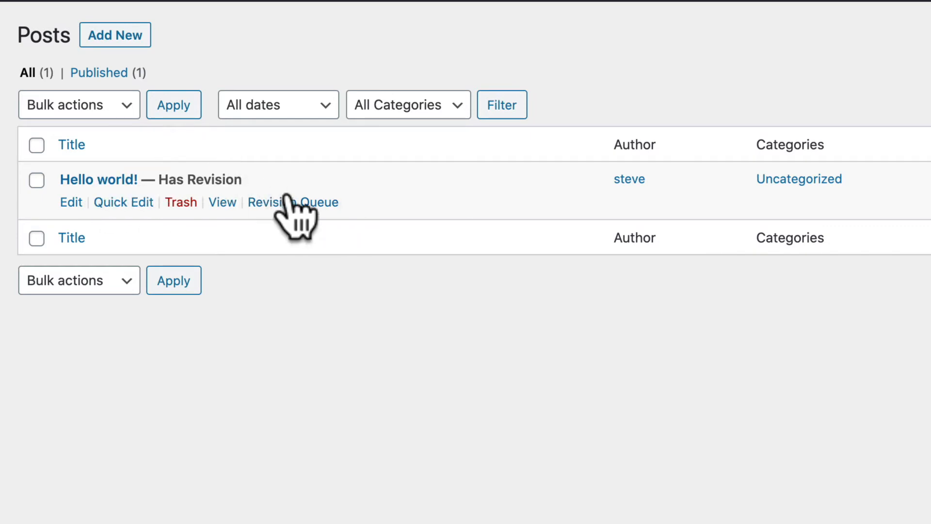
Step: Show Hello world!'s Revision Queue listing the revision scheduled for 2020/10/20 8:56 pm
{"action": "left_click", "coordinate": [292, 202]}
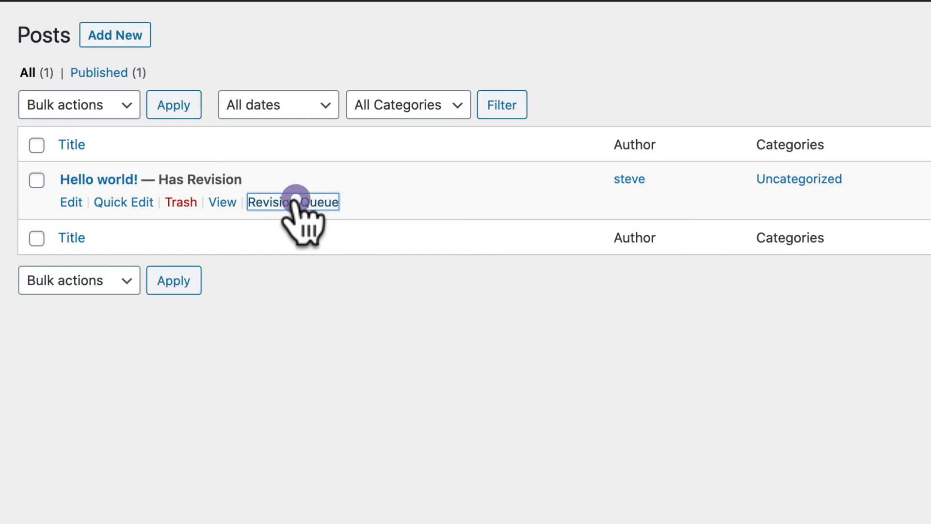
{"action": "left_click", "coordinate": [293, 202]}
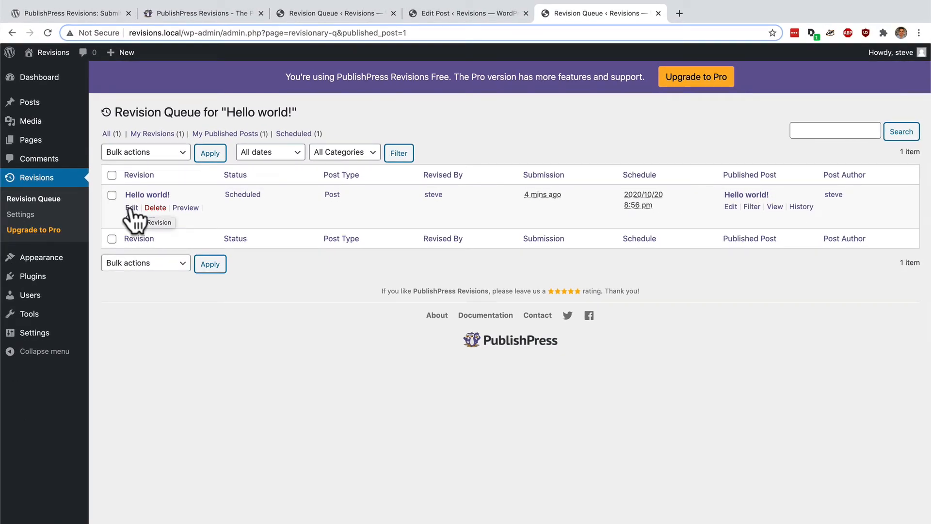
Step: Add the paragraph 'I am editing this post but the changes are not live yet.' to the scheduled revision, update it and show the Document settings
{"action": "left_click", "coordinate": [131, 207]}
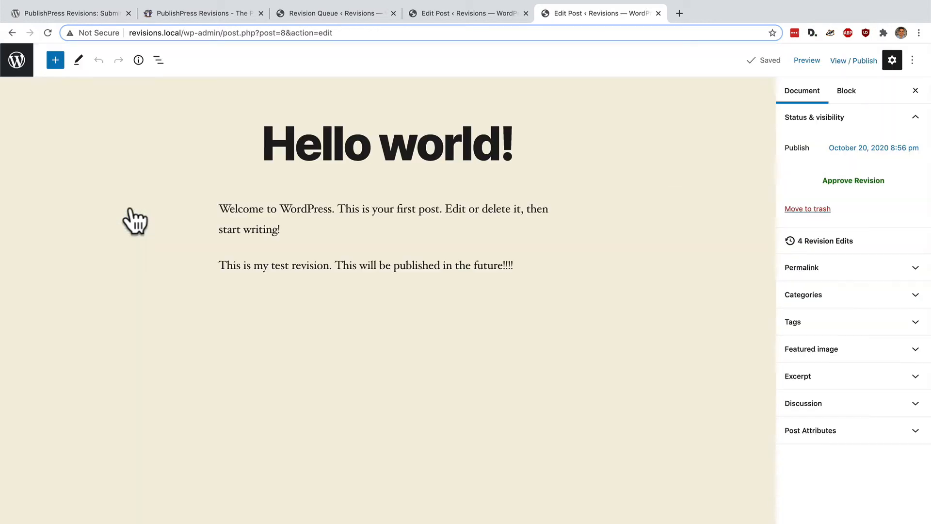
{"action": "mouse_move", "coordinate": [525, 265]}
{"action": "type", "text": "I am editing this post but the changes are not live yet."}
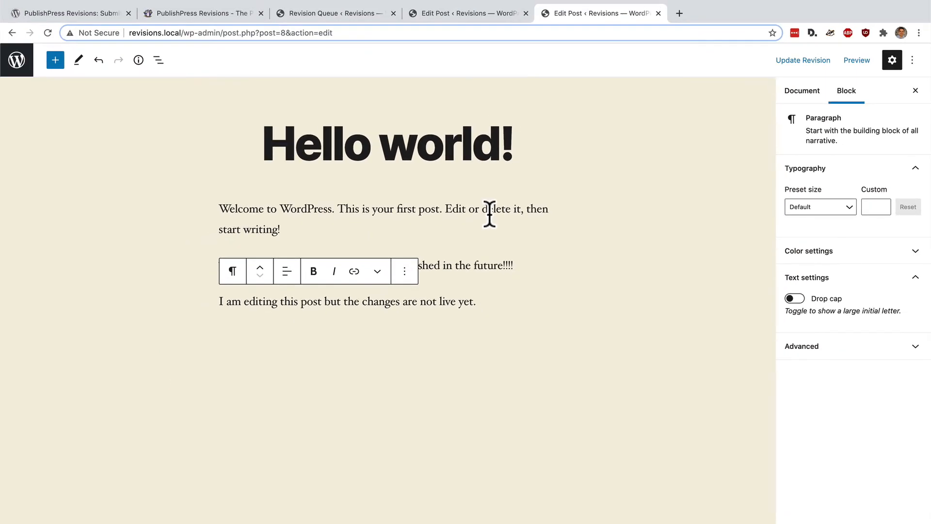
{"action": "left_click", "coordinate": [369, 209]}
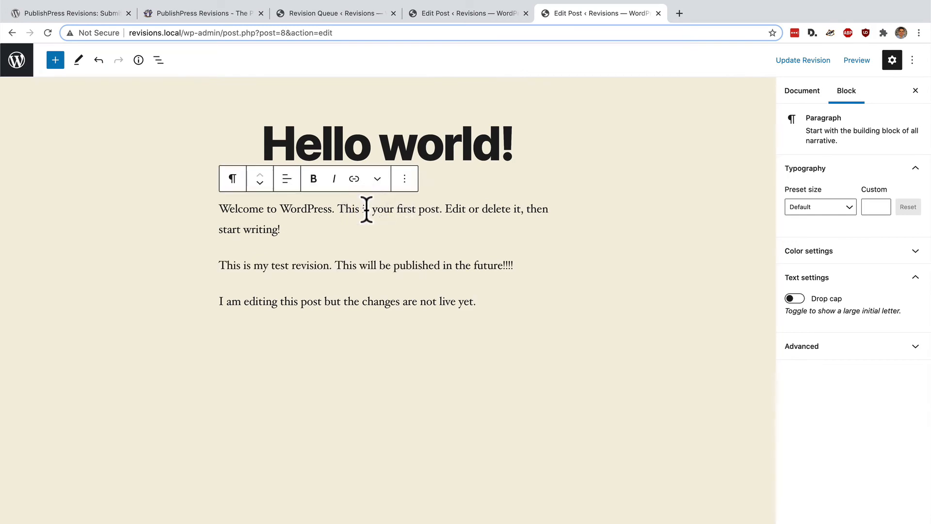
{"action": "mouse_move", "coordinate": [772, 78]}
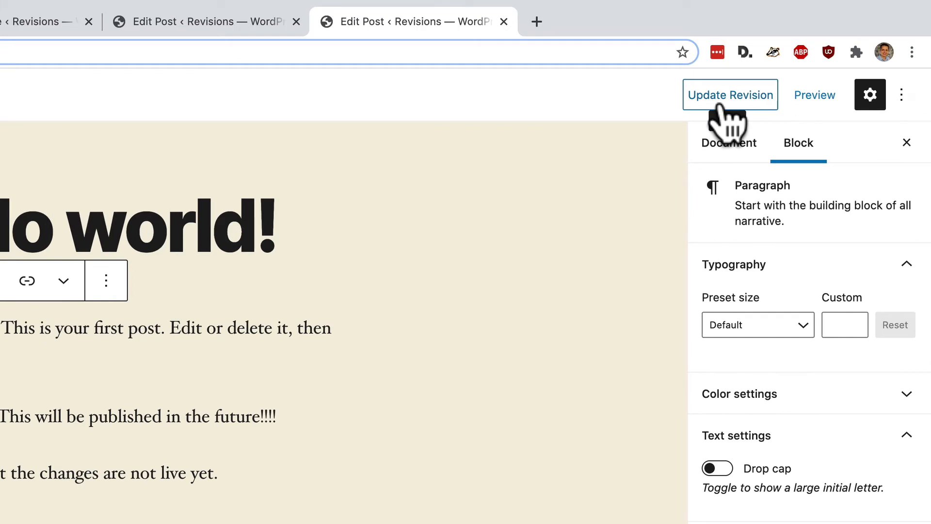
{"action": "left_click", "coordinate": [730, 95]}
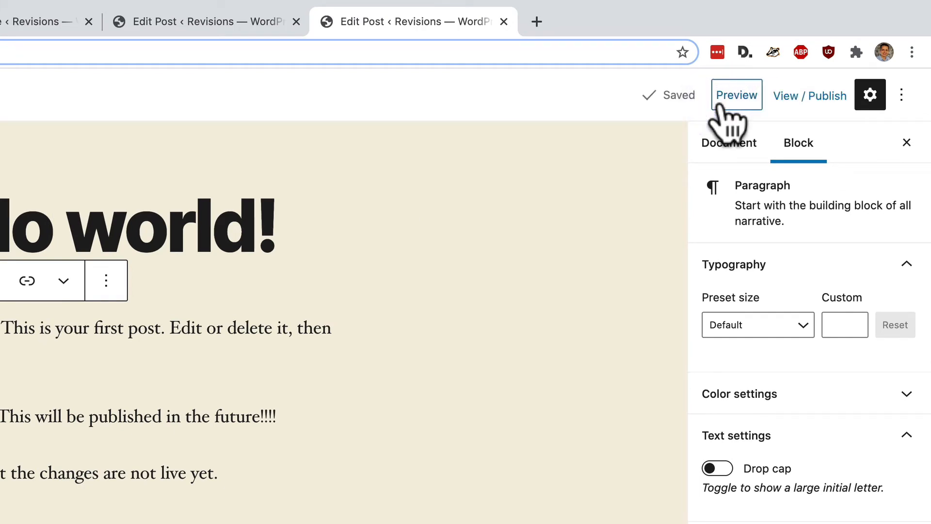
{"action": "mouse_move", "coordinate": [483, 329]}
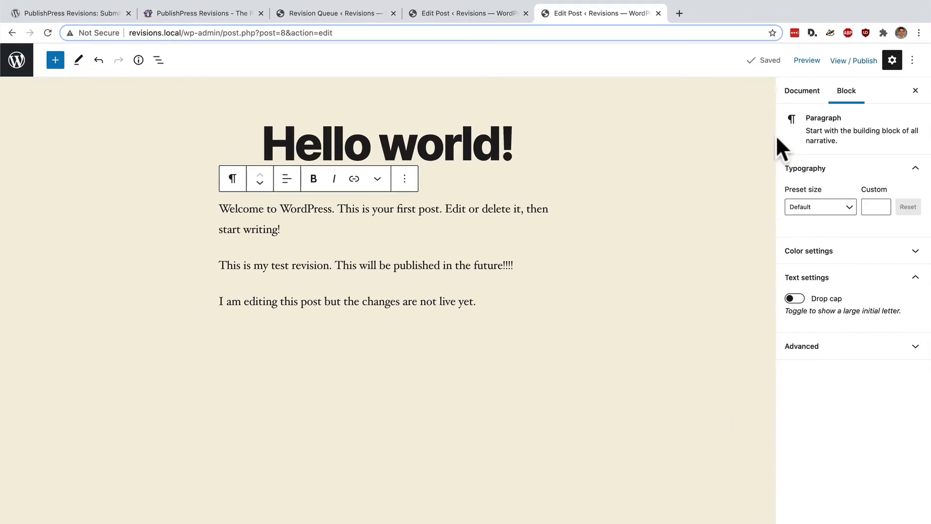
{"action": "left_click", "coordinate": [802, 90]}
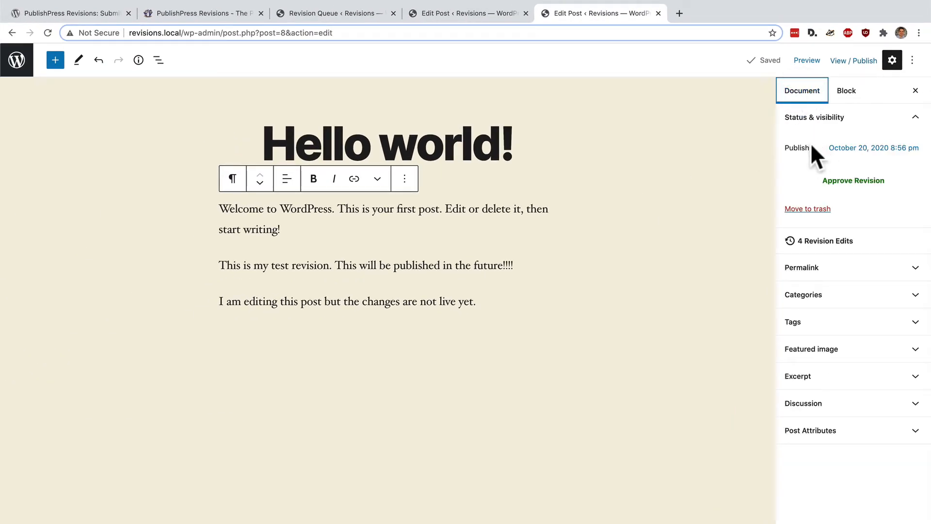
{"action": "left_click", "coordinate": [873, 147]}
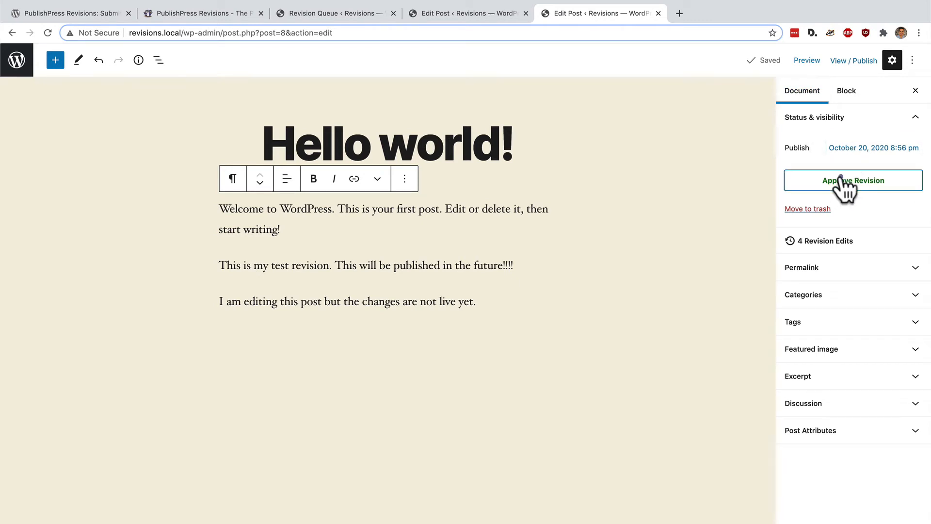
Step: Approve the revision so the live Hello world! post shows the new paragraph
{"action": "left_click", "coordinate": [853, 181]}
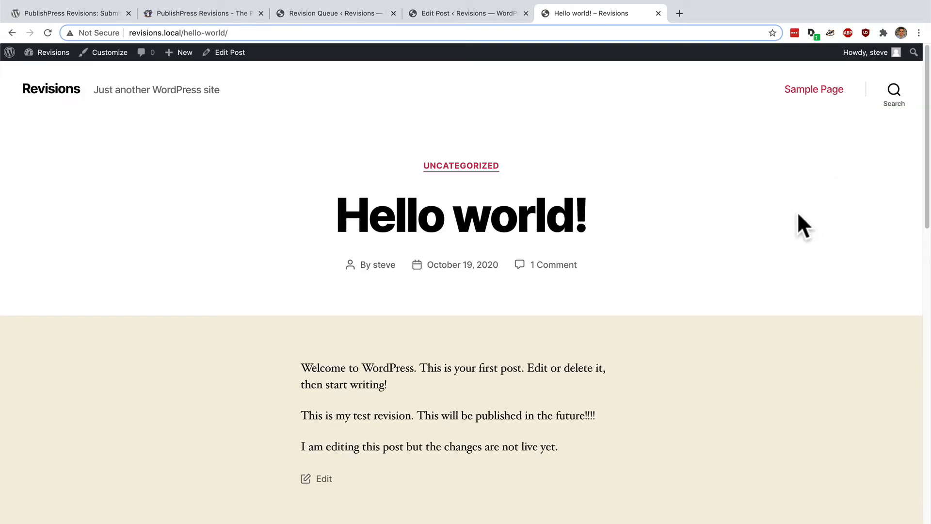
{"action": "scroll", "scroll_direction": "down", "scroll_amount": 3}
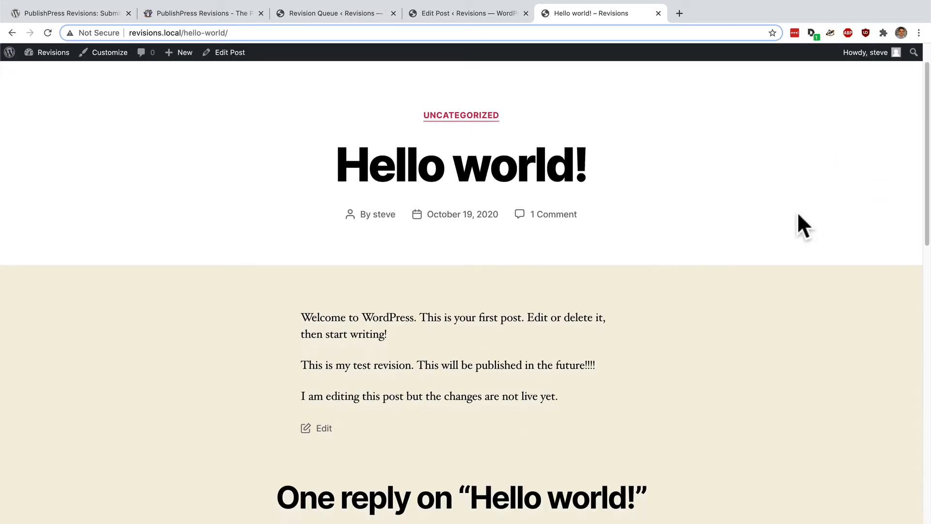
{"action": "scroll", "scroll_direction": "down", "scroll_amount": 3}
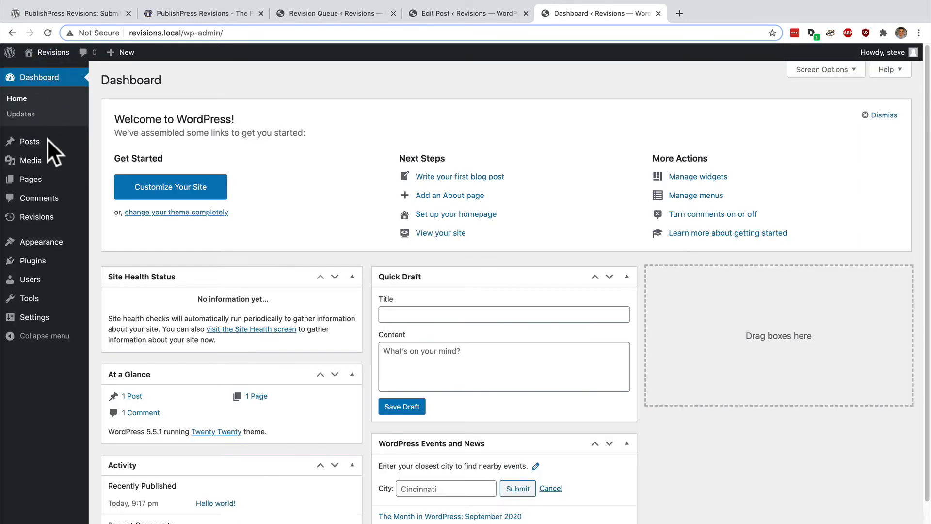
Step: Edit Hello world! from the Posts list and save the tweak as a Pending Revision for editorial review
{"action": "left_click", "coordinate": [29, 141]}
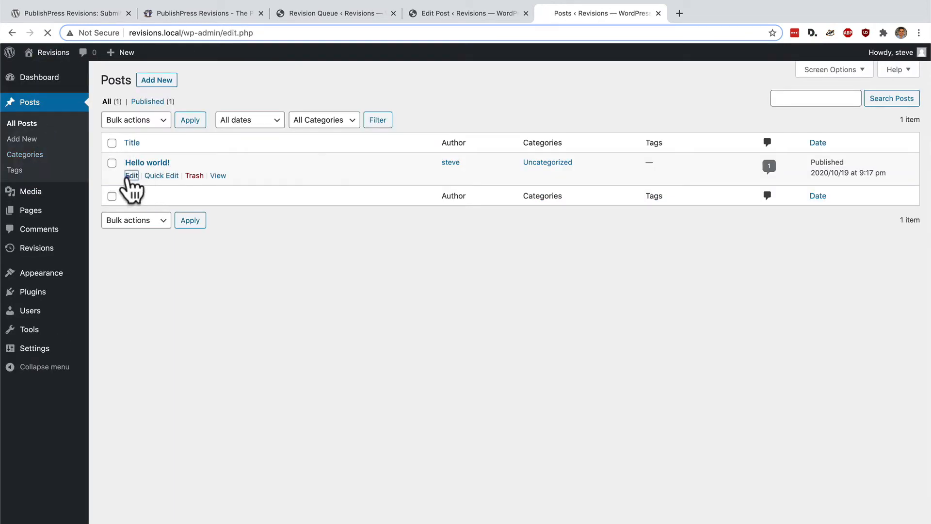
{"action": "left_click", "coordinate": [130, 176]}
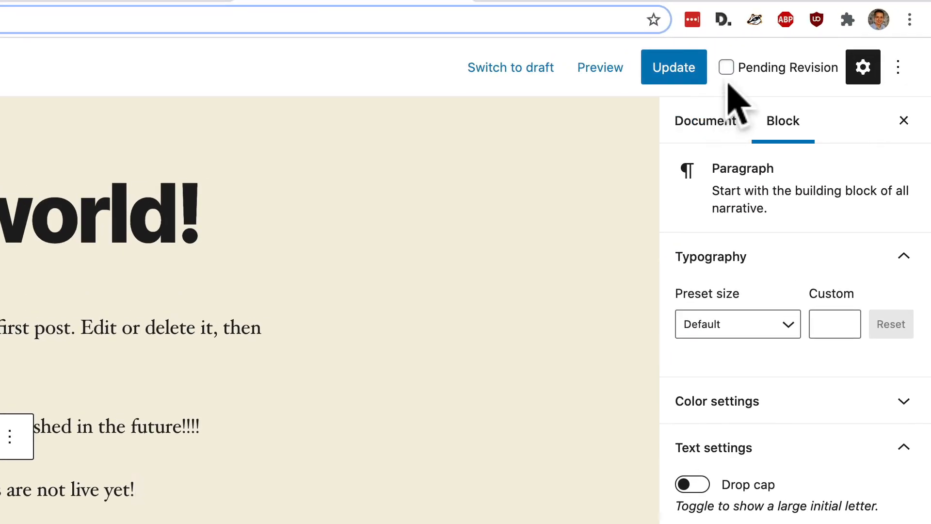
{"action": "left_click", "coordinate": [726, 67]}
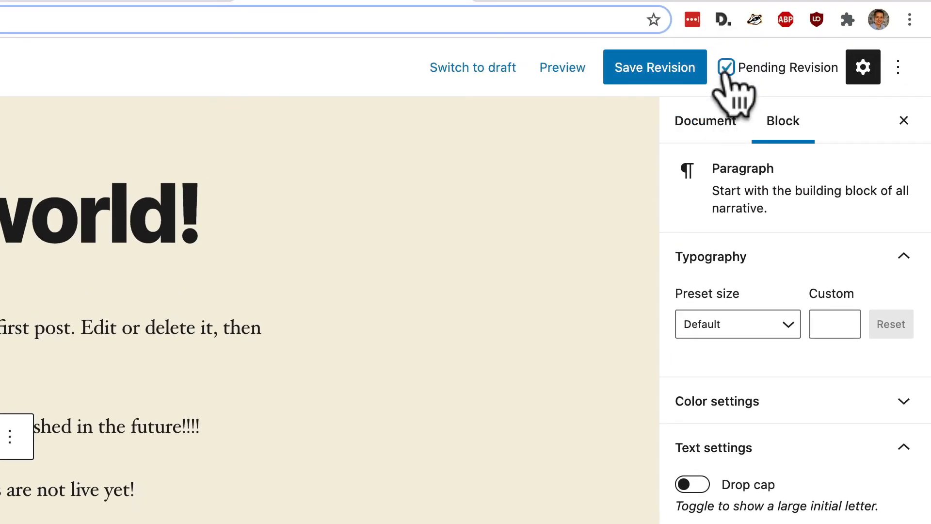
{"action": "left_click", "coordinate": [654, 67]}
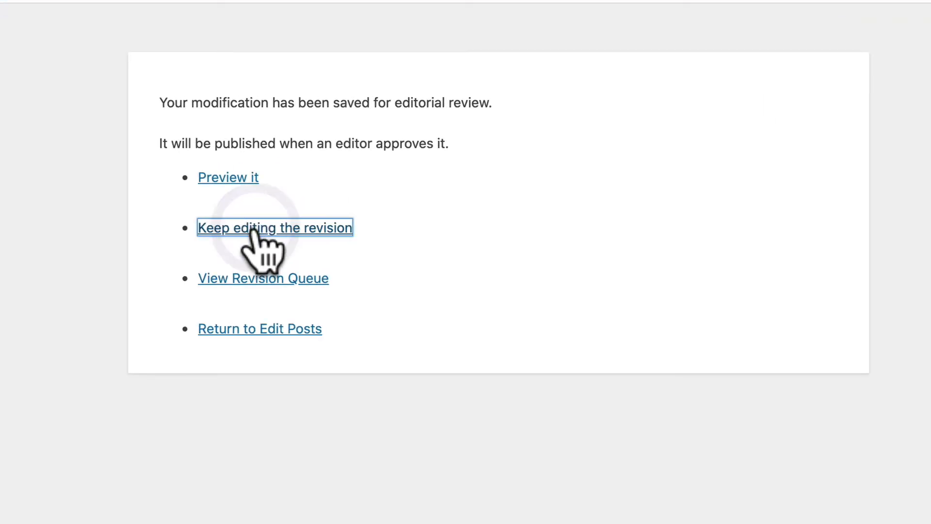
Step: Keep editing the revision, append 'It doesn't matter. It's not live.' with the 'mattter' typo fixed, and update it
{"action": "left_click", "coordinate": [274, 227]}
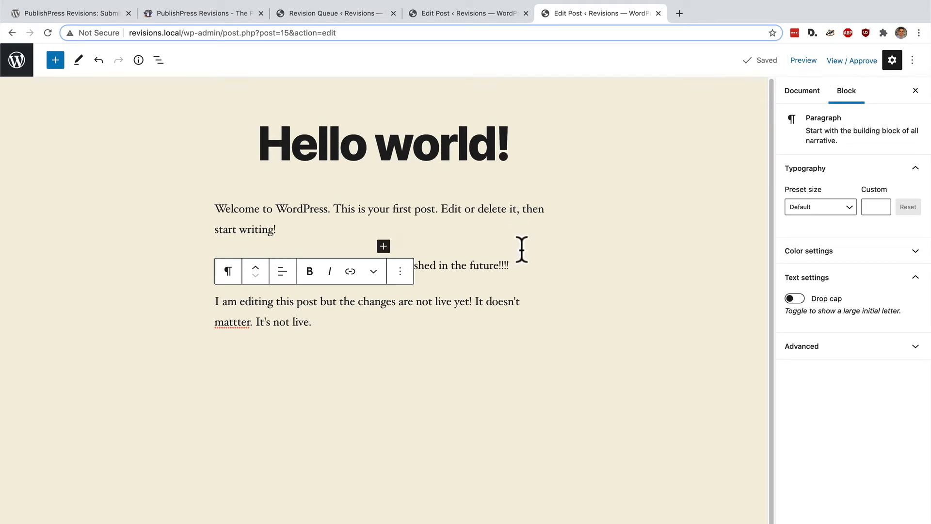
{"action": "mouse_move", "coordinate": [522, 243]}
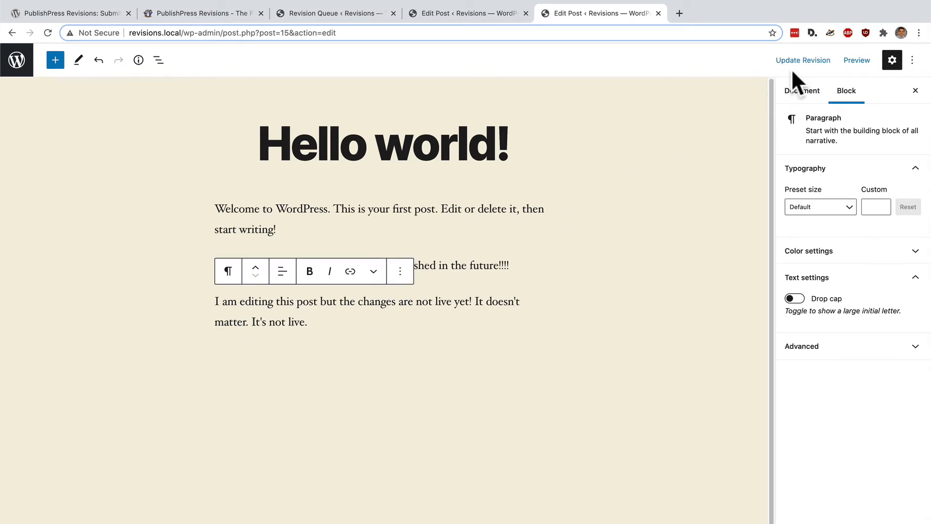
{"action": "left_click", "coordinate": [803, 60]}
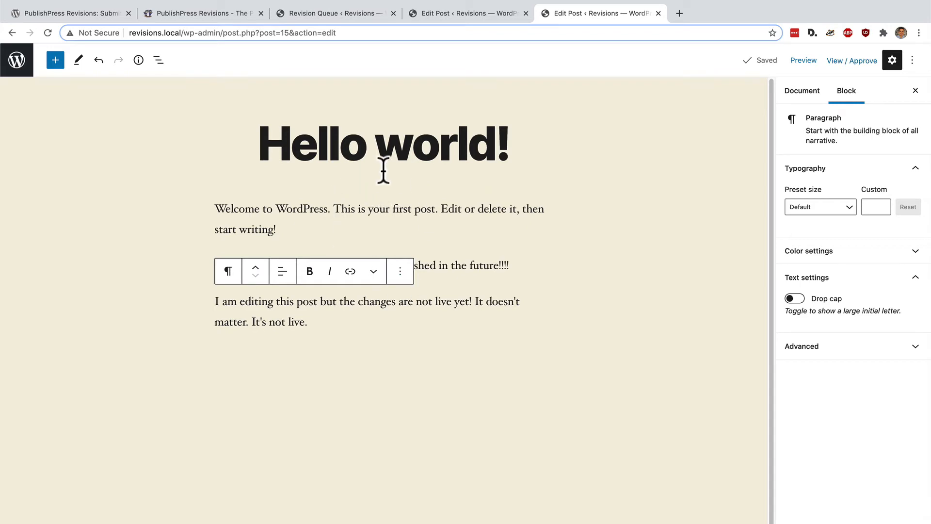
{"action": "mouse_move", "coordinate": [17, 60]}
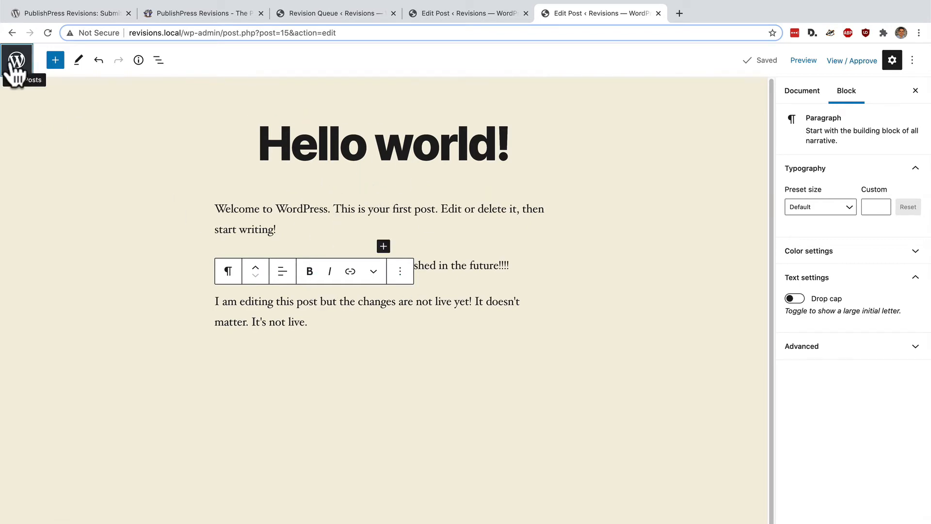
{"action": "left_click", "coordinate": [17, 59]}
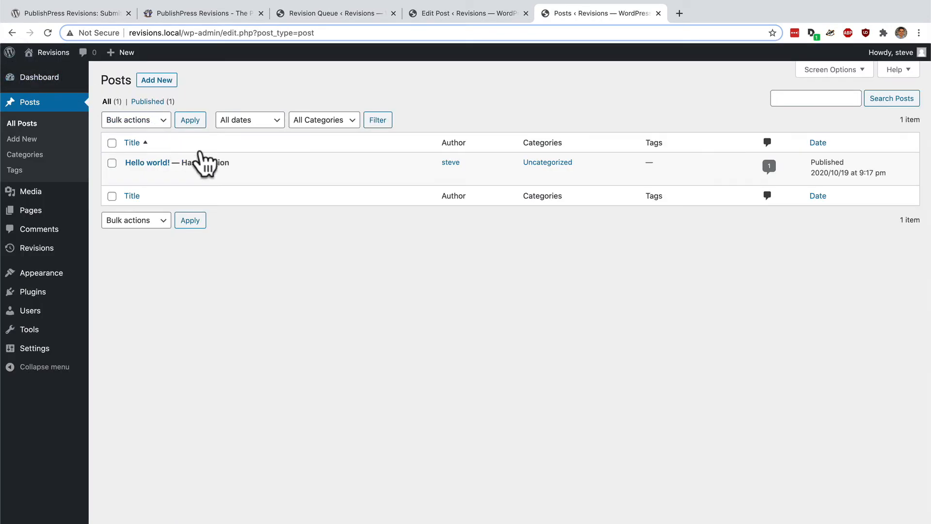
{"action": "mouse_move", "coordinate": [179, 162]}
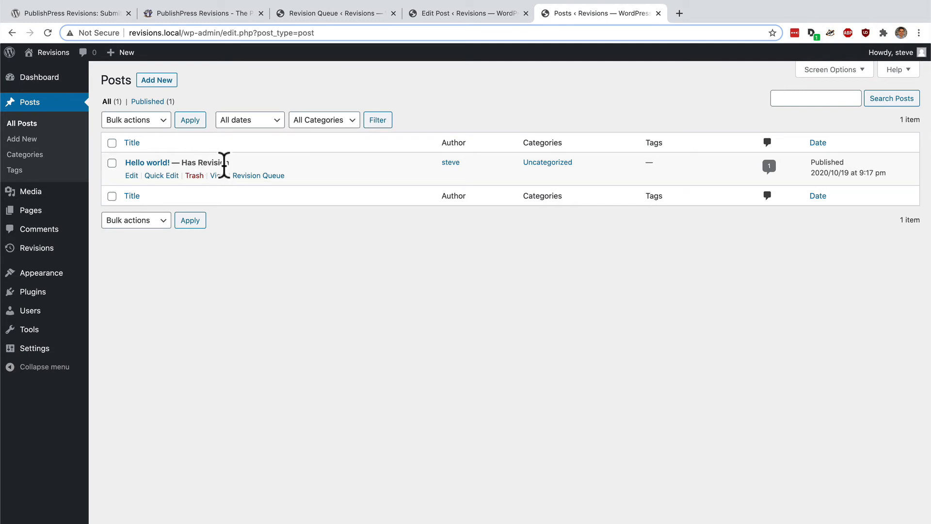
{"action": "left_click", "coordinate": [258, 176]}
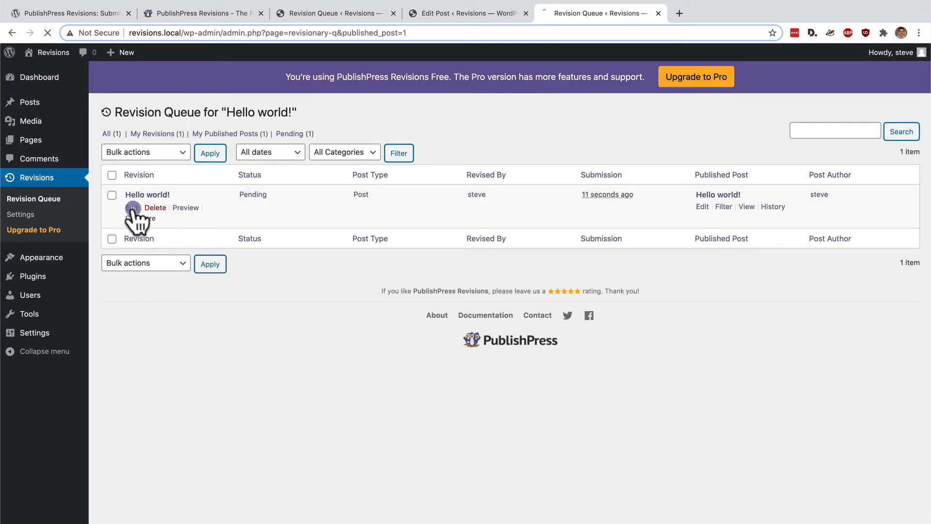
{"action": "left_click", "coordinate": [132, 207]}
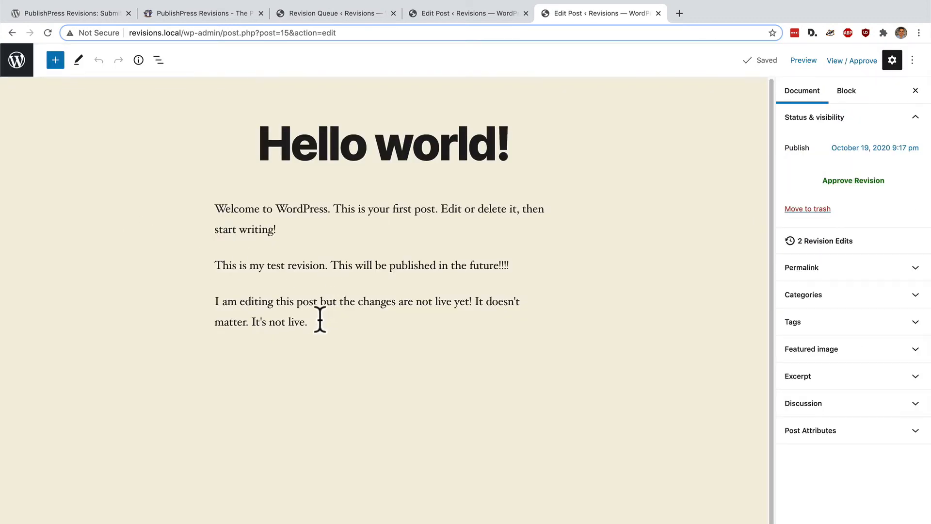
{"action": "type", "text": "Phew"}
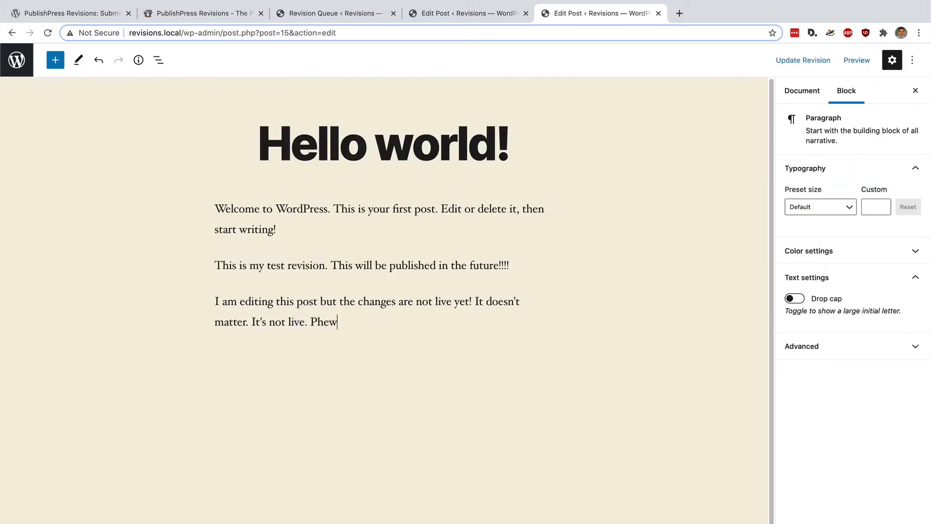
{"action": "left_click", "coordinate": [802, 60]}
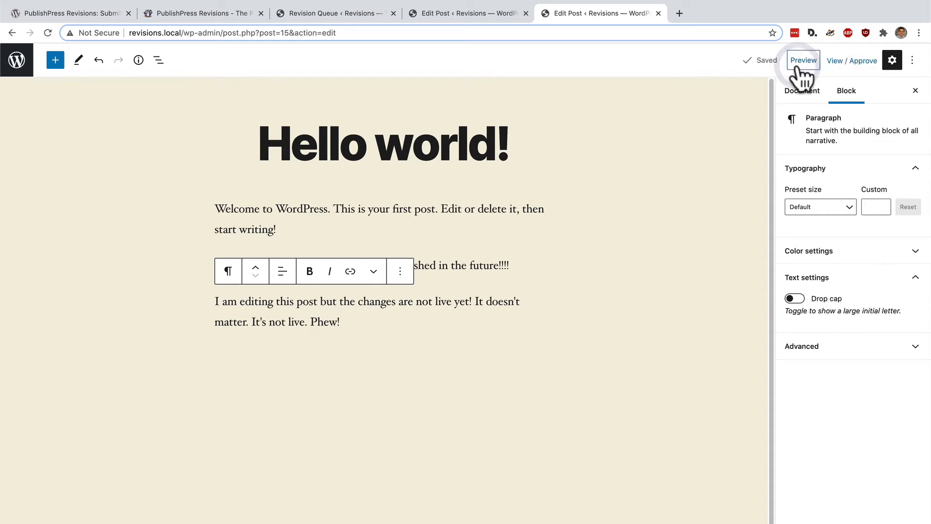
{"action": "mouse_move", "coordinate": [635, 237]}
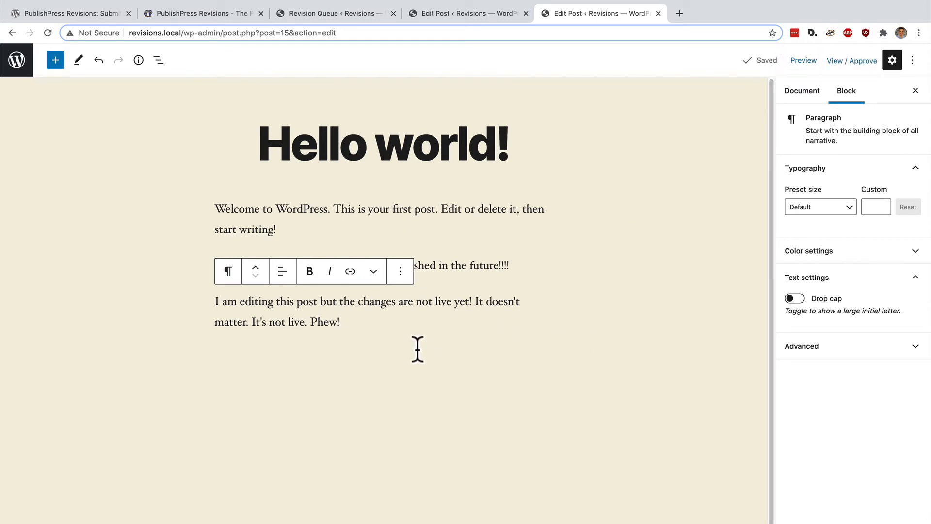
{"action": "mouse_move", "coordinate": [404, 327]}
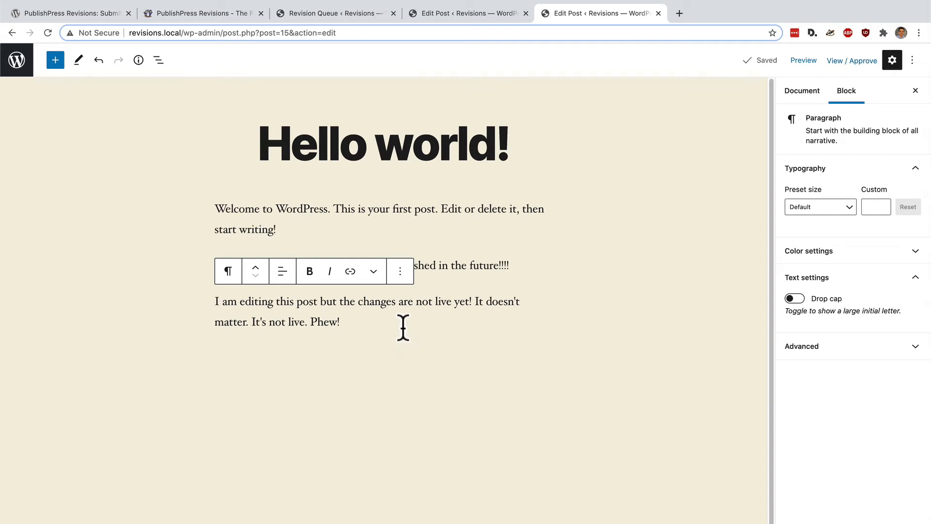
{"action": "mouse_move", "coordinate": [388, 215]}
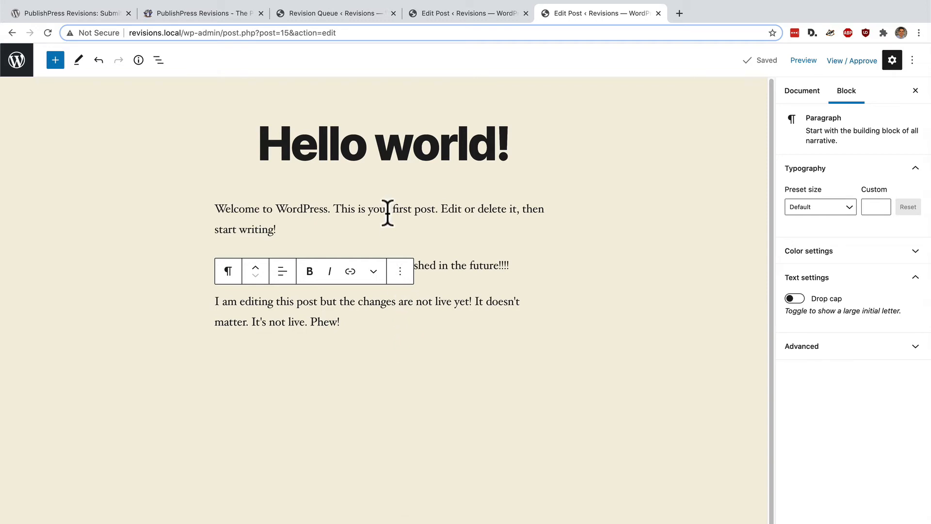
{"action": "mouse_move", "coordinate": [17, 60]}
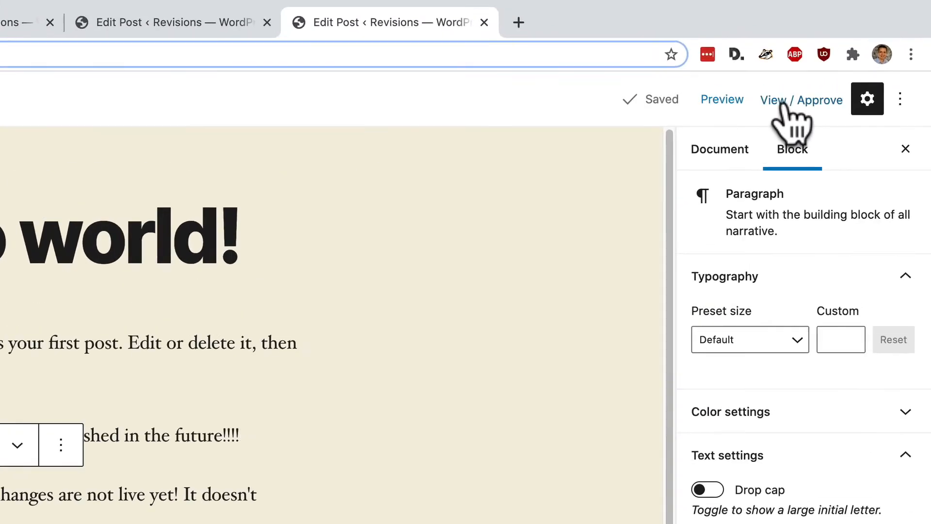
Step: View the pending Hello world! revision on the site and compare it with the current post
{"action": "left_click", "coordinate": [802, 100]}
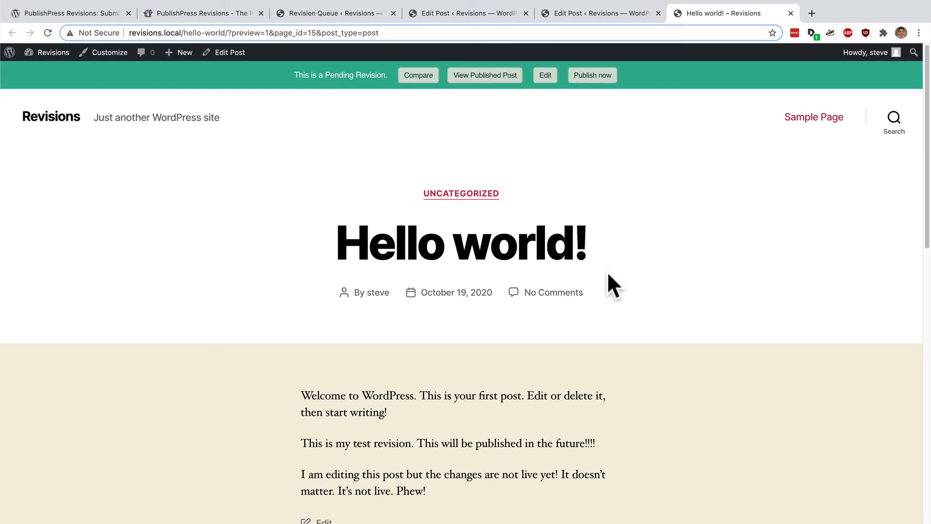
{"action": "mouse_move", "coordinate": [629, 248]}
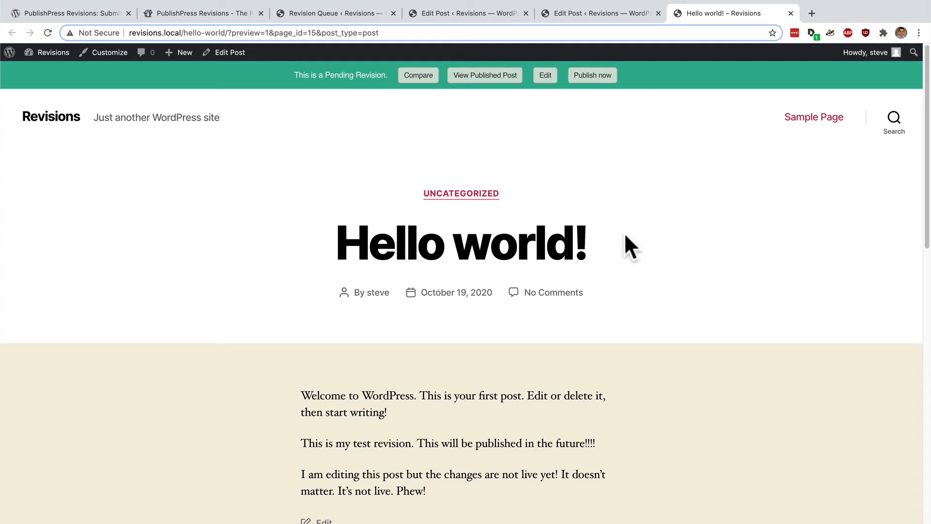
{"action": "mouse_move", "coordinate": [418, 75]}
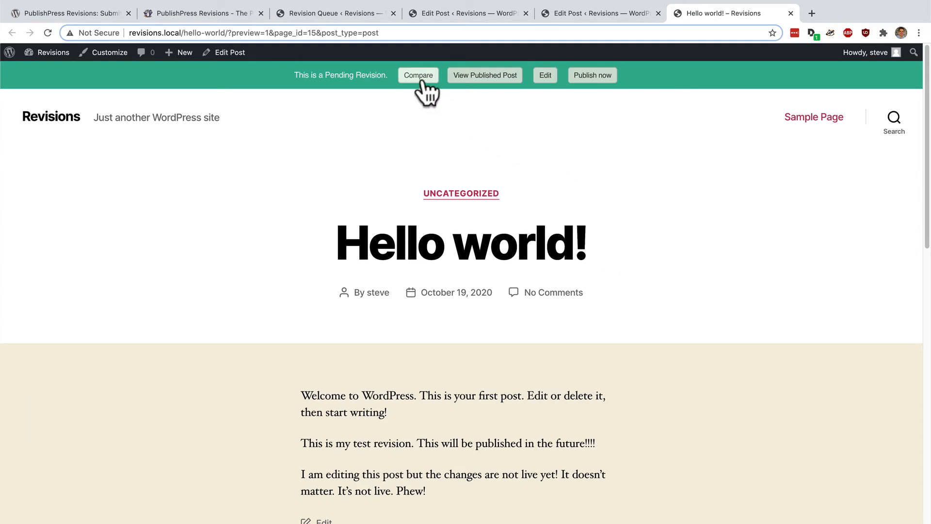
{"action": "left_click", "coordinate": [418, 76]}
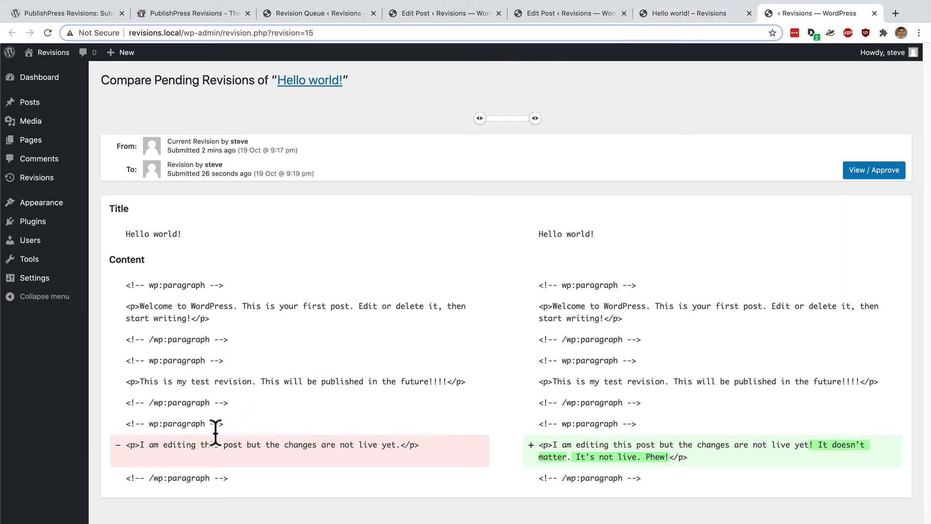
{"action": "mouse_move", "coordinate": [598, 407]}
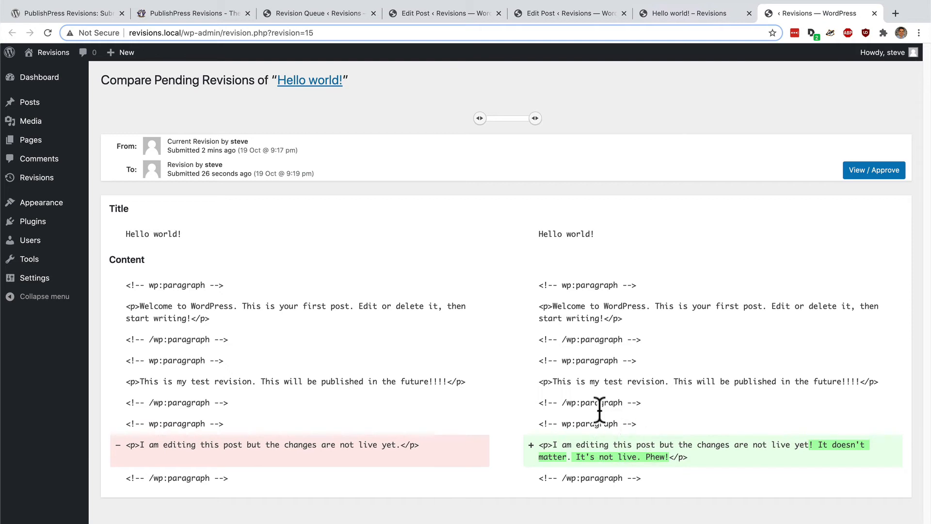
{"action": "mouse_move", "coordinate": [911, 213]}
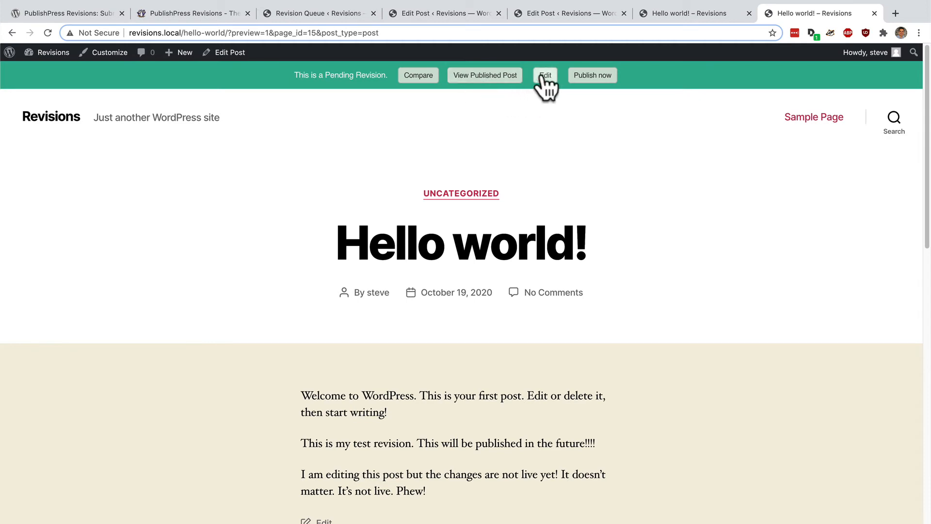
{"action": "mouse_move", "coordinate": [592, 76]}
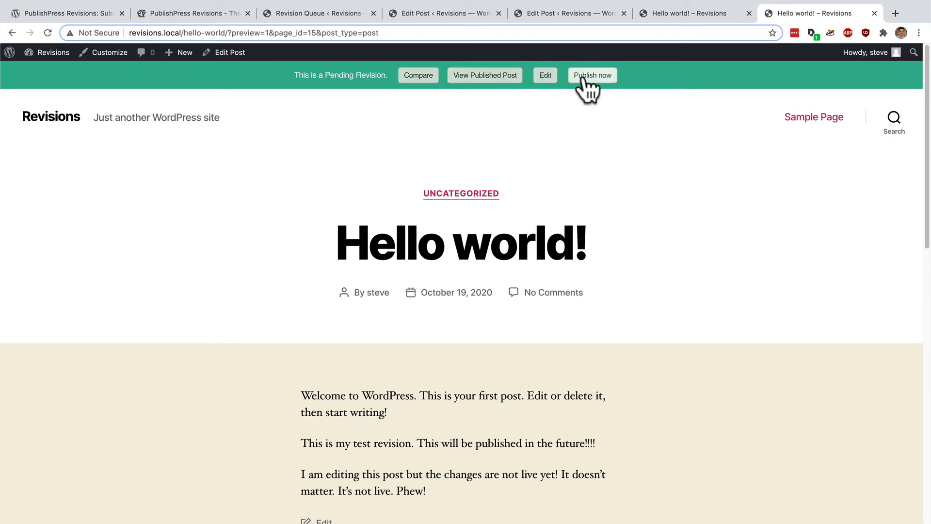
Step: Publish the pending revision now so Hello world! ends with 'Phew!', then go to Users
{"action": "left_click", "coordinate": [592, 75]}
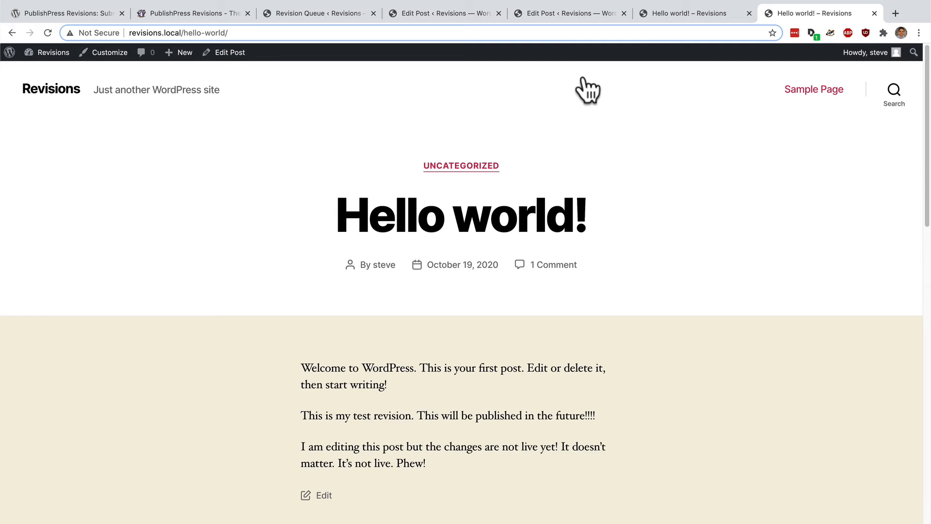
{"action": "mouse_move", "coordinate": [189, 252]}
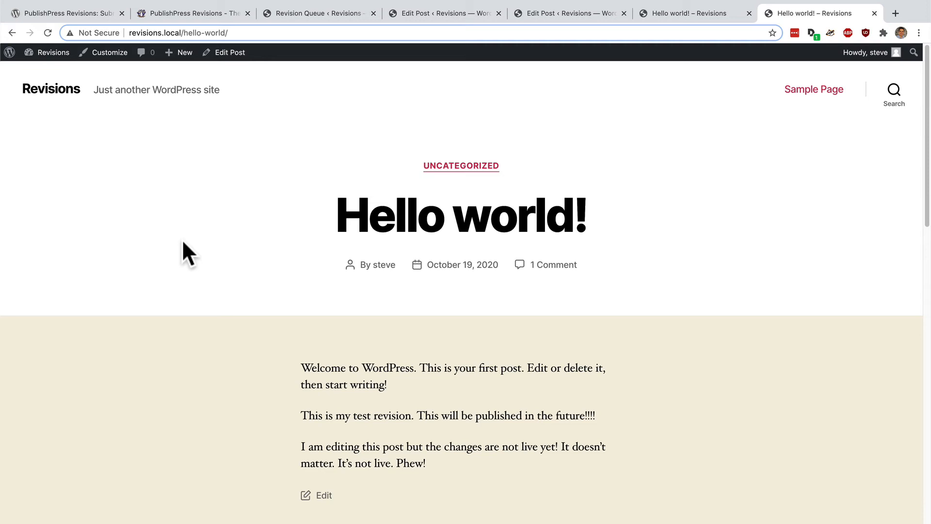
{"action": "left_click", "coordinate": [52, 52]}
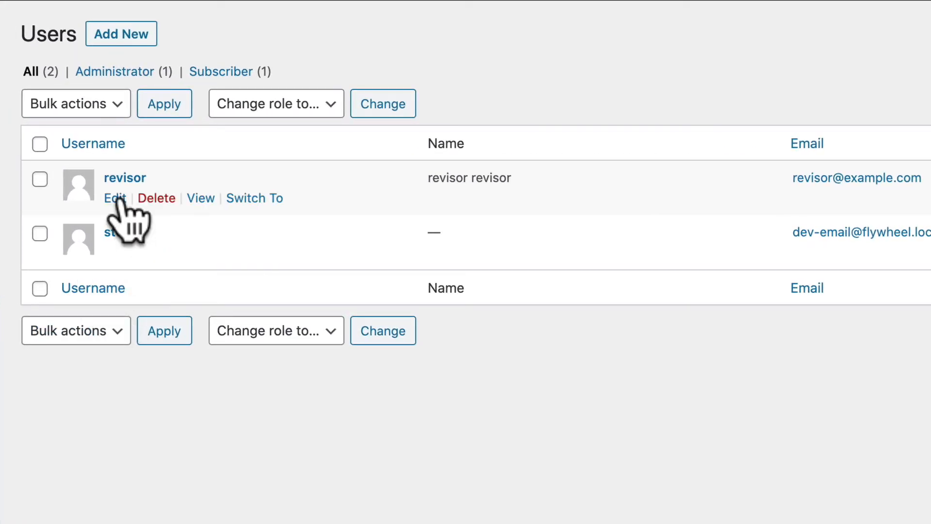
{"action": "mouse_move", "coordinate": [187, 249]}
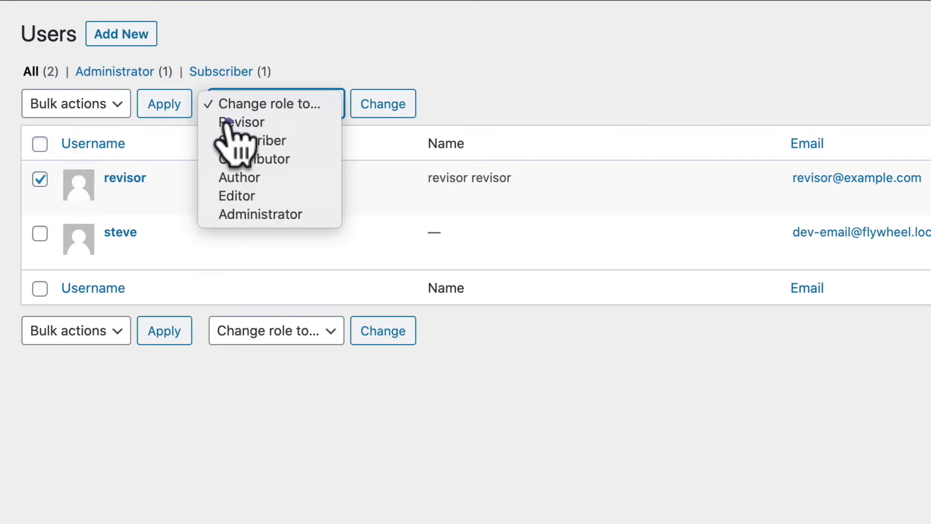
Step: Set the checked test user's role to Revisor via 'Change role to…'
{"action": "left_click", "coordinate": [241, 123]}
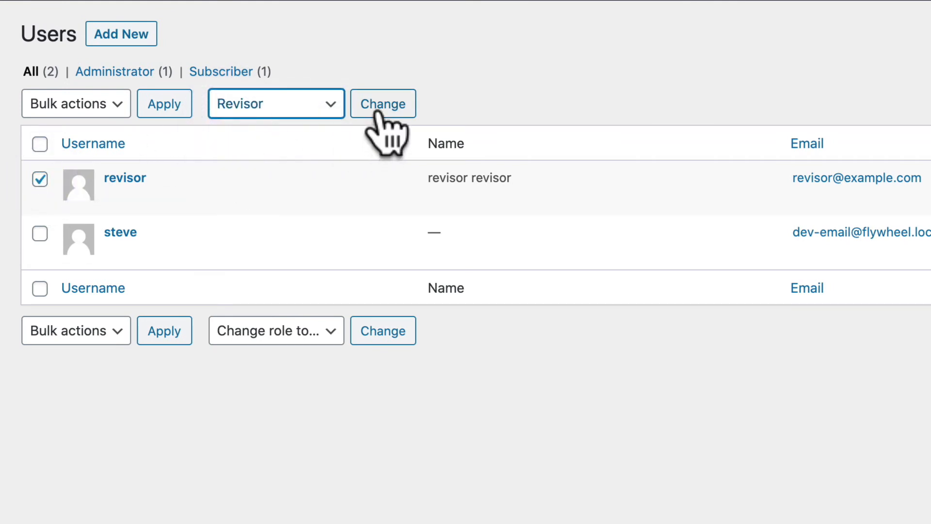
{"action": "left_click", "coordinate": [383, 103]}
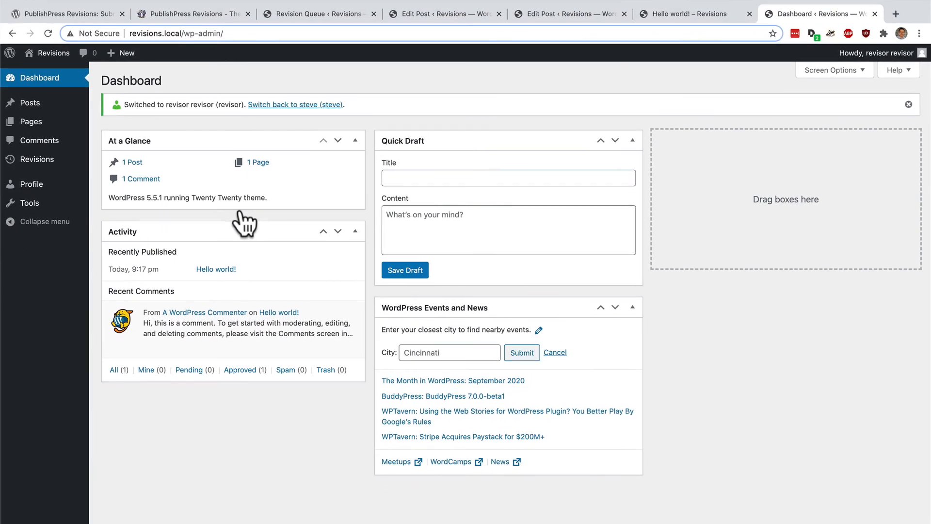
{"action": "mouse_move", "coordinate": [134, 181]}
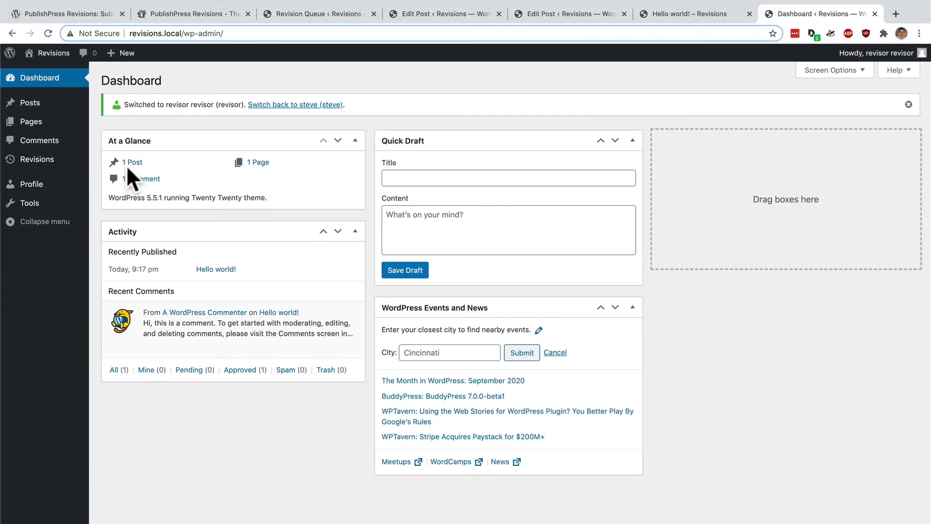
Step: As the revisor user, show the Posts list with steve's published Hello world! post
{"action": "left_click", "coordinate": [30, 102]}
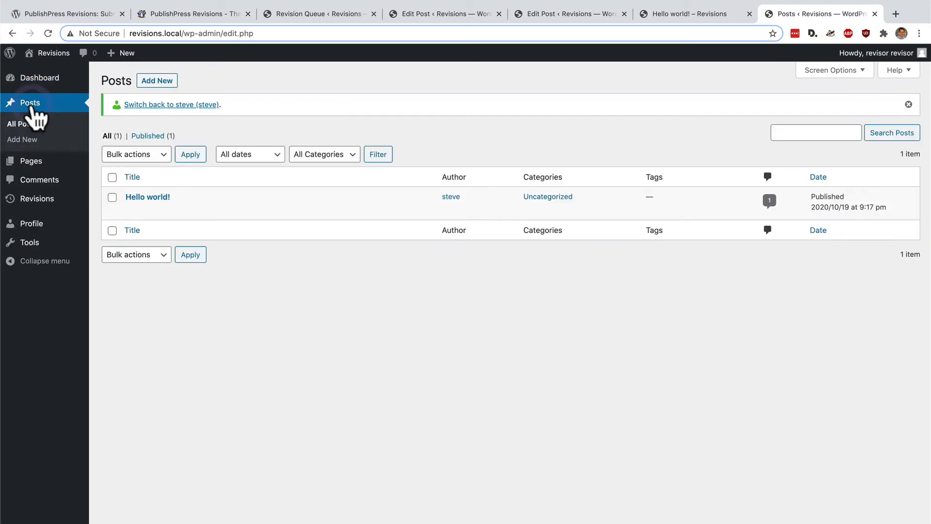
{"action": "mouse_move", "coordinate": [172, 210]}
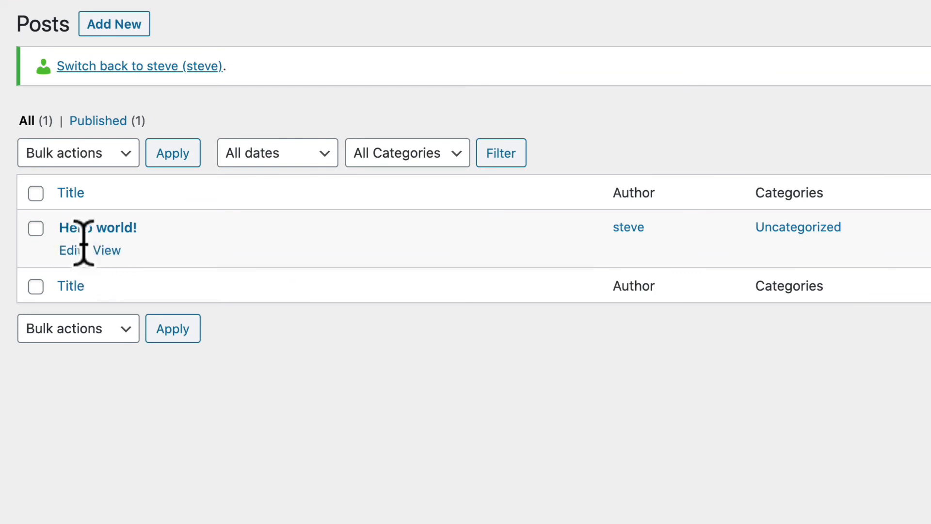
{"action": "mouse_move", "coordinate": [173, 273]}
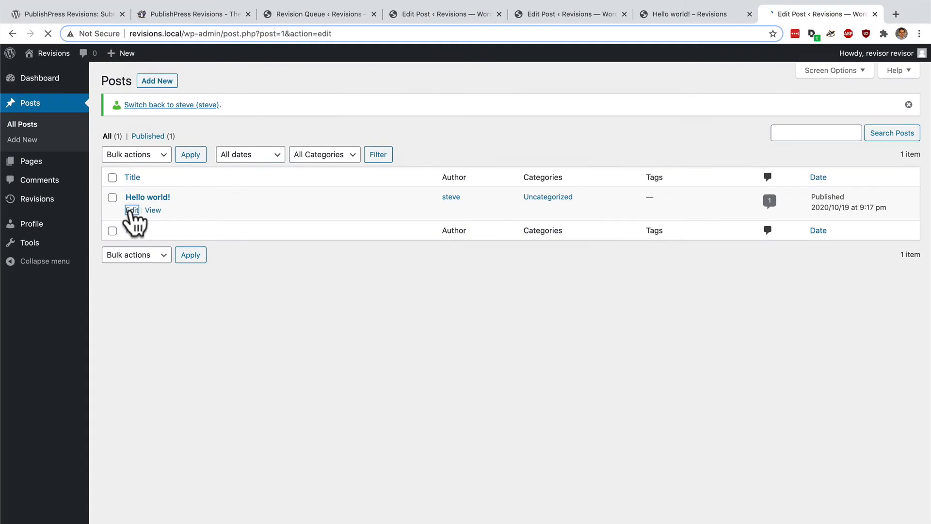
Step: Add the paragraph 'This is my suggested change.' to Hello world! and submit it as a revision for review
{"action": "left_click", "coordinate": [131, 210]}
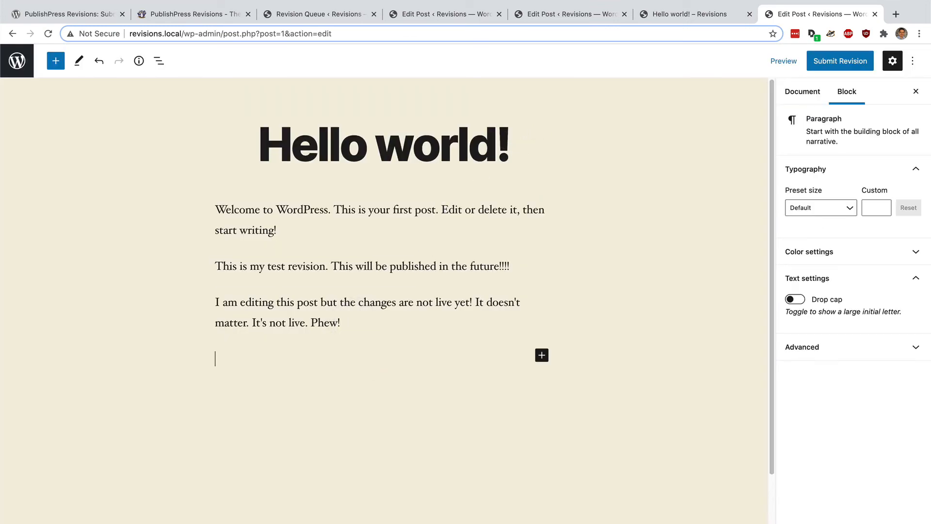
{"action": "type", "text": "This is my"}
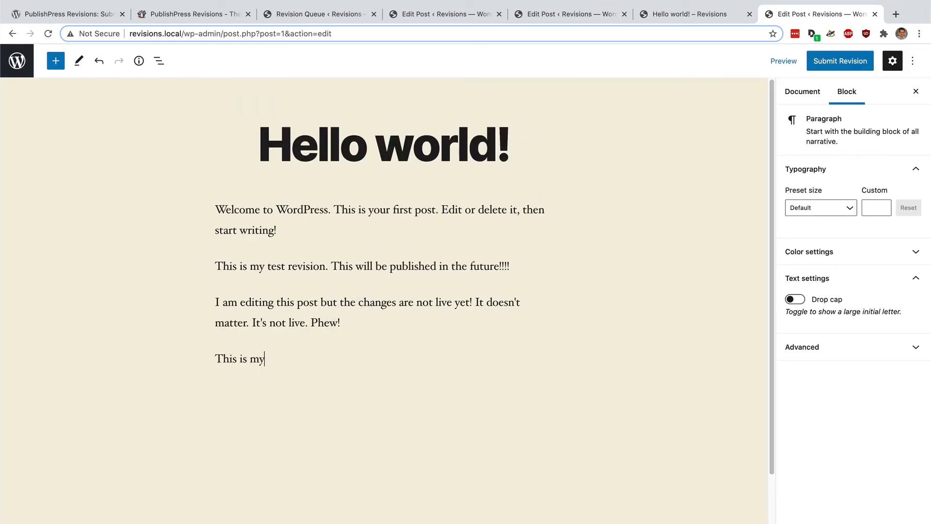
{"action": "type", "text": "suggested ch"}
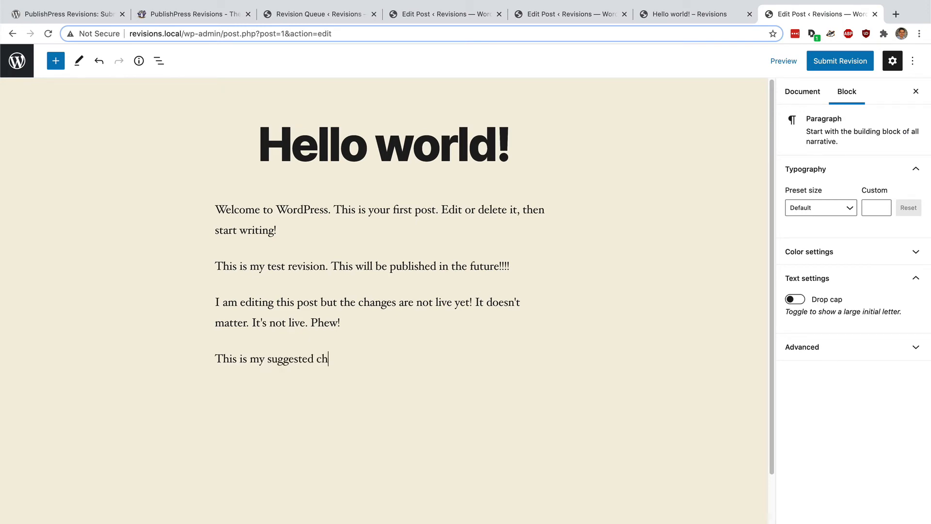
{"action": "type", "text": "ange."}
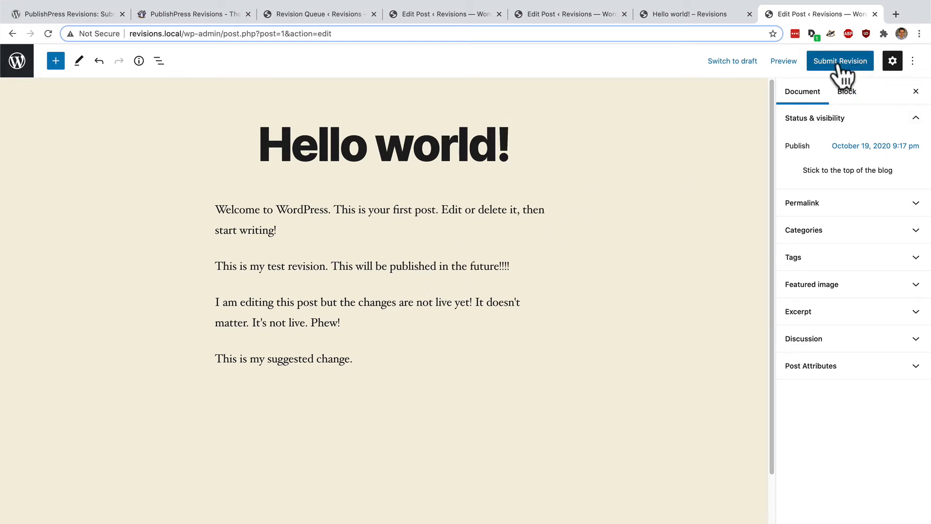
{"action": "left_click", "coordinate": [840, 60]}
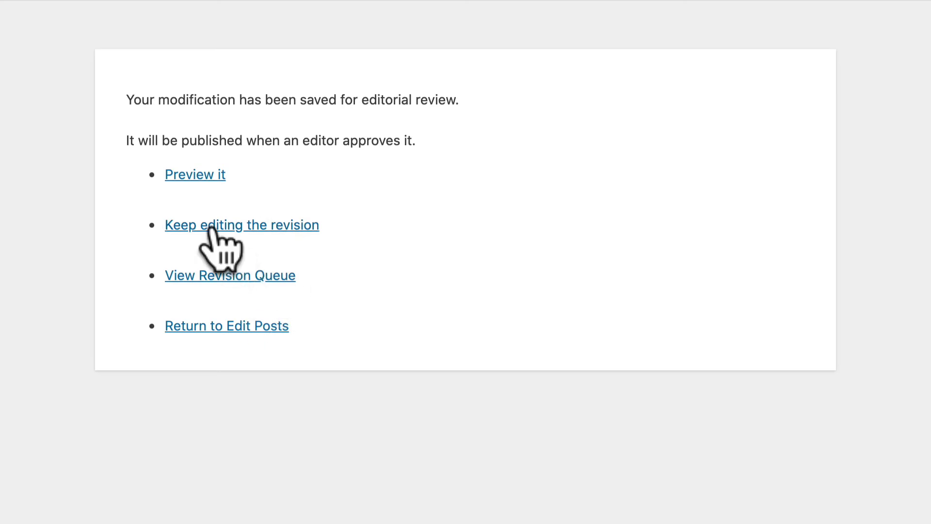
Step: Keep editing the revision to read 'This is my suggested change. I have more to add!' and preview it on the site
{"action": "left_click", "coordinate": [195, 174]}
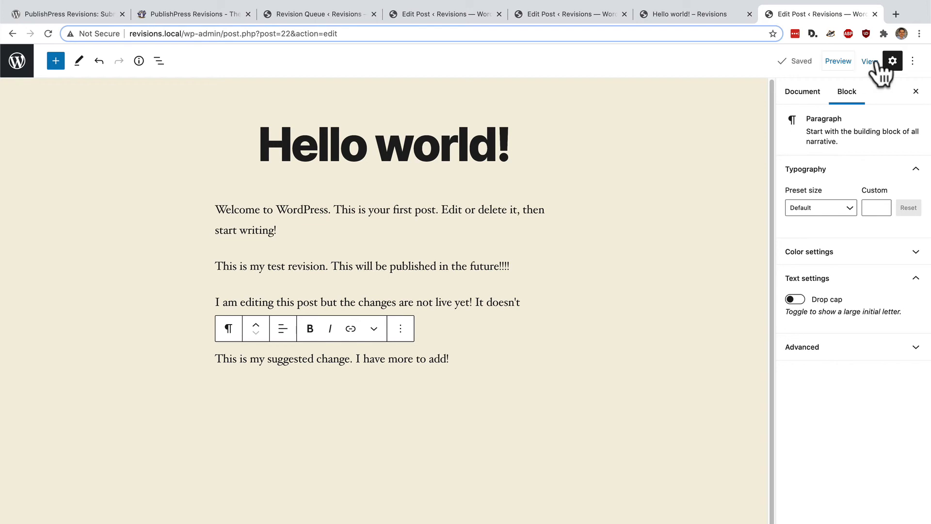
{"action": "left_click", "coordinate": [869, 61]}
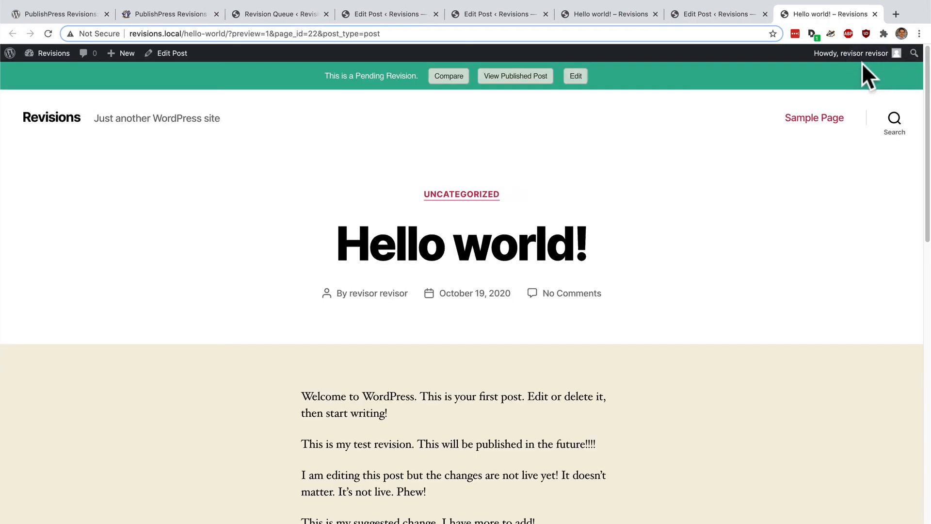
{"action": "mouse_move", "coordinate": [598, 196]}
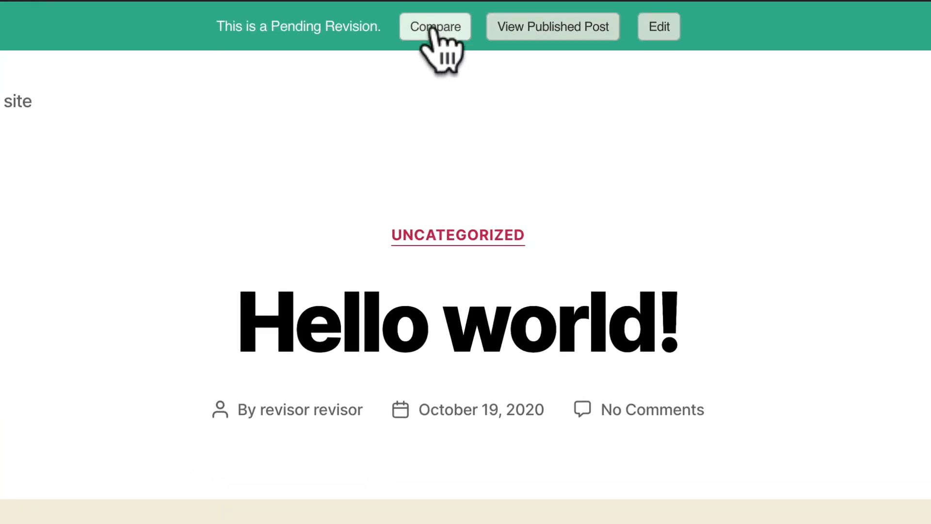
{"action": "mouse_move", "coordinate": [534, 65]}
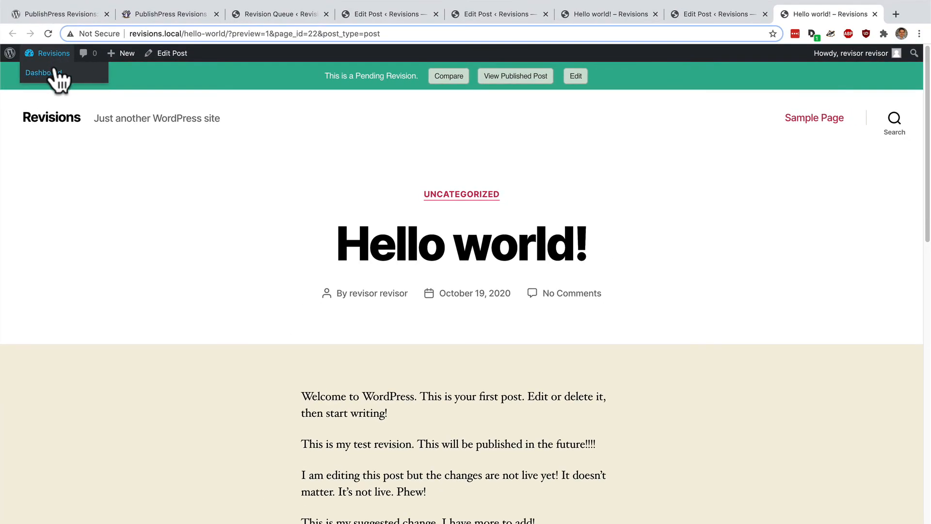
Step: Switch back to steve from the Dashboard and open Revisions > Revision Queue
{"action": "left_click", "coordinate": [42, 73]}
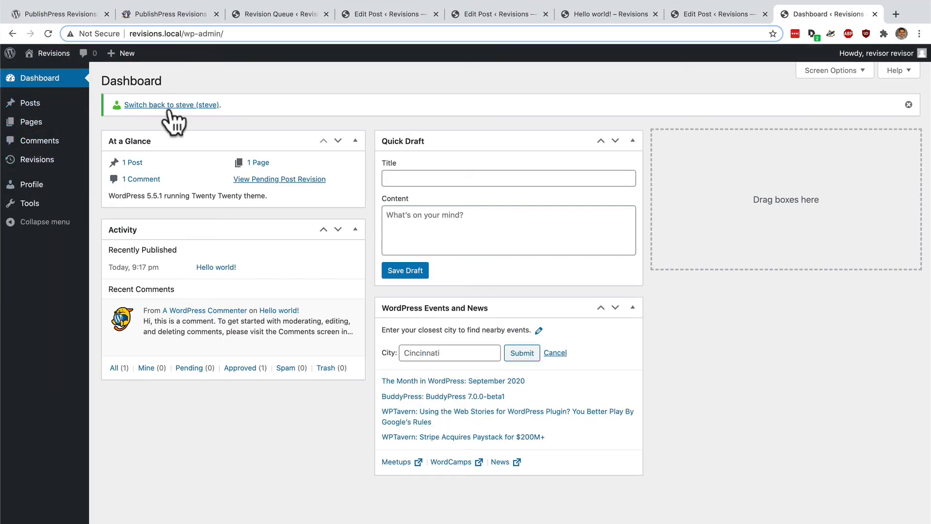
{"action": "left_click", "coordinate": [171, 105]}
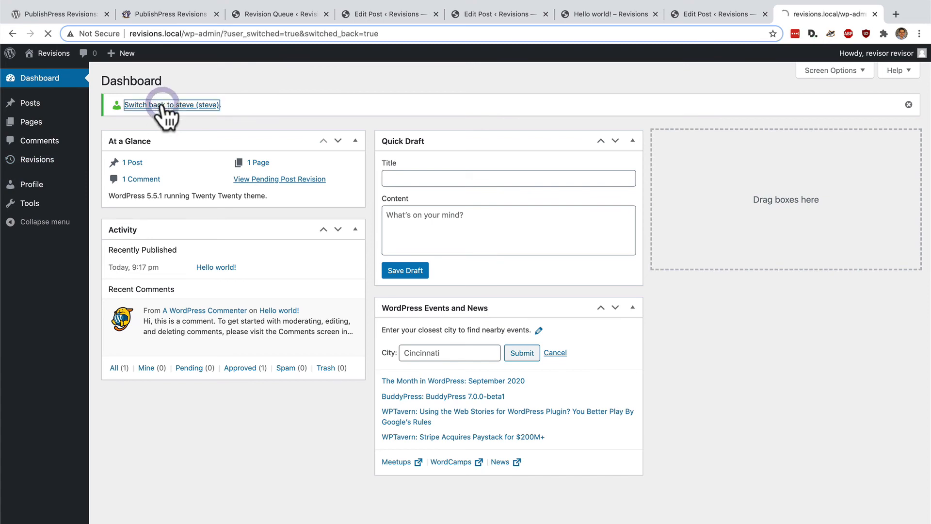
{"action": "left_click", "coordinate": [171, 105]}
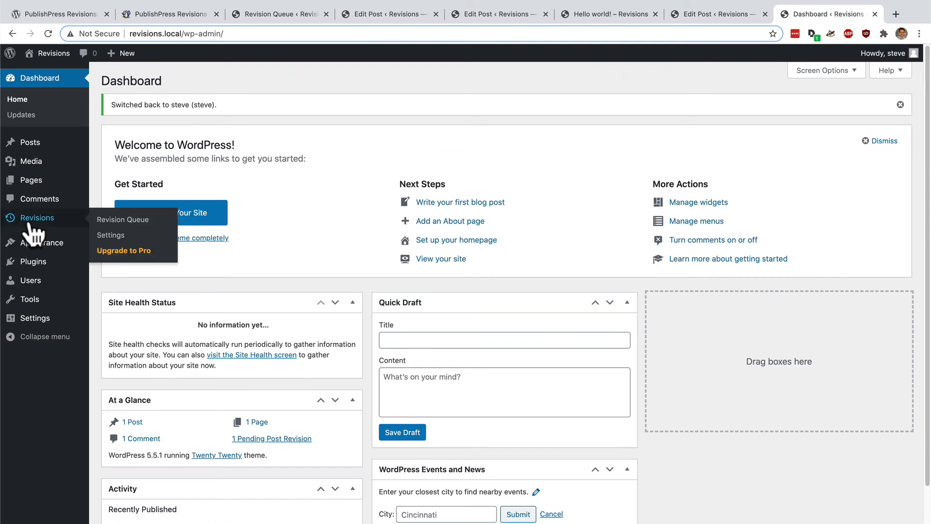
{"action": "left_click", "coordinate": [123, 219]}
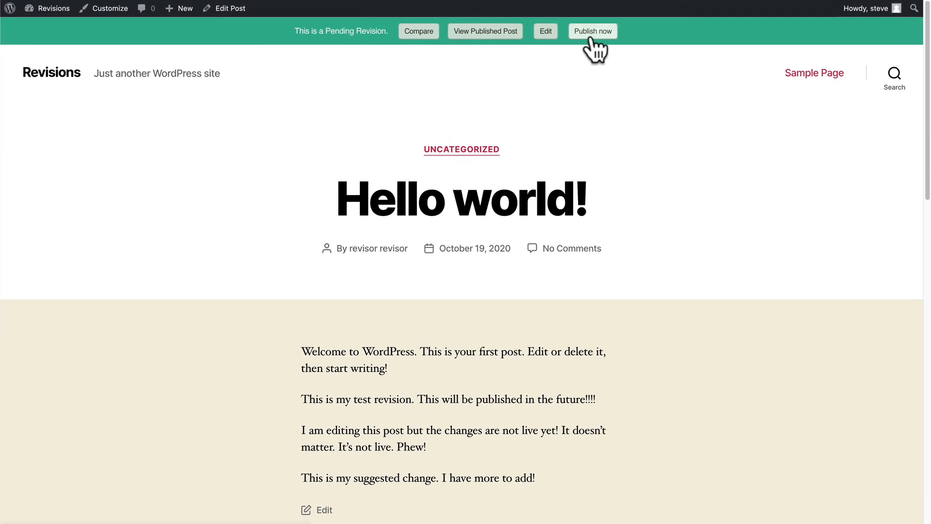
{"action": "mouse_move", "coordinate": [510, 65]}
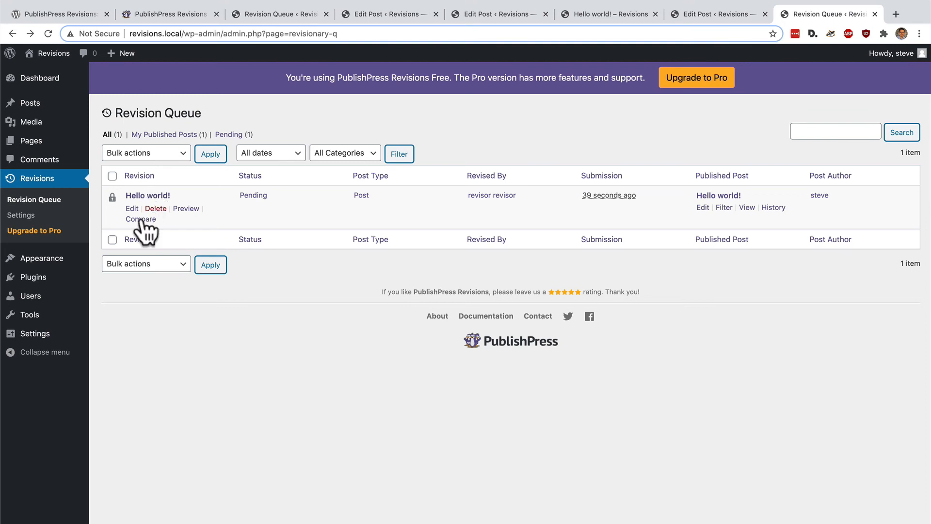
{"action": "mouse_move", "coordinate": [179, 221]}
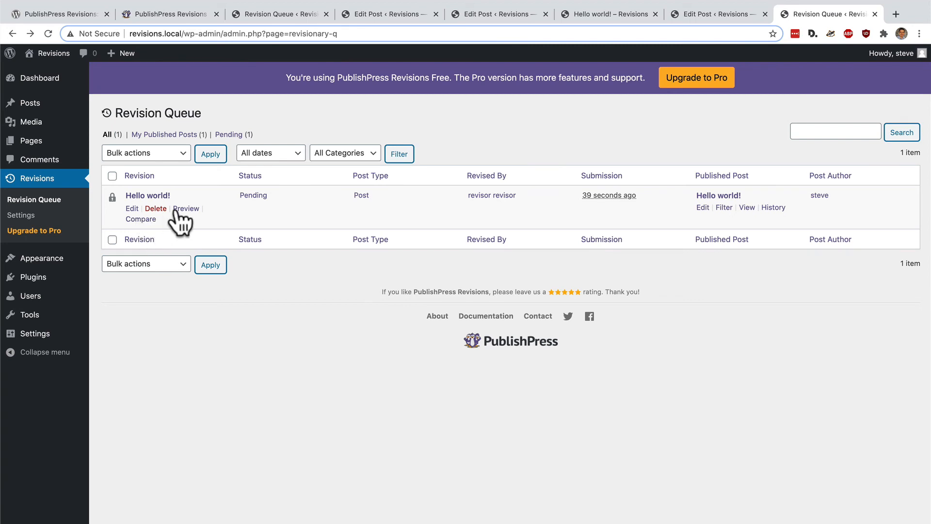
{"action": "mouse_move", "coordinate": [187, 209]}
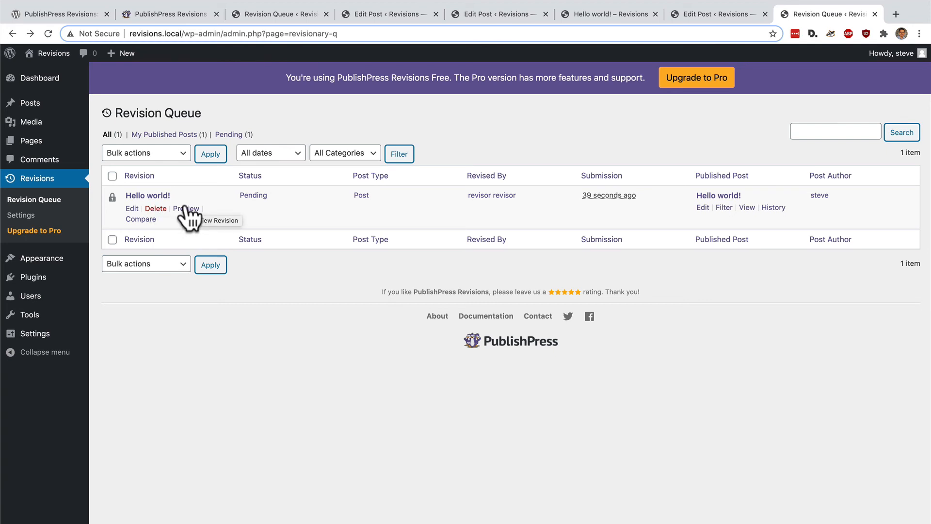
{"action": "mouse_move", "coordinate": [188, 213]}
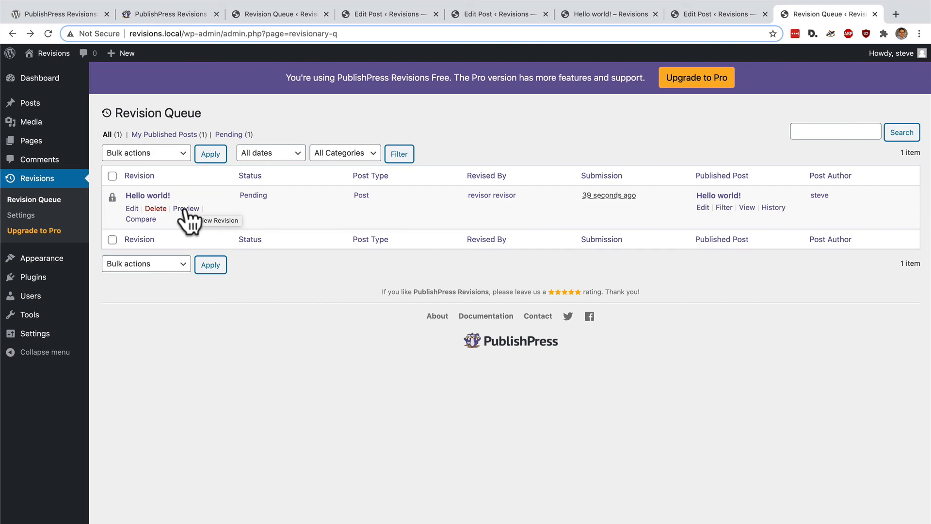
Step: Open the front-end preview of revisor's pending 'Hello world!' revision from the queue
{"action": "left_click", "coordinate": [186, 207]}
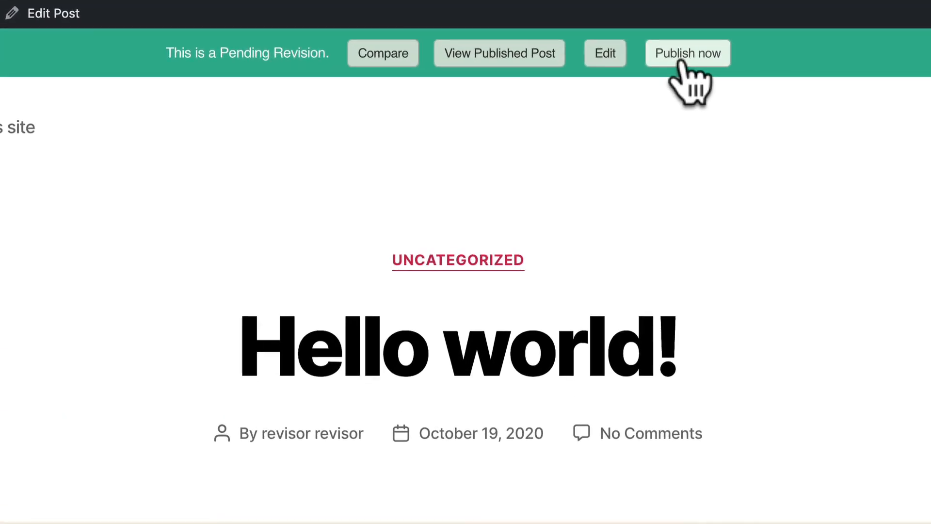
{"action": "mouse_move", "coordinate": [604, 52]}
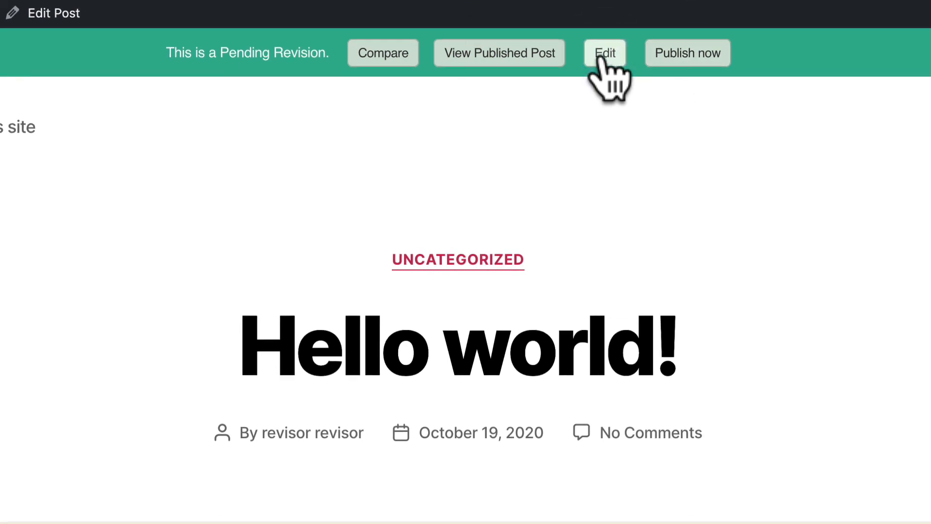
Step: Take over the revision, set its publish date to Oct 20, 2020 9:17 pm, update it and view for approval
{"action": "left_click", "coordinate": [605, 52]}
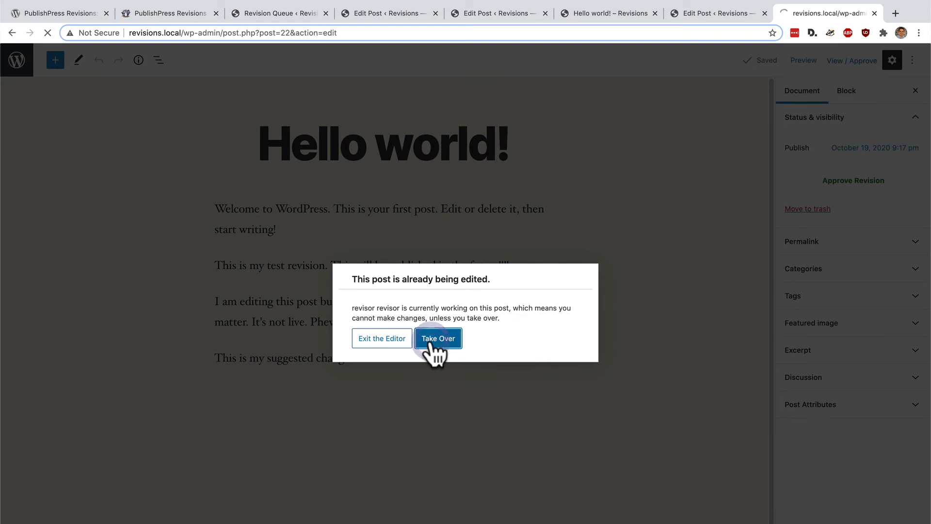
{"action": "left_click", "coordinate": [439, 337]}
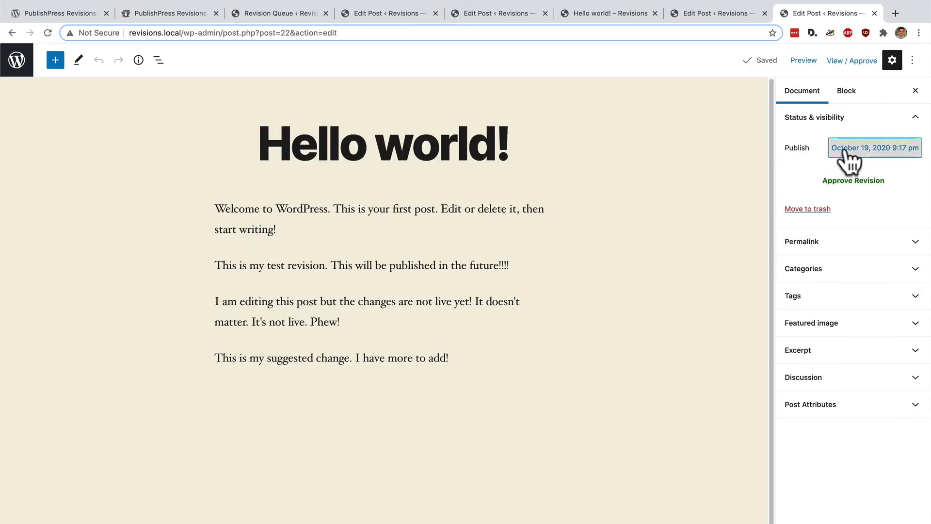
{"action": "left_click", "coordinate": [874, 148]}
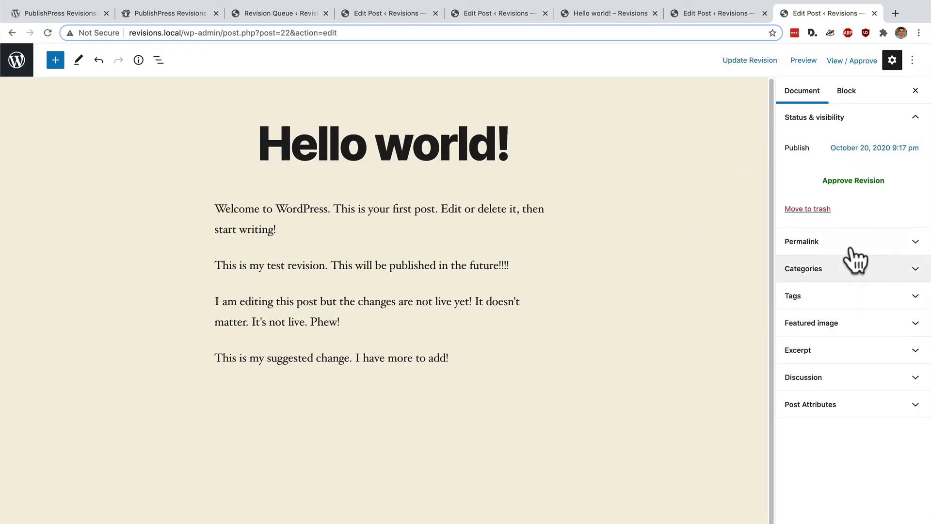
{"action": "left_click", "coordinate": [750, 60]}
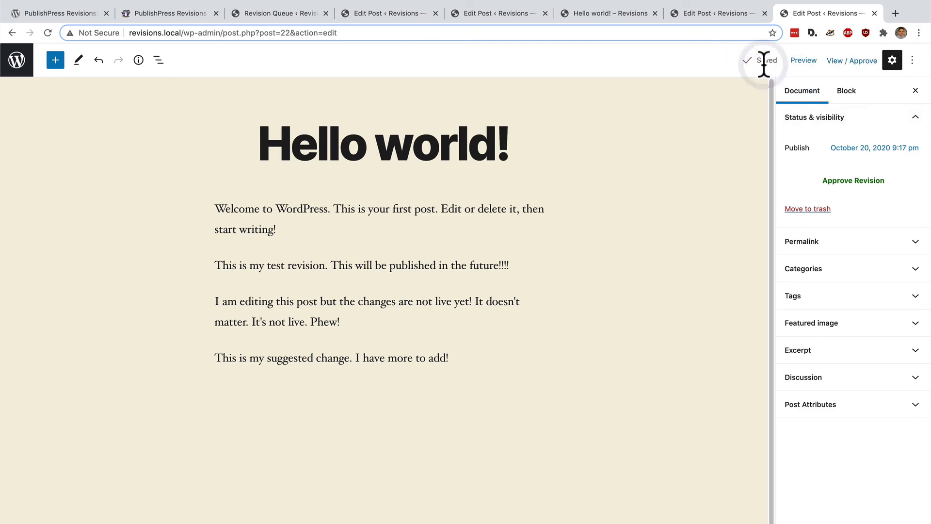
{"action": "left_click", "coordinate": [852, 61]}
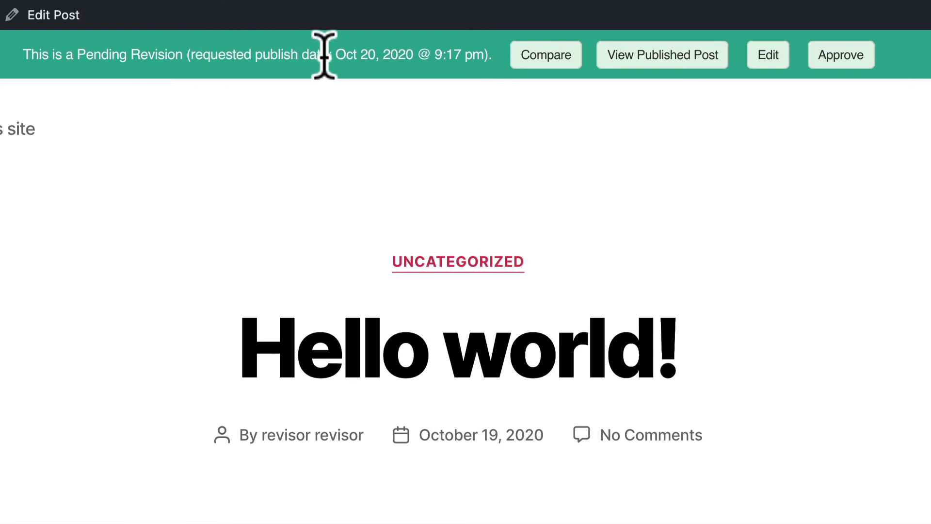
{"action": "mouse_move", "coordinate": [915, 103]}
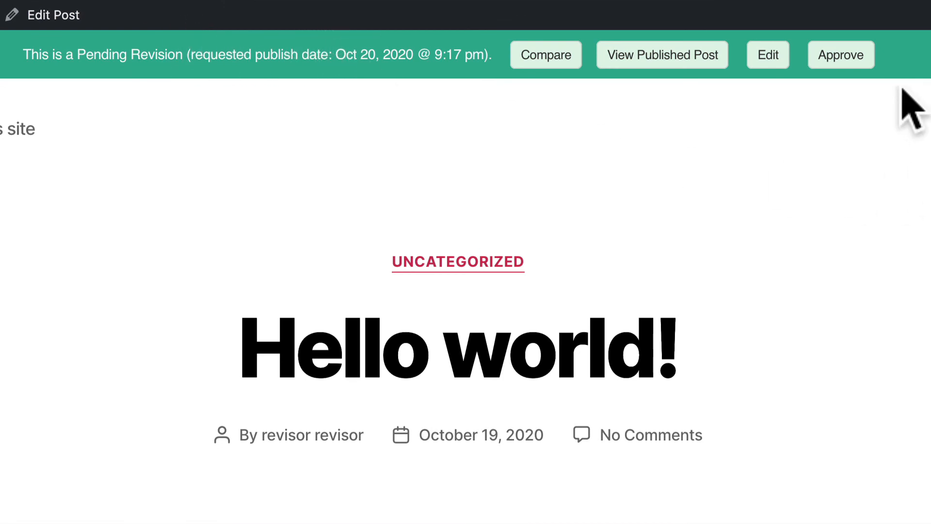
Step: Approve the revision from the green bar so it is scheduled for Oct 20, 2020 @ 9:17 pm
{"action": "left_click", "coordinate": [841, 54]}
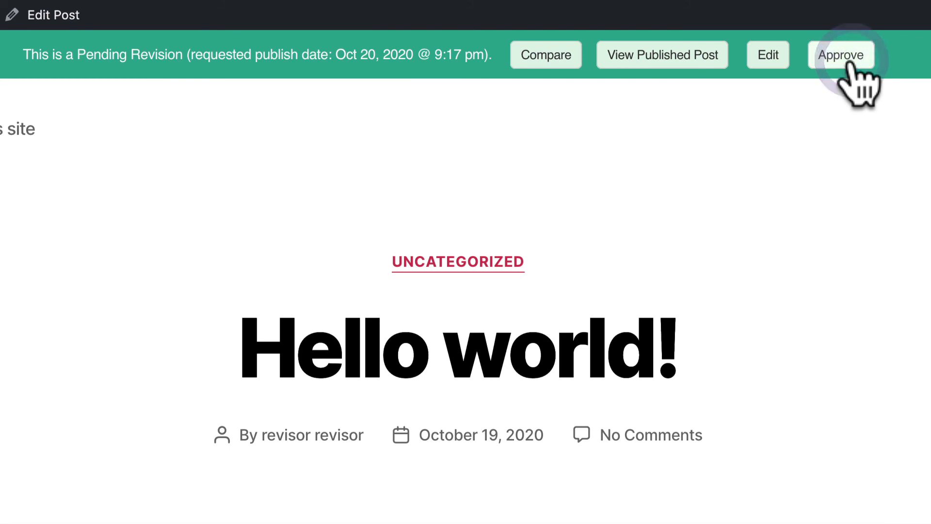
{"action": "left_click", "coordinate": [841, 55]}
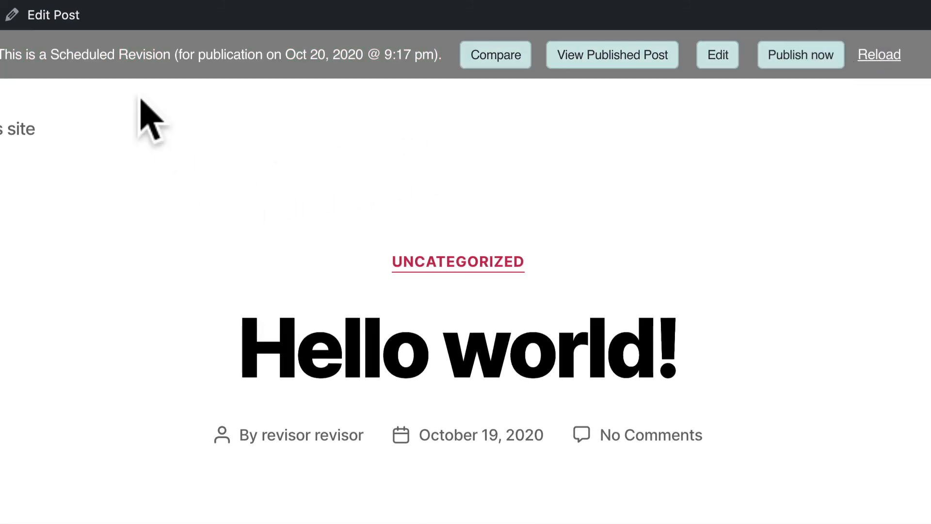
{"action": "mouse_move", "coordinate": [141, 55]}
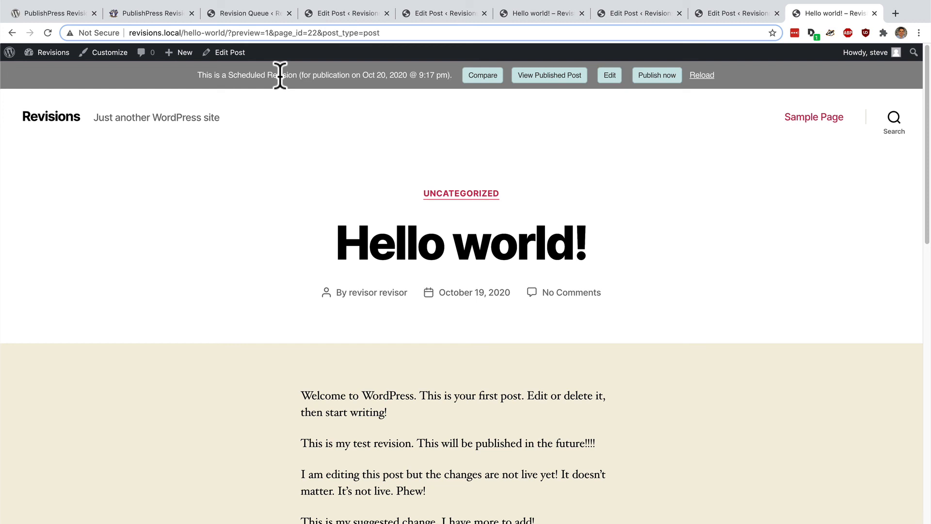
{"action": "mouse_move", "coordinate": [527, 154]}
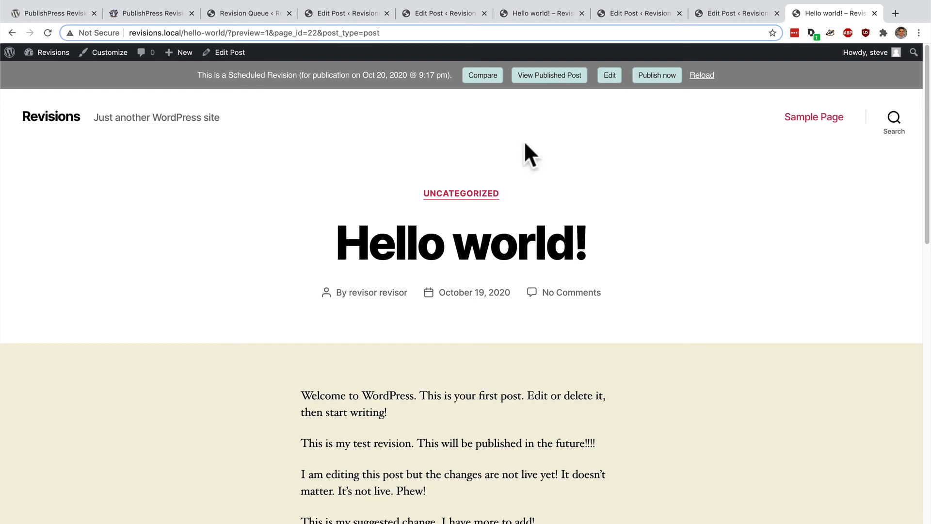
{"action": "mouse_move", "coordinate": [423, 75]}
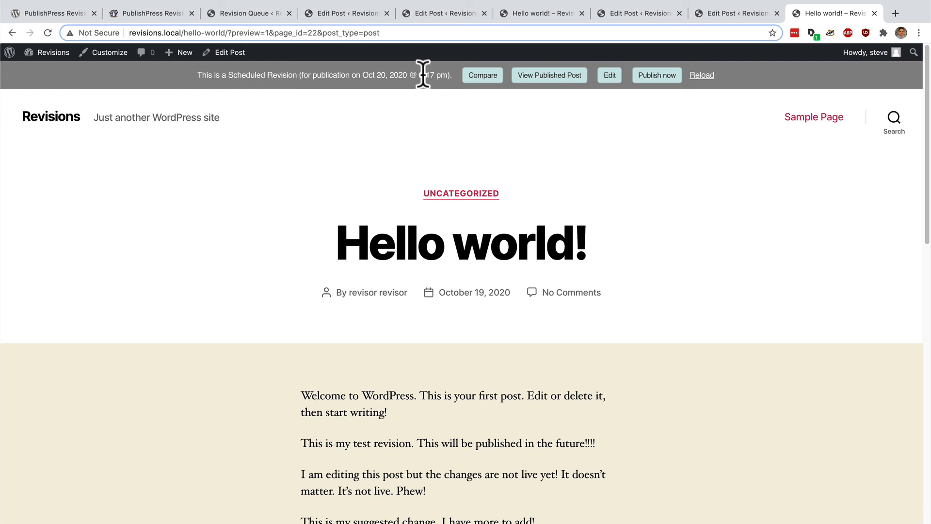
{"action": "mouse_move", "coordinate": [272, 309]}
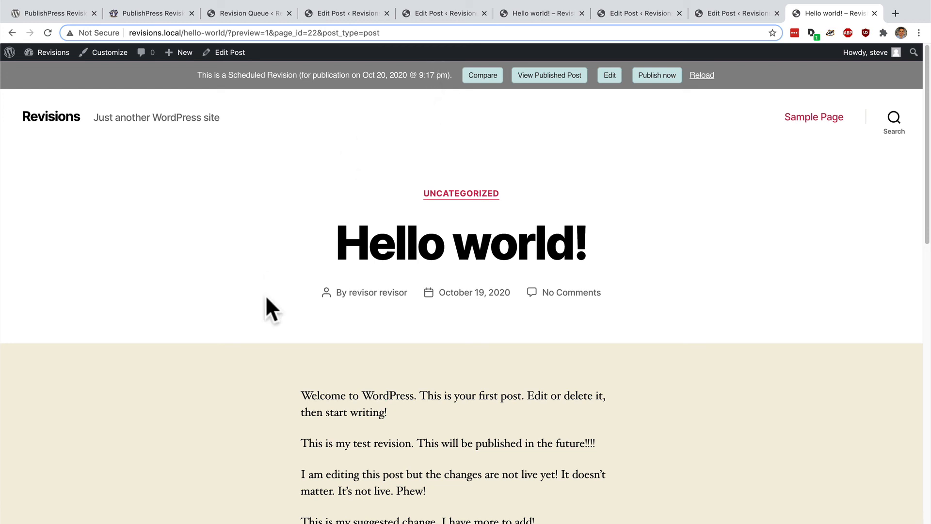
{"action": "scroll", "scroll_direction": "down", "scroll_amount": 3}
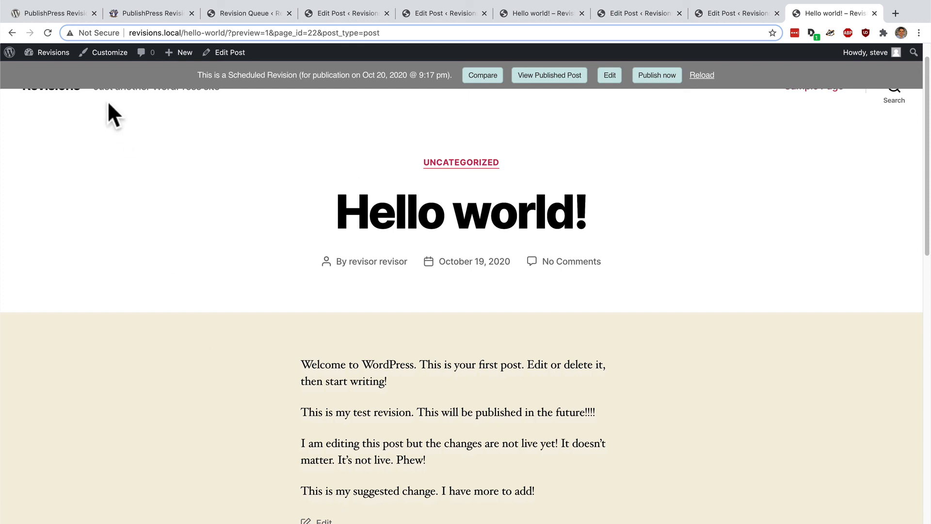
{"action": "left_click", "coordinate": [52, 12]}
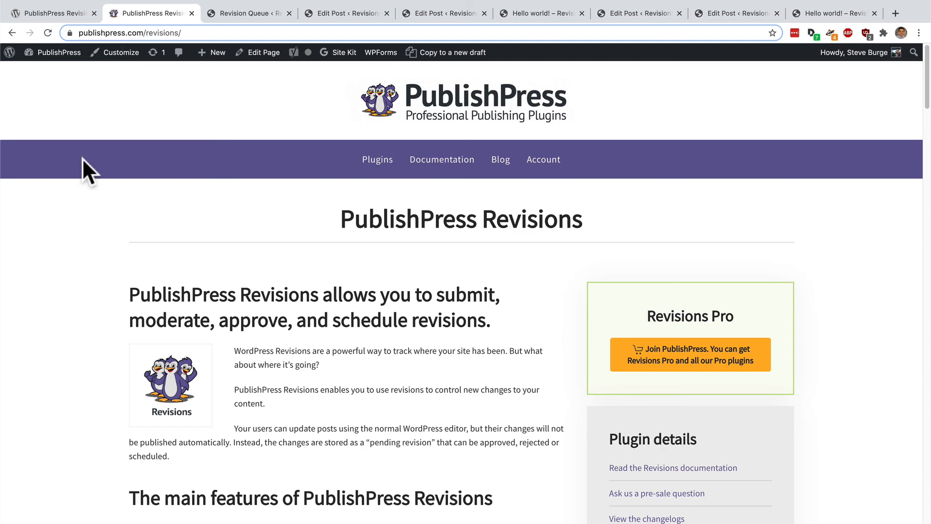
Step: Scroll the publishpress.com Revisions page describing submit, moderate, approve and schedule features
{"action": "scroll", "scroll_direction": "down", "scroll_amount": 3}
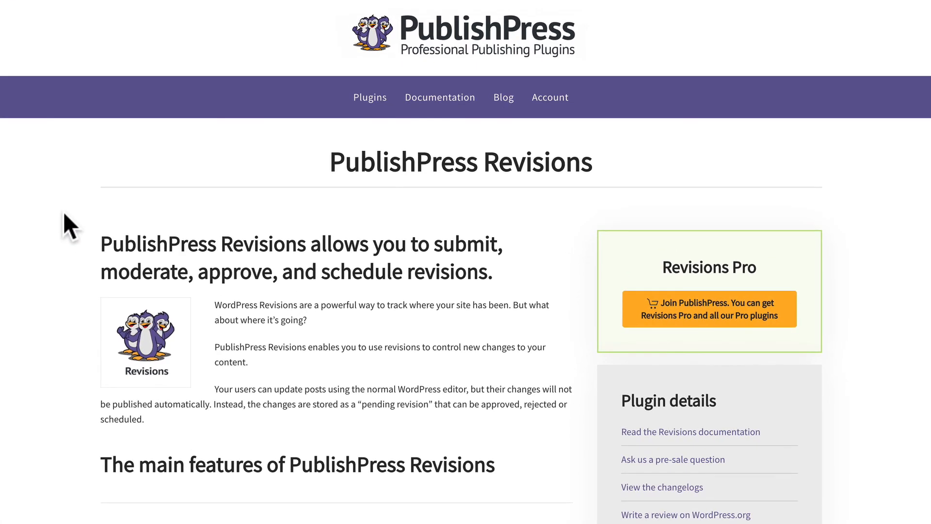